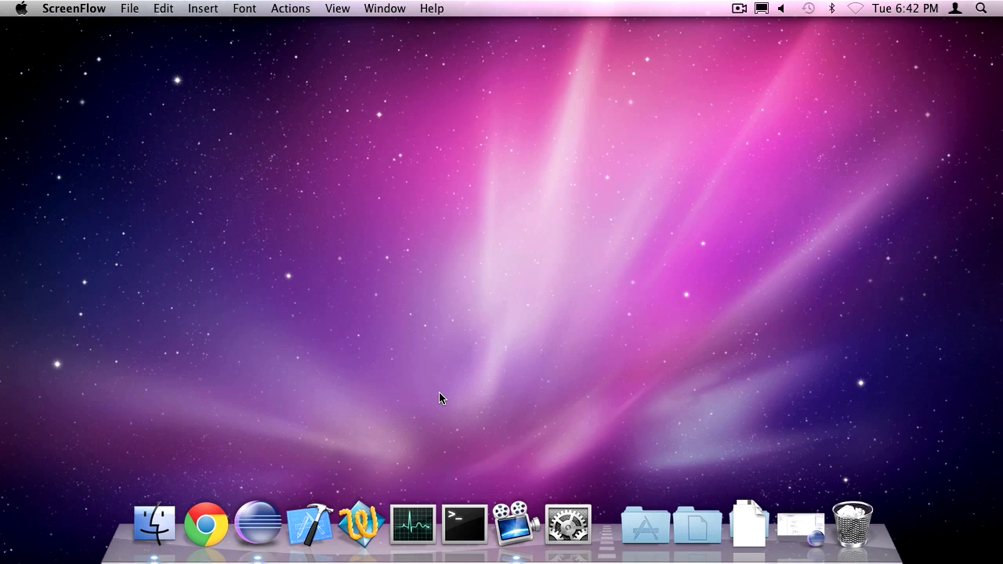
pyautogui.moveTo(858, 517)
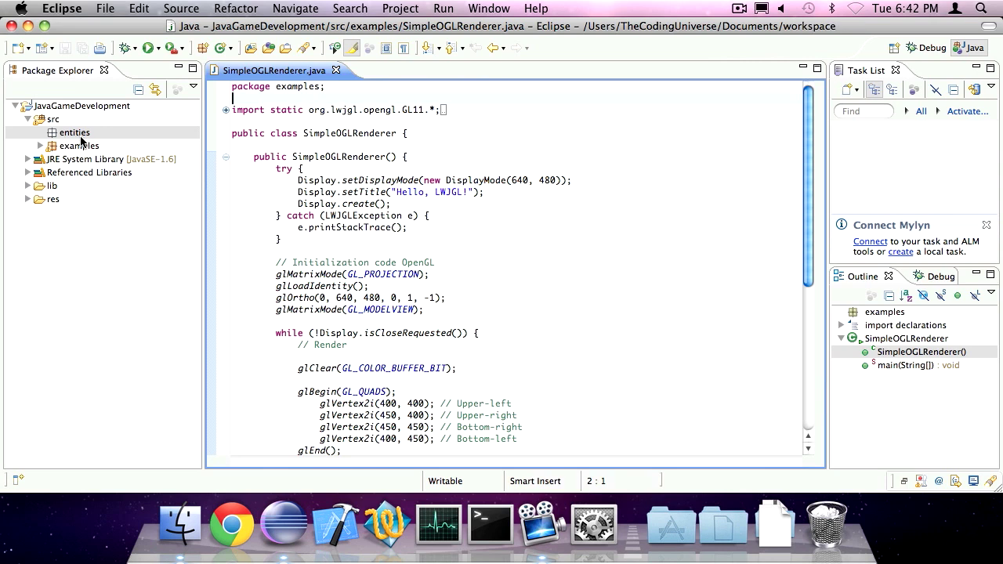
# Select the entities package under src in the JavaGameDevelopment project.
pyautogui.click(74, 132)
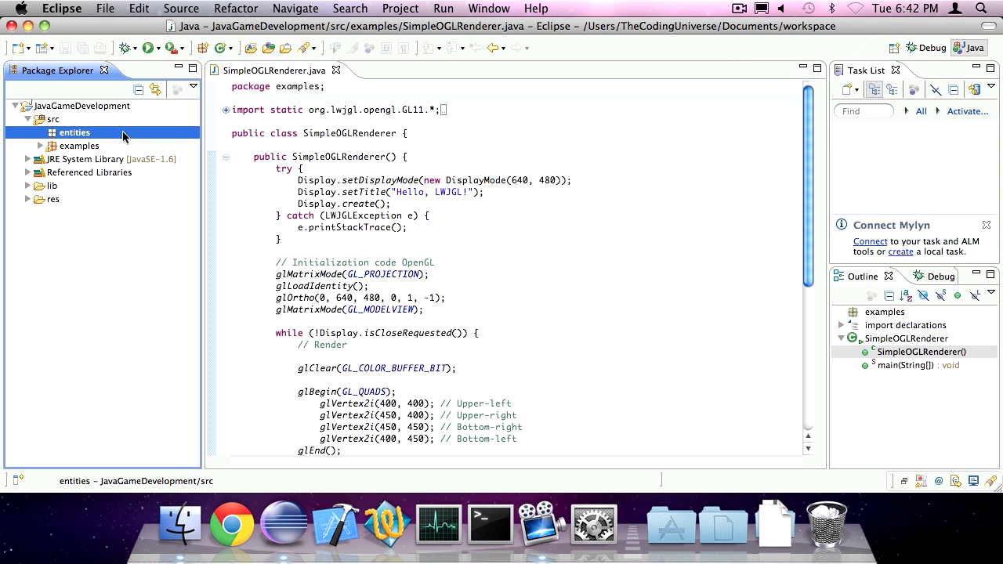
# Create interface Entity in entities with void draw(), void update(int delta) and a 'See episode 7' comment.
pyautogui.rightClick(74, 132)
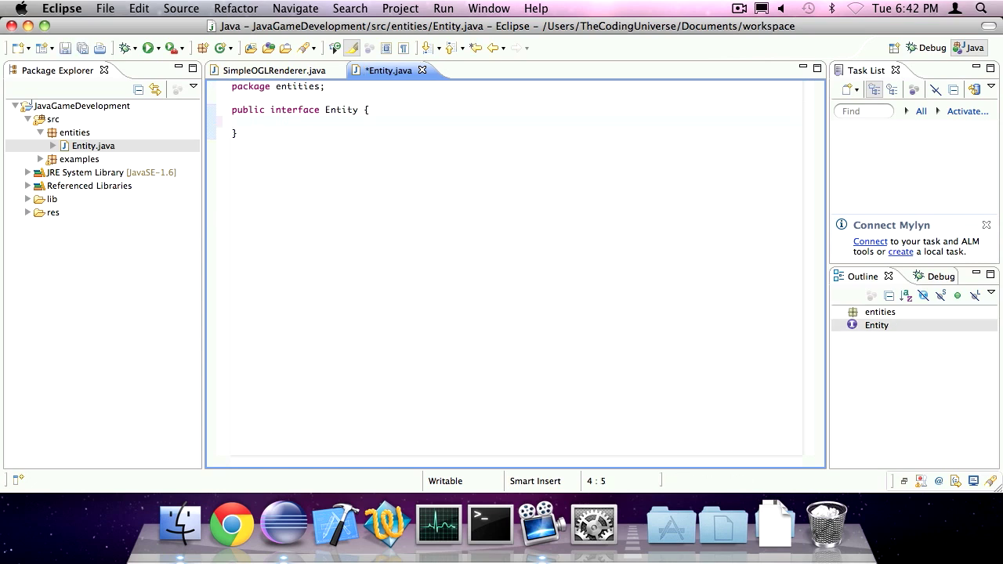
pyautogui.write('public')
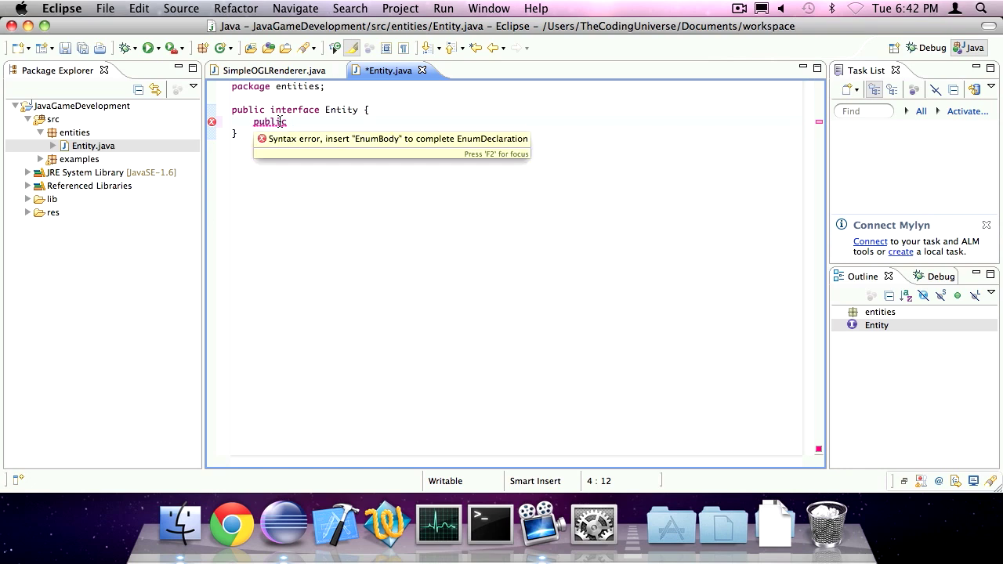
pyautogui.write('void draw();')
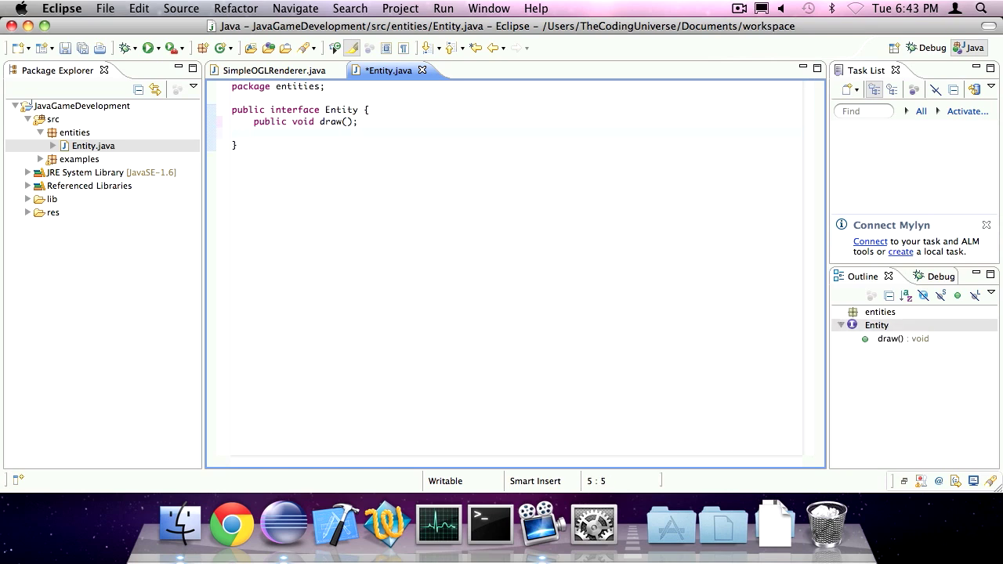
pyautogui.write('public void update(int delta);')
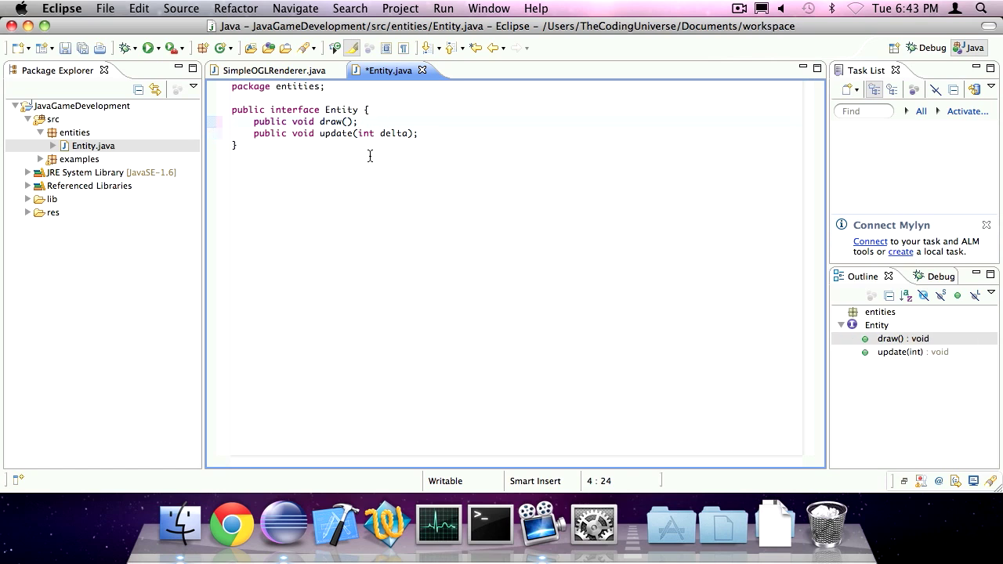
pyautogui.write('// S')
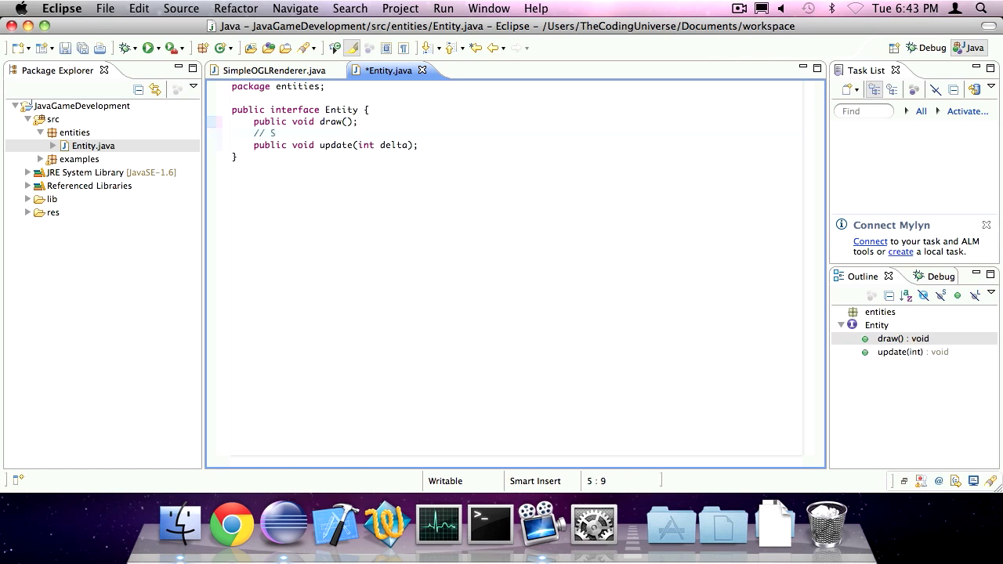
pyautogui.write('ee episode 7')
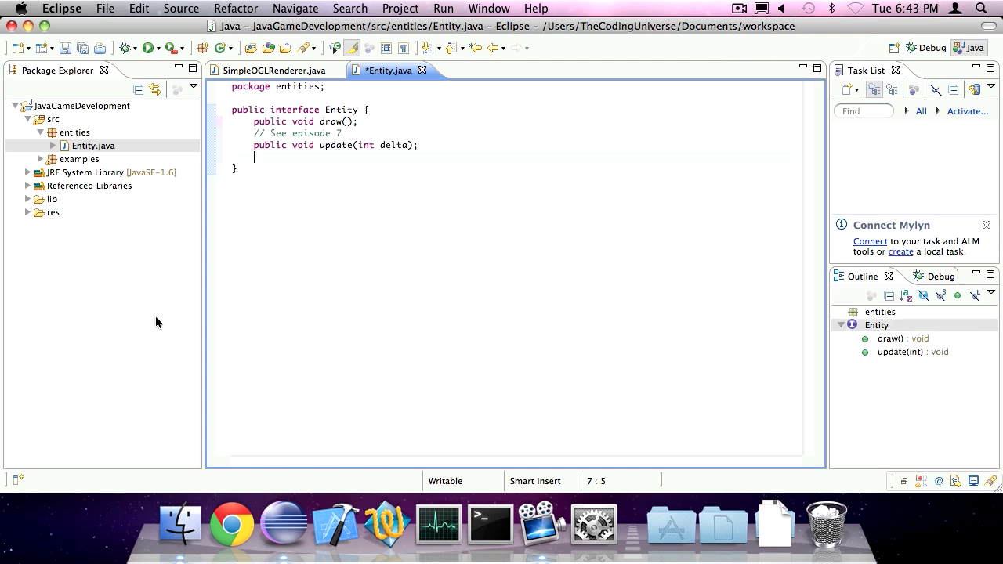
# Declare public void setLocation(double x, double y) in Entity.
pyautogui.write('public void')
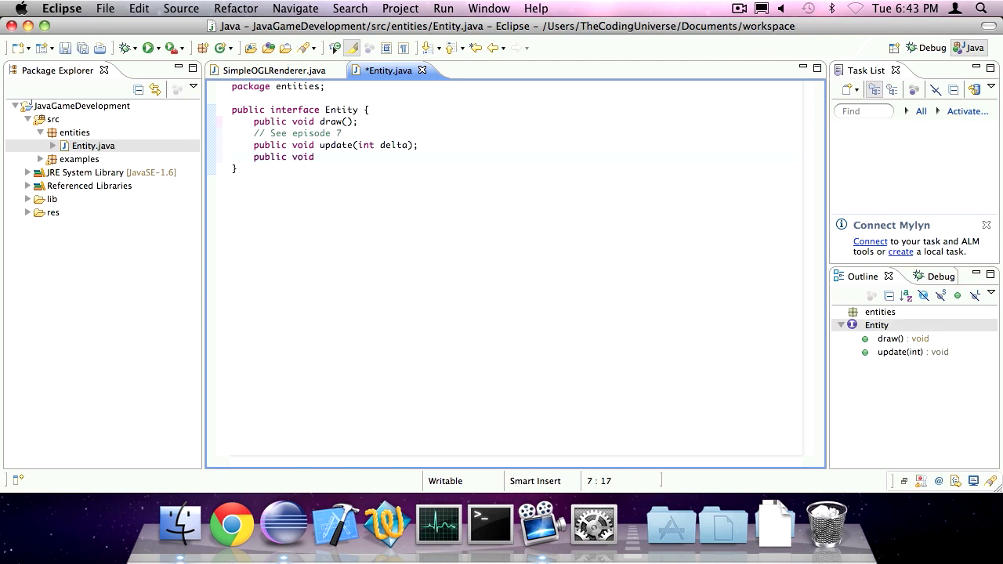
pyautogui.write('setLocation')
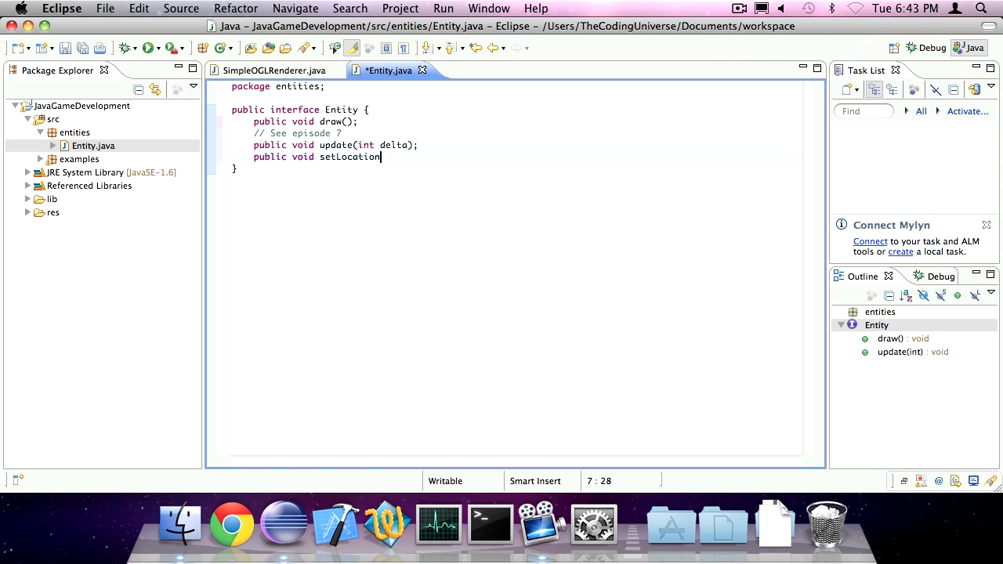
pyautogui.write('(double )')
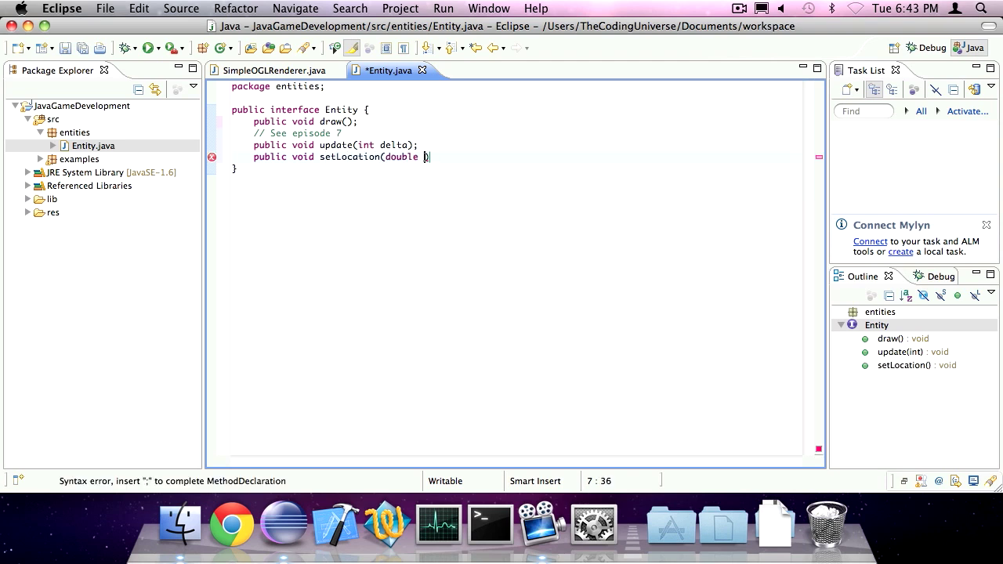
pyautogui.write('x, double')
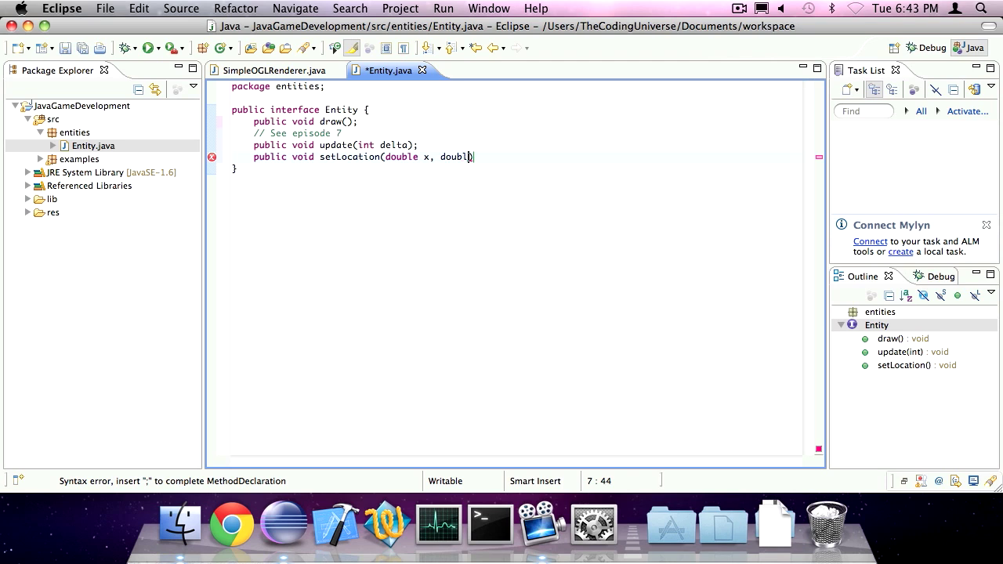
pyautogui.write('y)')
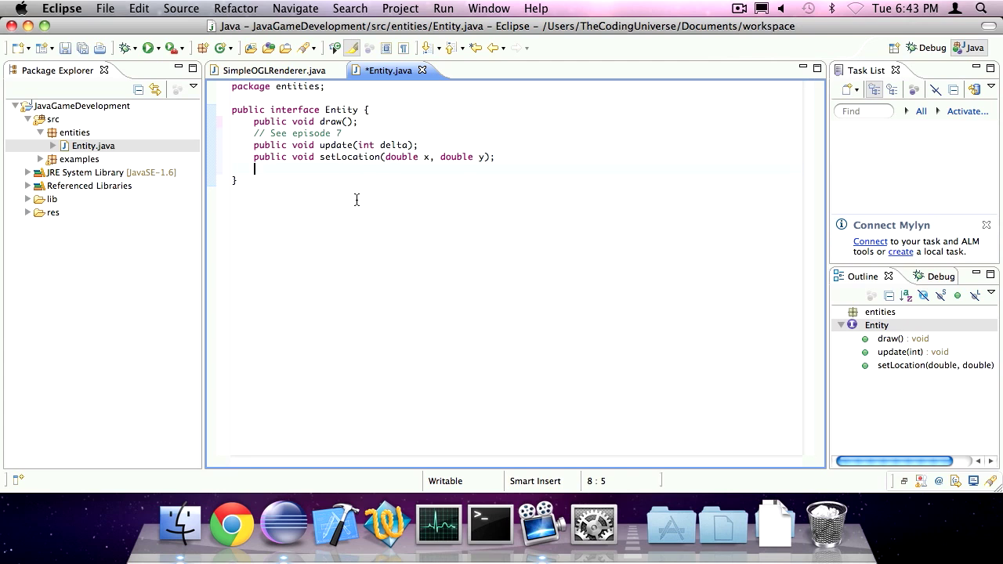
# Declare setX, setY(double y), setWidth(double width) and setHeight(double) setters in Entity.
pyautogui.write('public void setX(double x);')
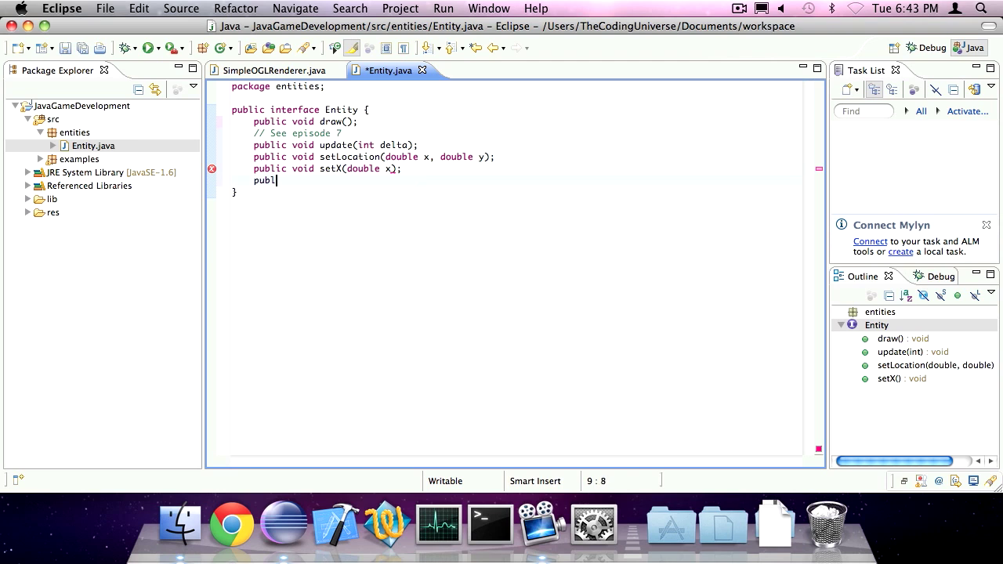
pyautogui.write('ic void setY()')
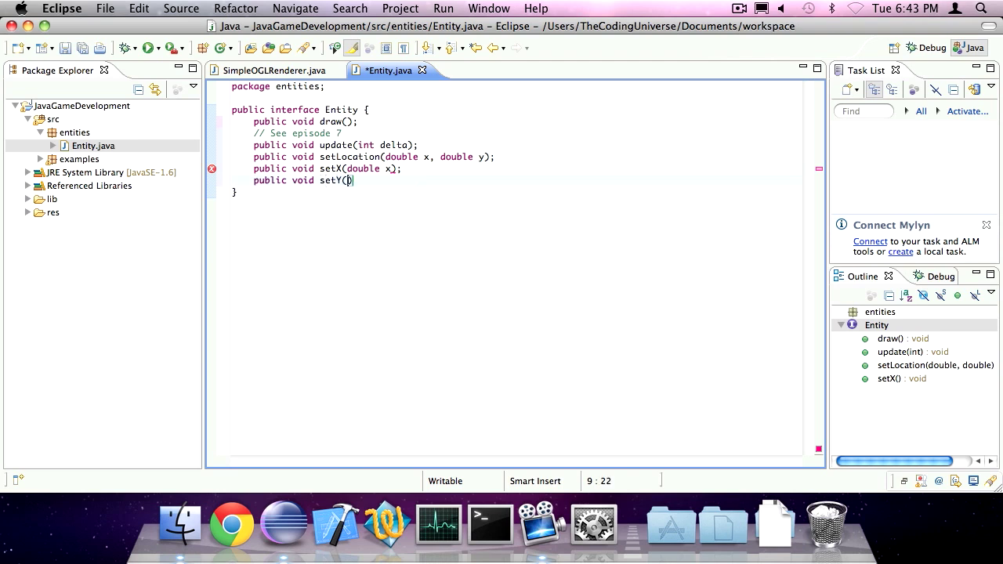
pyautogui.write('double y);')
pyautogui.write('public void s')
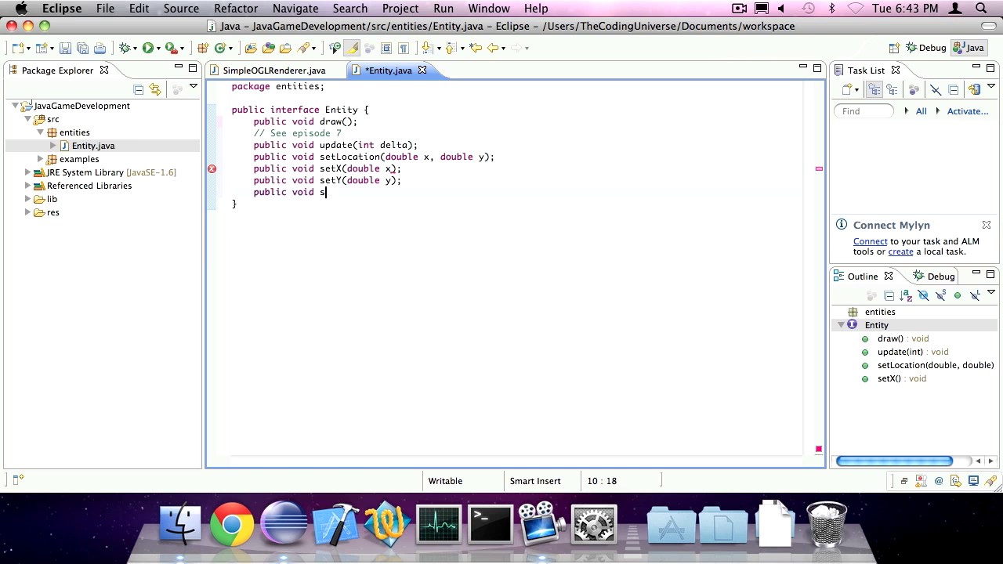
pyautogui.write('etWidth(double)')
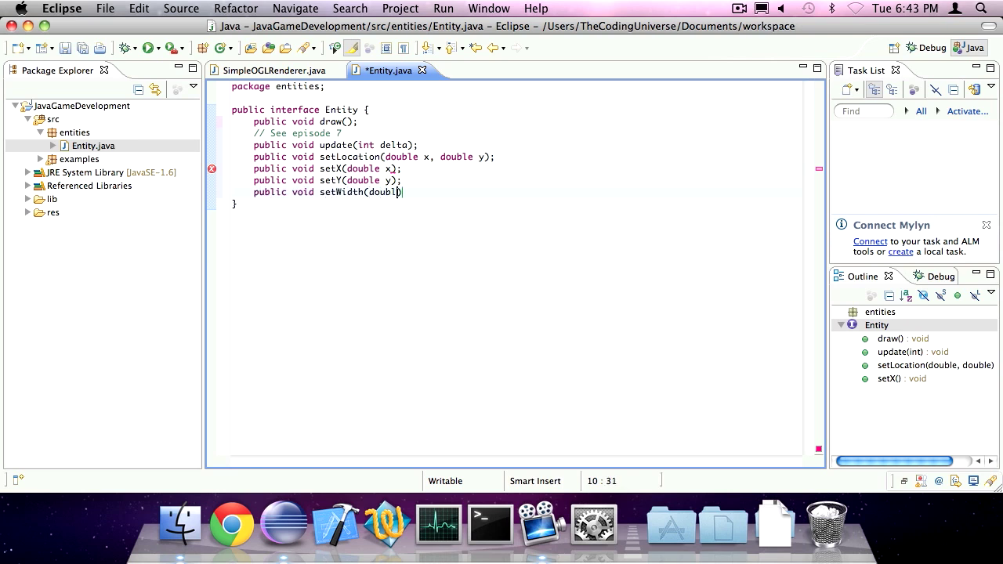
pyautogui.write('width)')
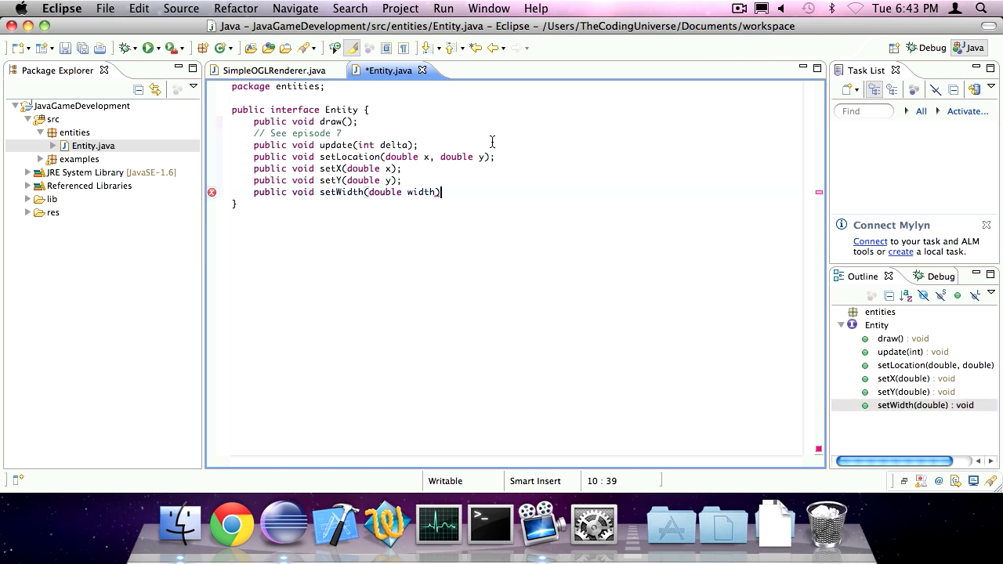
pyautogui.write(';')
pyautogui.write('public void')
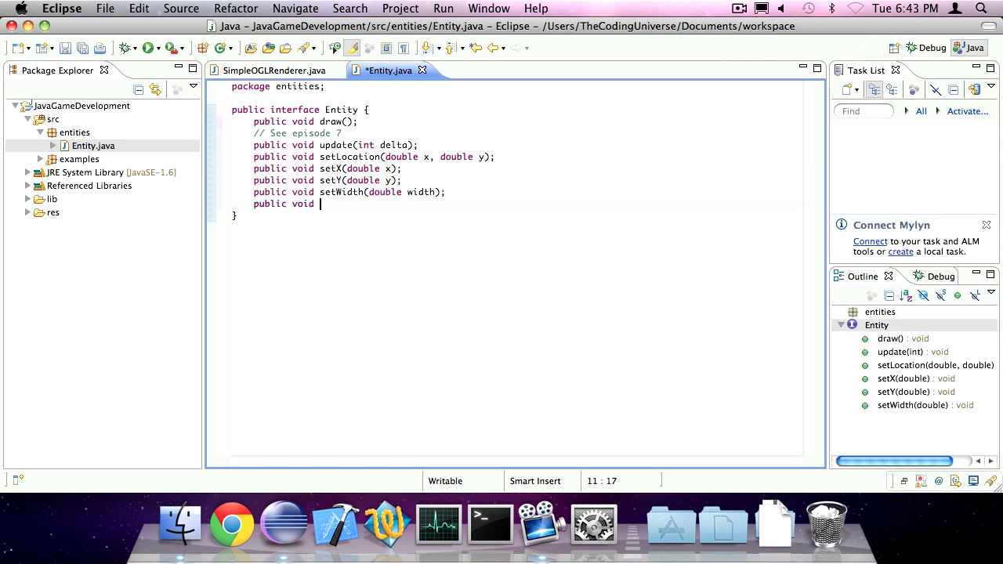
pyautogui.write('setHeight()')
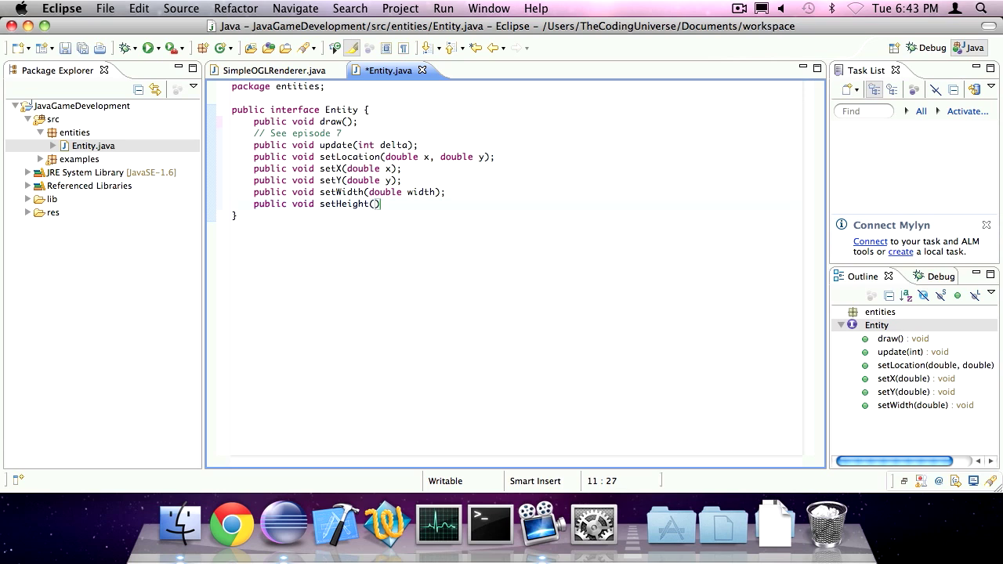
pyautogui.write('double height')
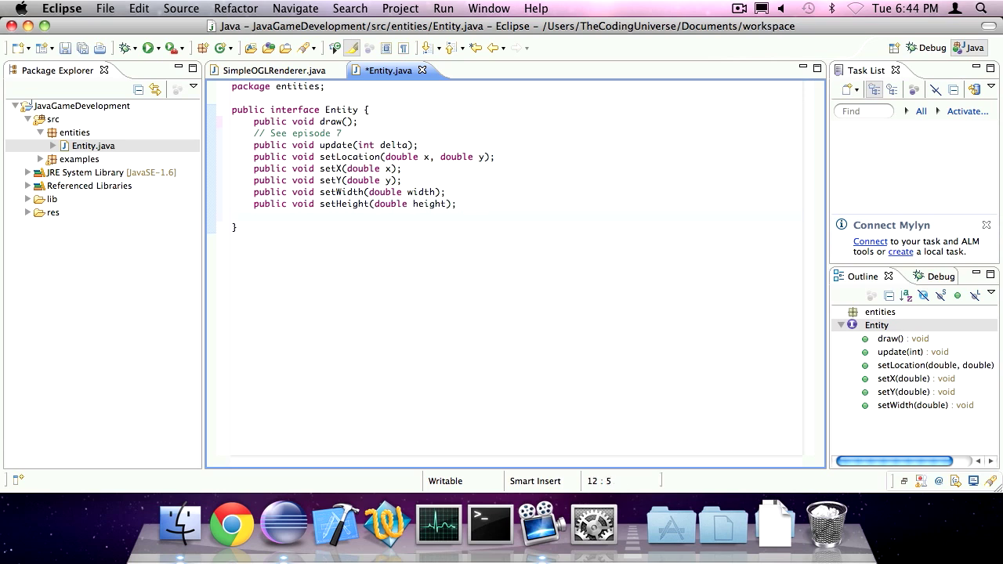
# Declare getX(), getY(), getHeight() and getWidth() getters in Entity.
pyautogui.write('public int g')
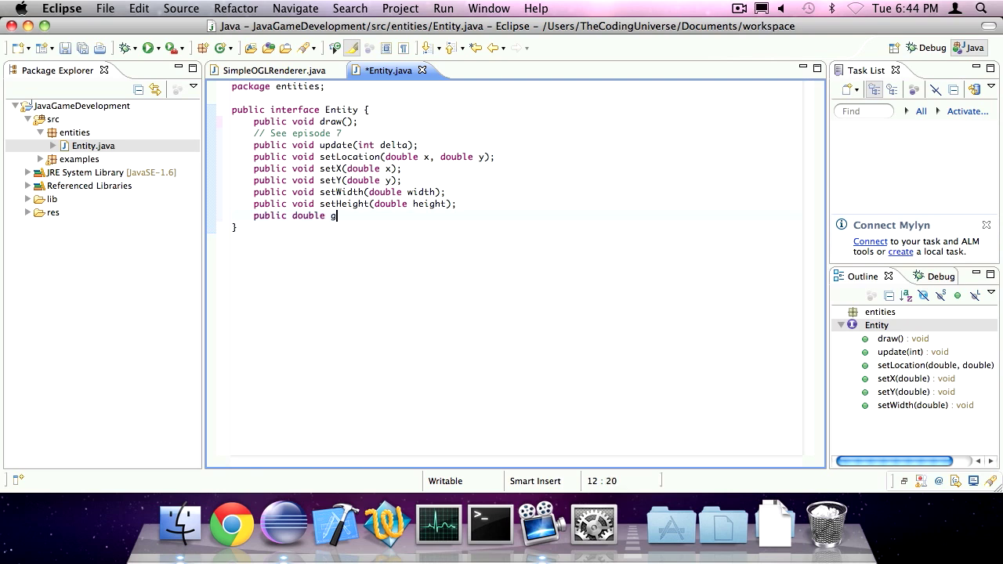
pyautogui.write('etX();')
pyautogui.write('public')
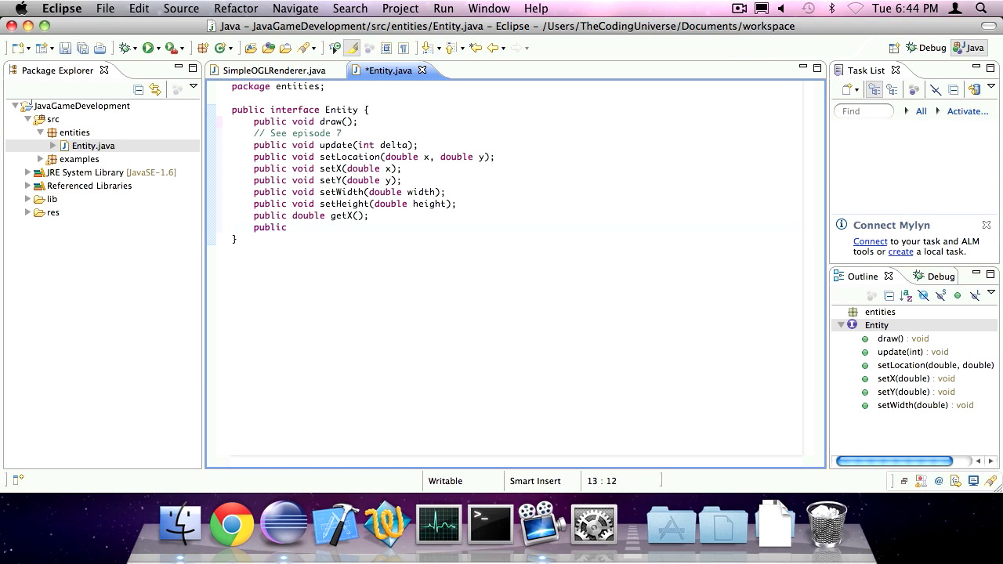
pyautogui.write('double get')
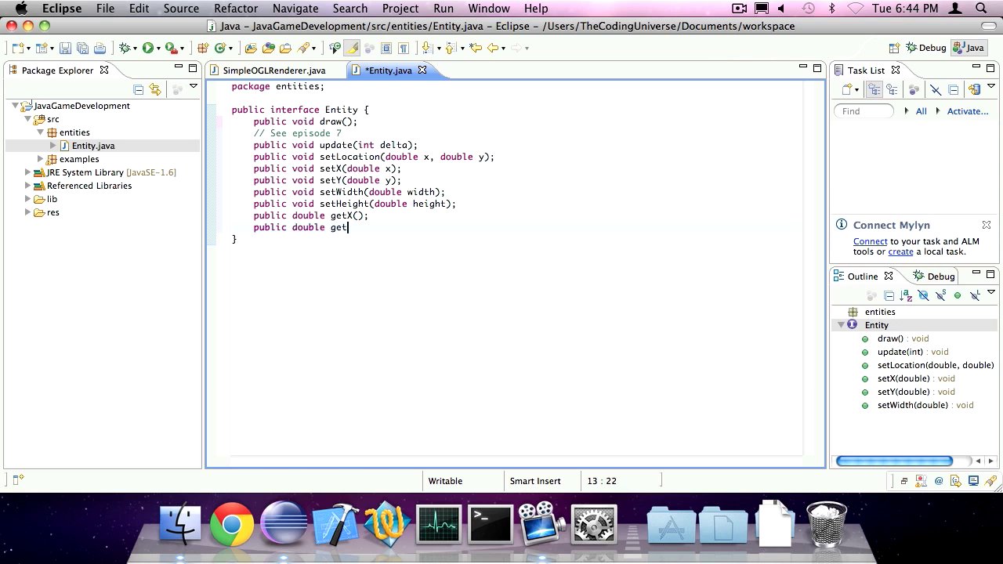
pyautogui.write('Y();')
pyautogui.write('public double get')
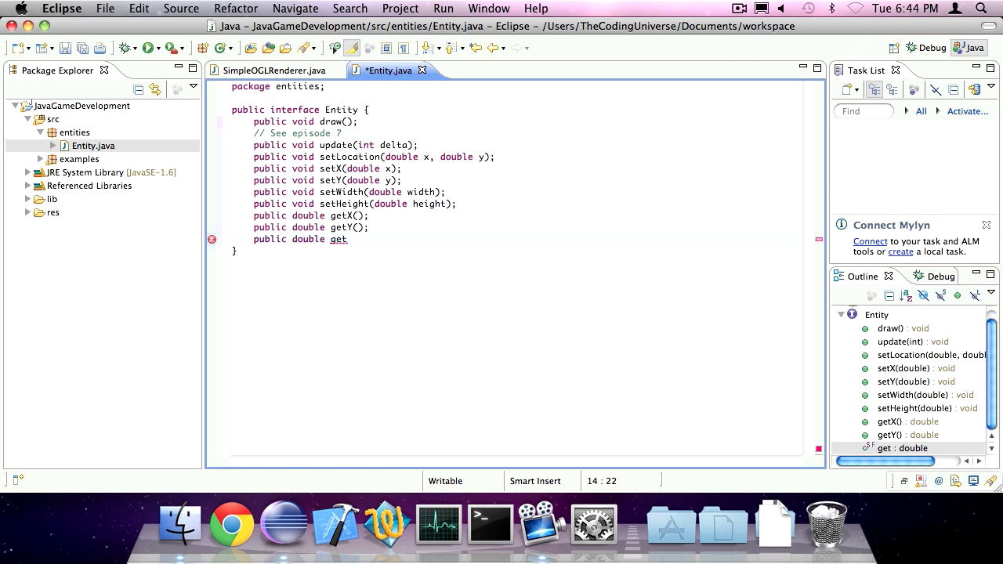
pyautogui.write('Height();')
pyautogui.write('publ')
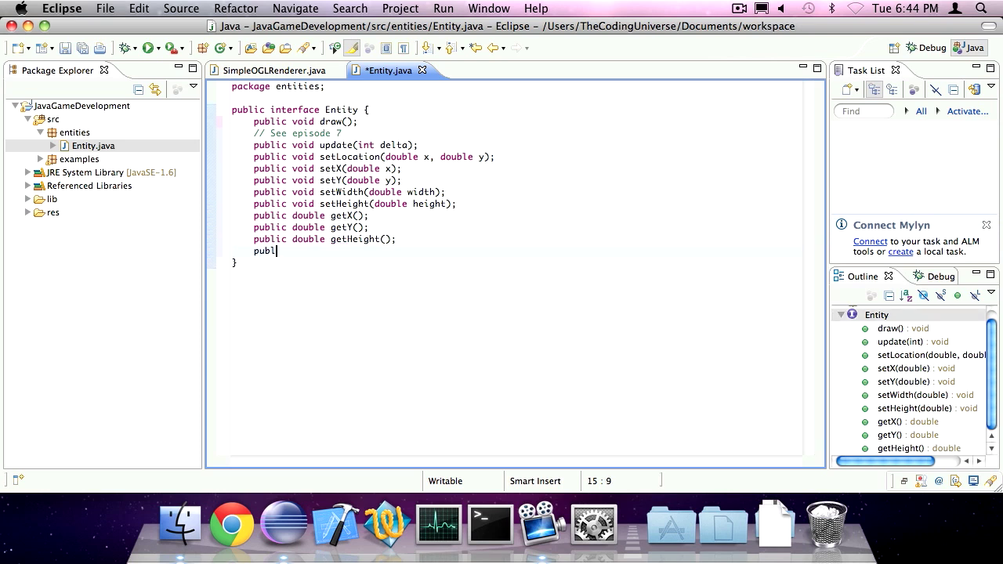
pyautogui.write('ic double g')
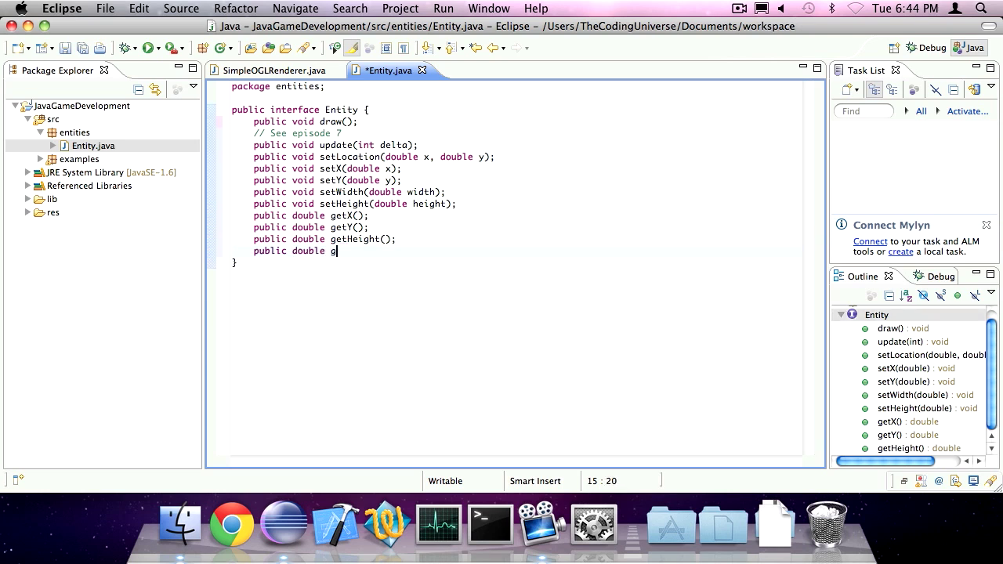
pyautogui.write('etWidrh')
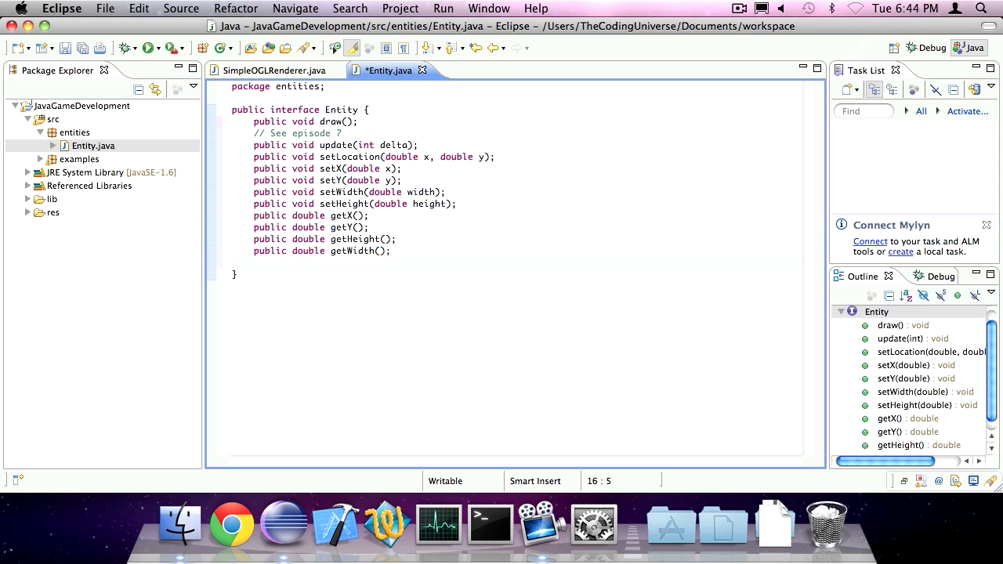
# Declare public boolean intersects(Entity other); below getWidth().
pyautogui.write('publ')
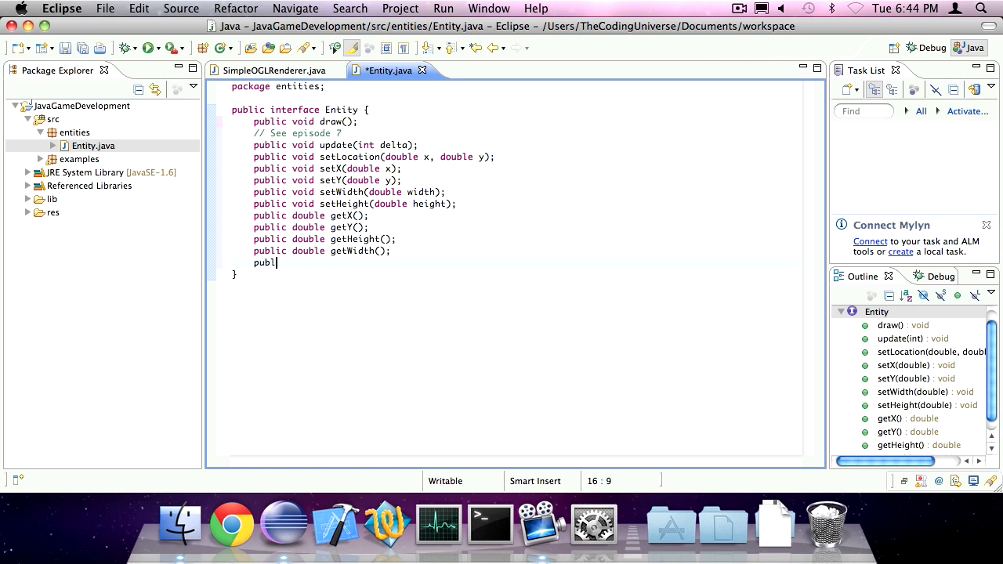
pyautogui.write('ic boolean')
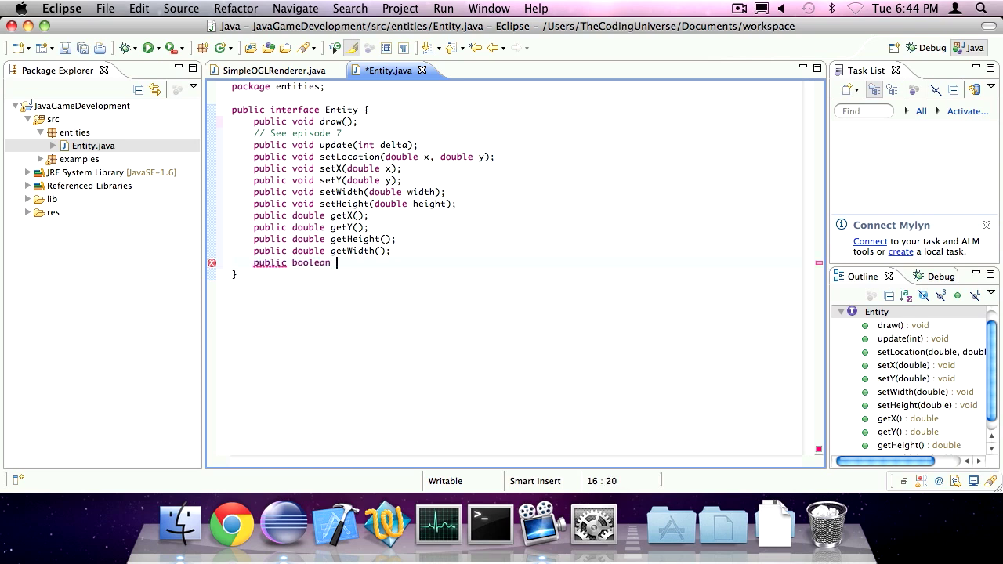
pyautogui.write('intersects(En)')
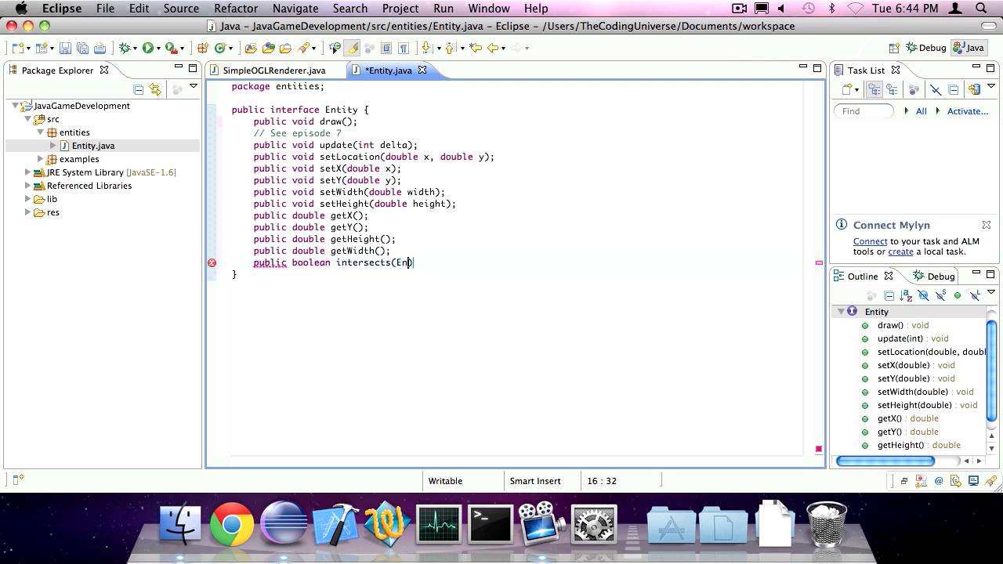
pyautogui.write('tity other);')
pyautogui.write('AbstractEntity')
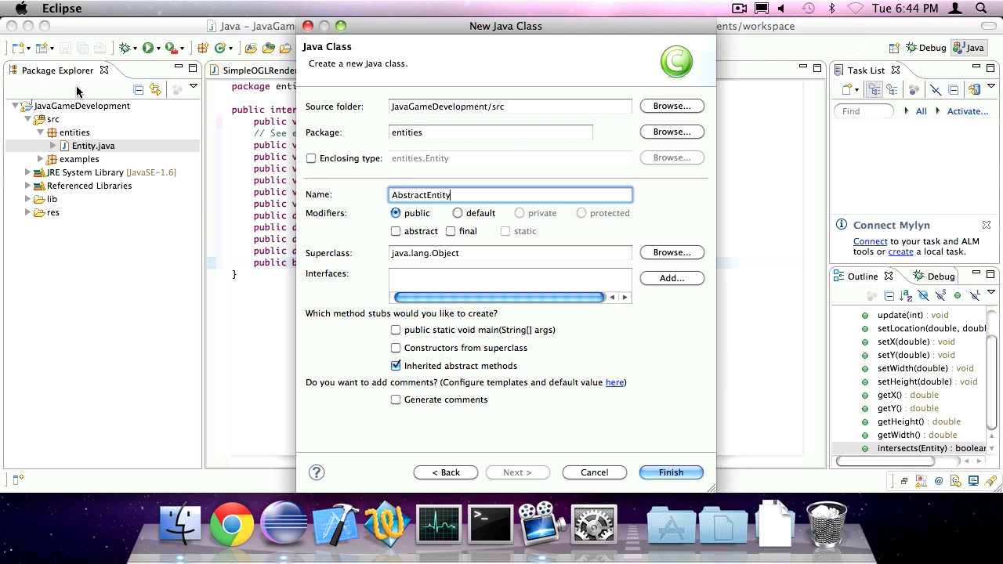
# Create abstract class AbstractEntity implementing Entity, with superclass constructors and generated stubs.
pyautogui.click(396, 348)
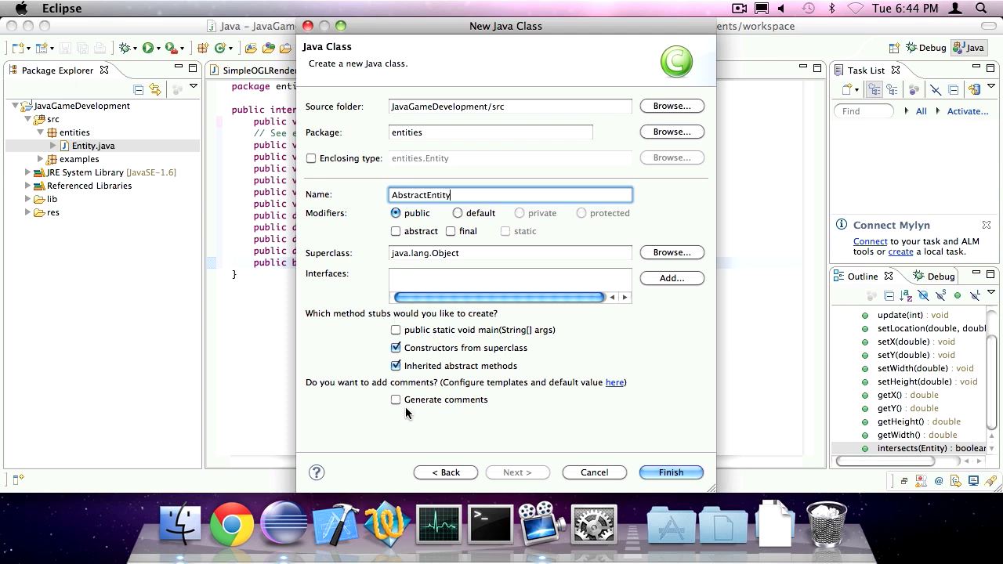
pyautogui.click(396, 231)
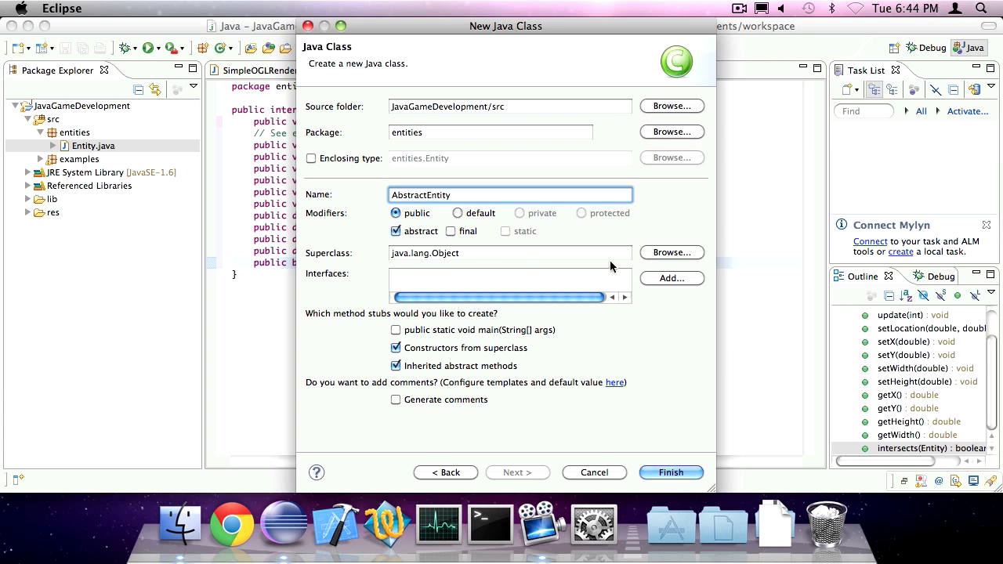
pyautogui.click(672, 278)
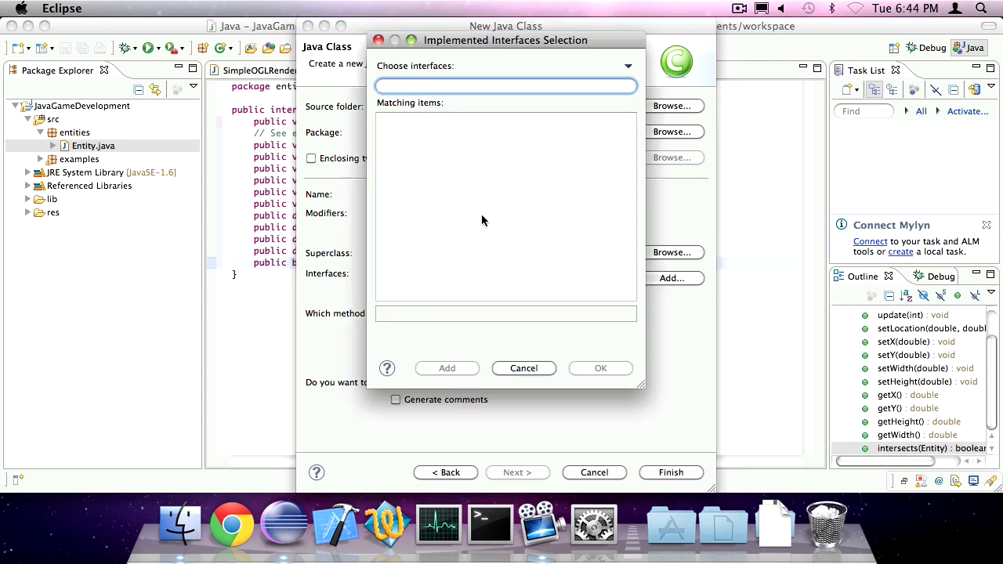
pyautogui.write('Entity')
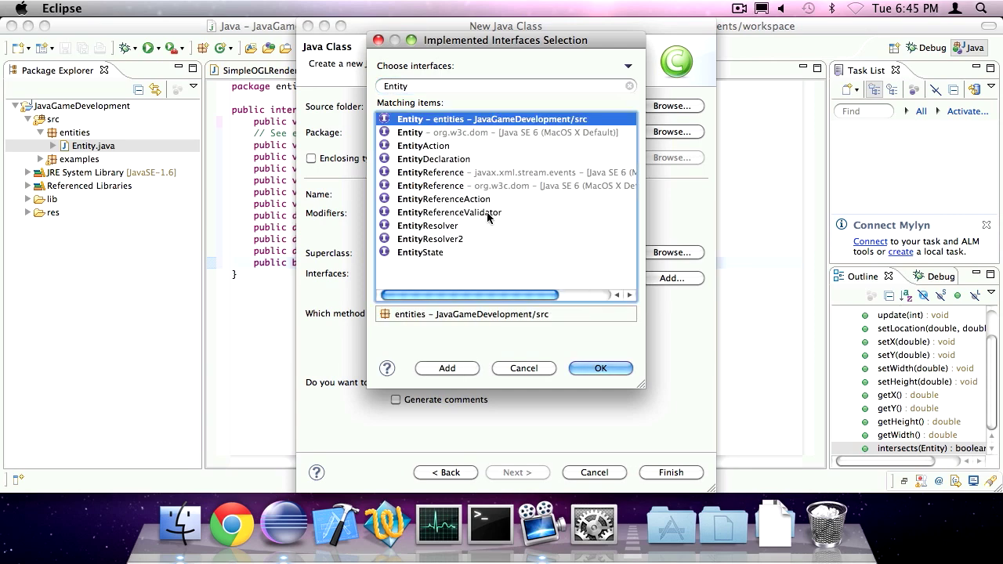
pyautogui.click(601, 368)
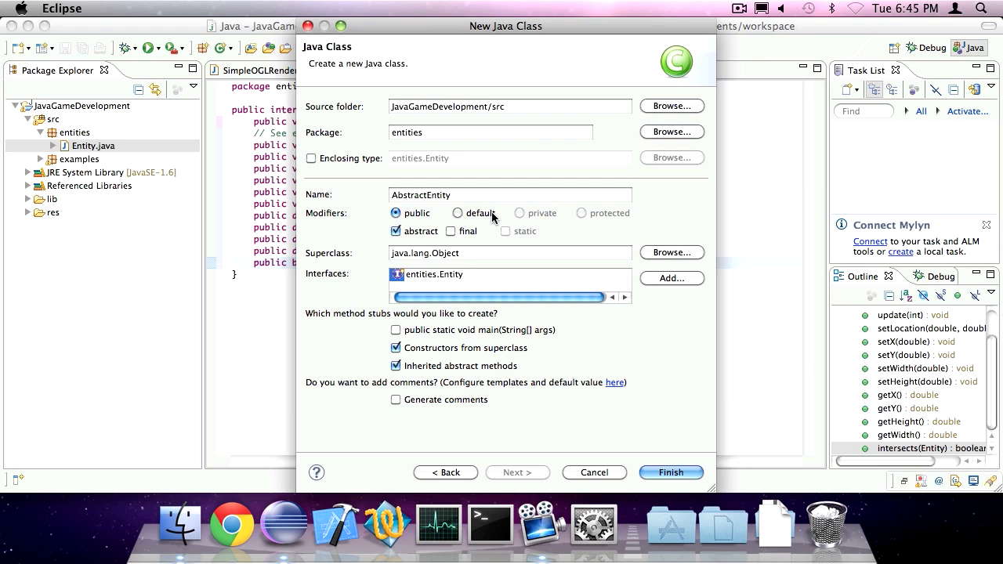
pyautogui.click(671, 472)
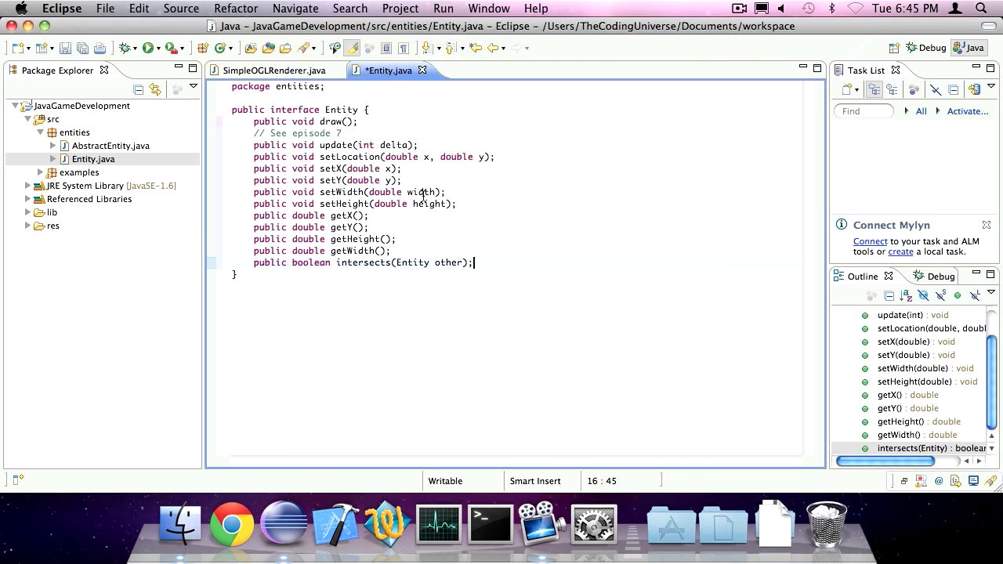
pyautogui.click(110, 145)
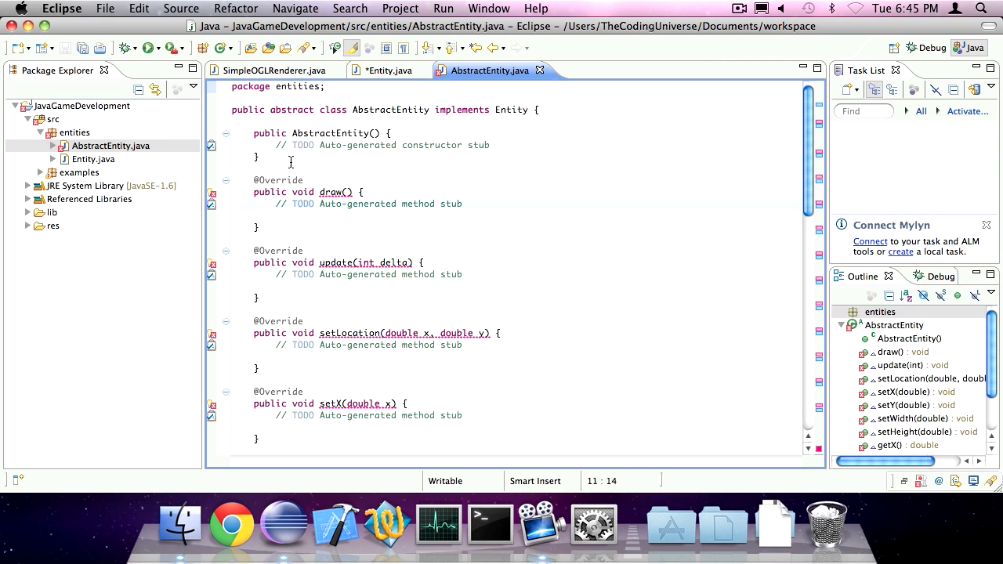
# Add 'protected double x, y, width, height;' and 'protected Rectangle hitbox = new Rectangle();' fields.
pyautogui.click(278, 124)
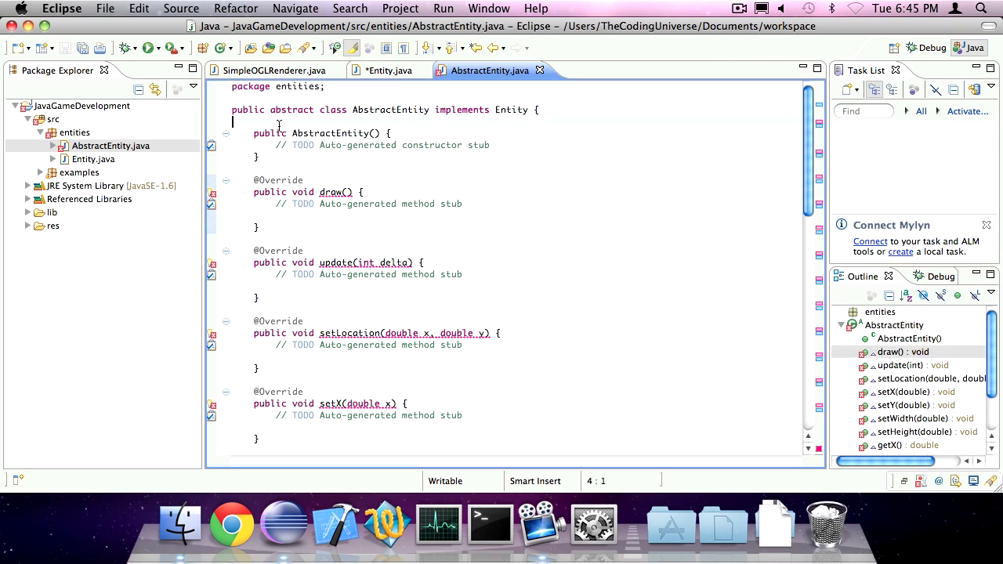
pyautogui.write('protecte')
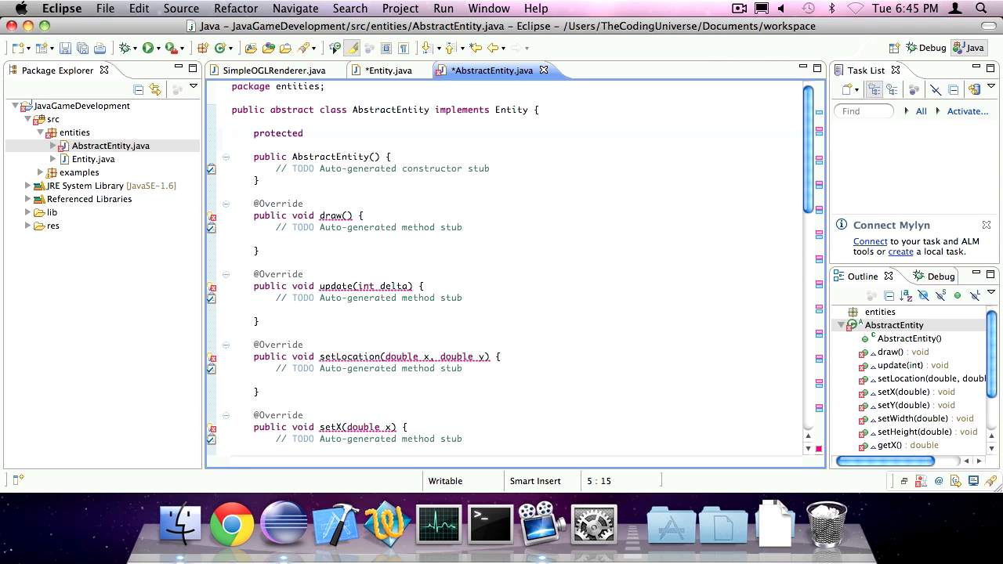
pyautogui.write('double x, y, width, height;')
pyautogui.click(503, 145)
pyautogui.write('p')
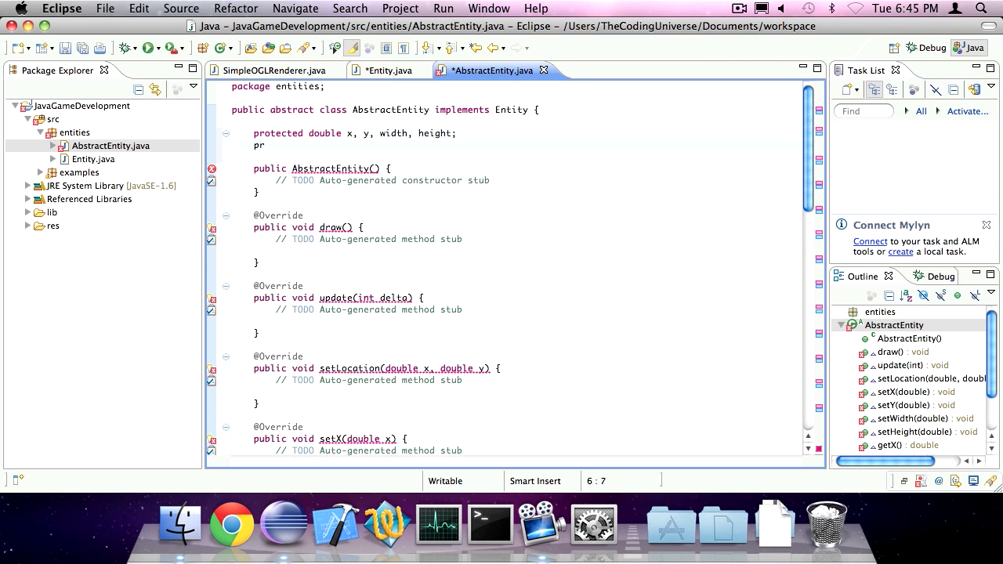
pyautogui.write('r')
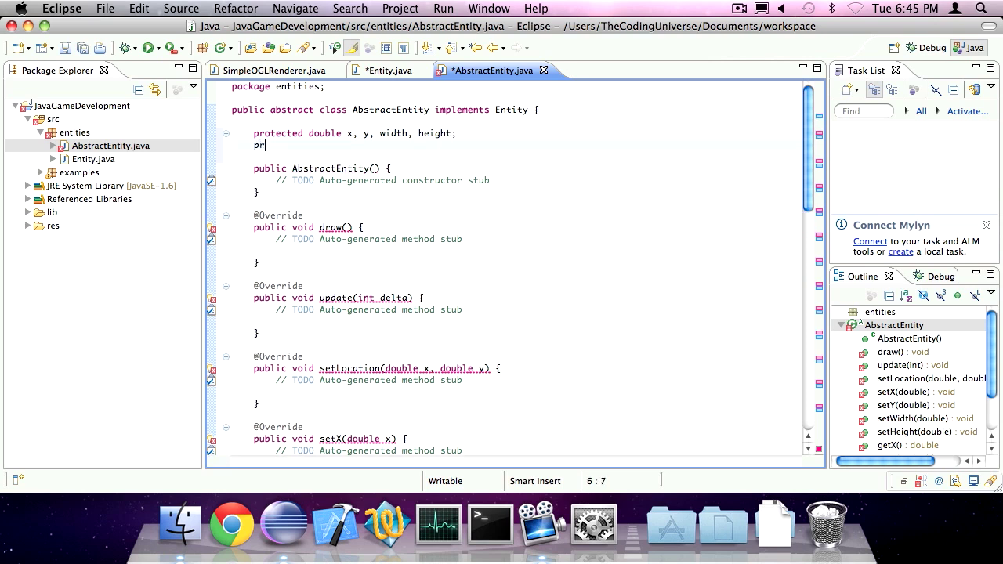
pyautogui.write('otected Rectangle')
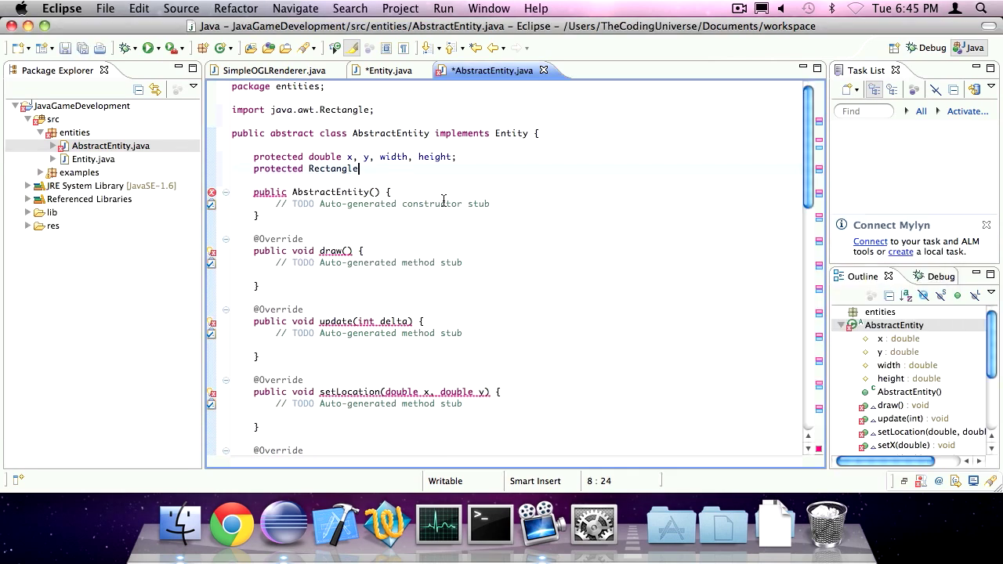
pyautogui.write('hitbox;')
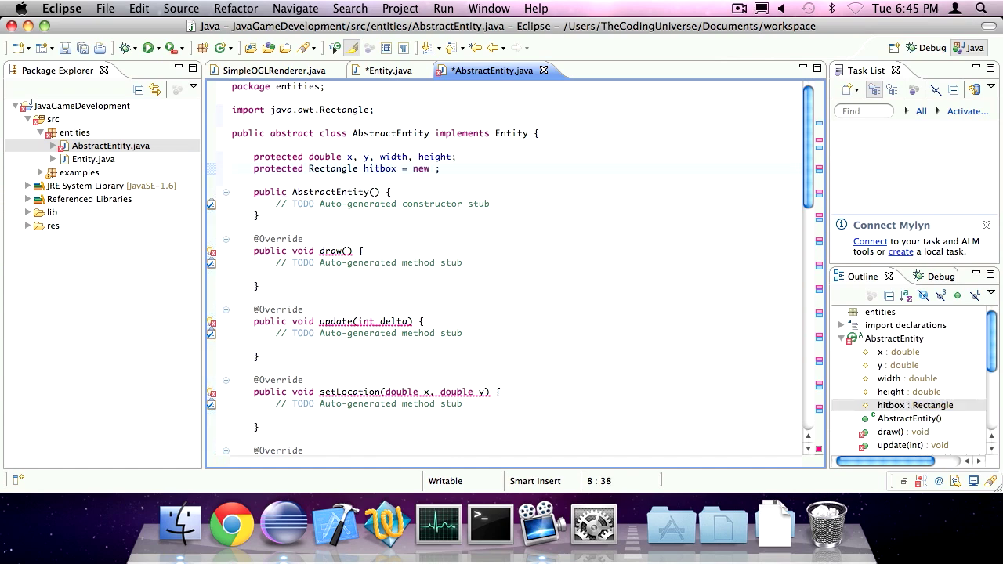
pyautogui.write('Rectangle();')
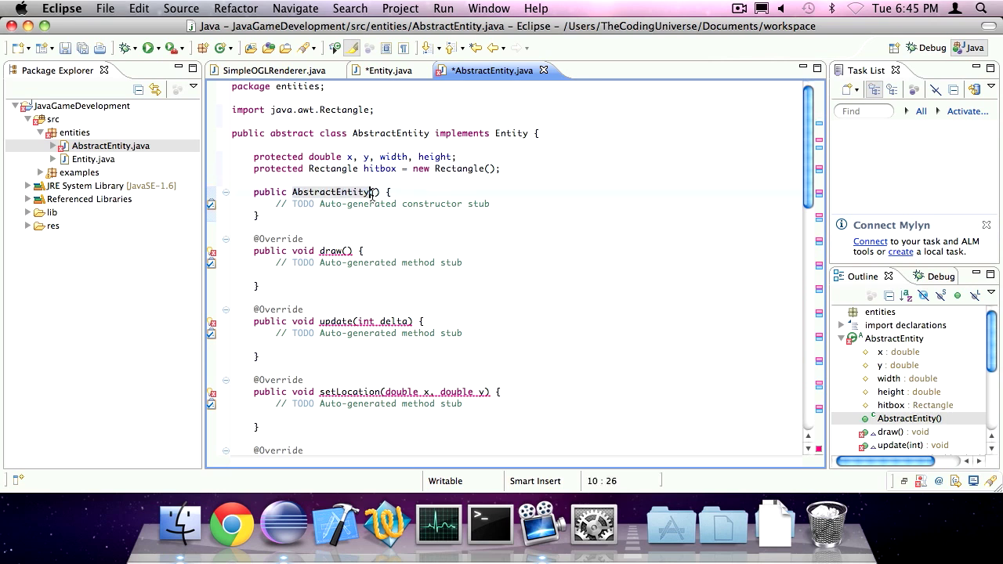
# Give the constructor double x, y, width, height parameters assigned via this.x = x, etc.
pyautogui.write('double')
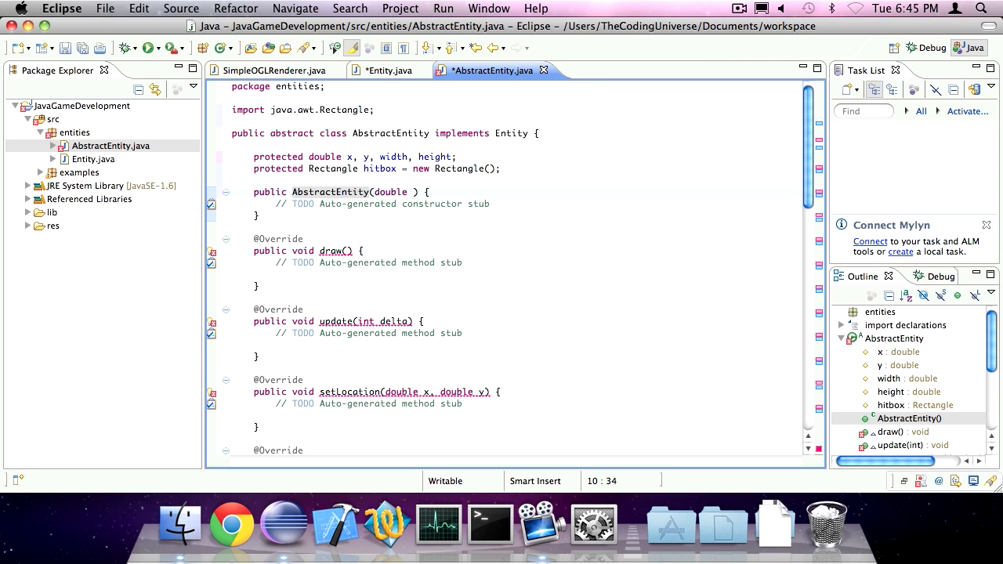
pyautogui.write(', double y')
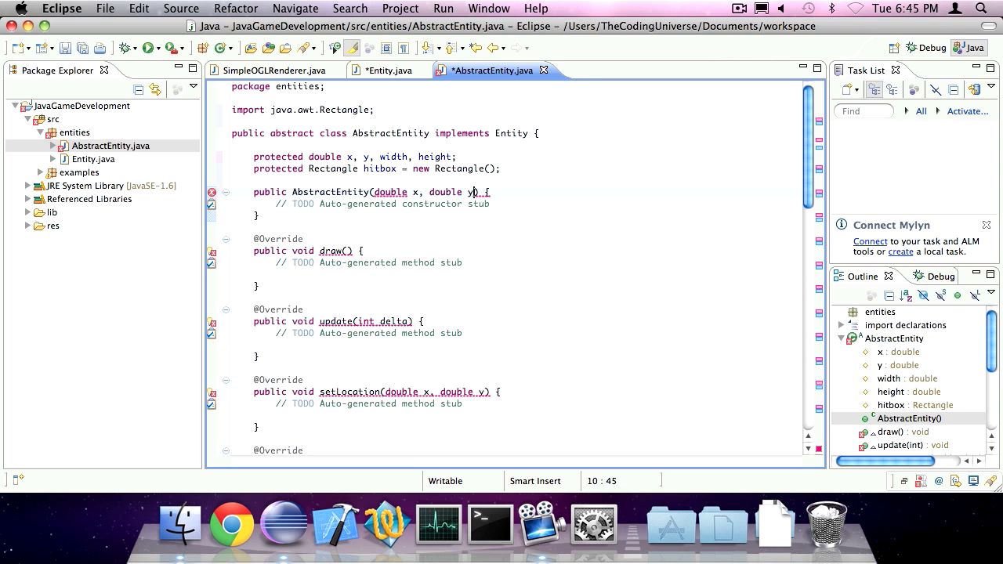
pyautogui.write(', double width, double heigh')
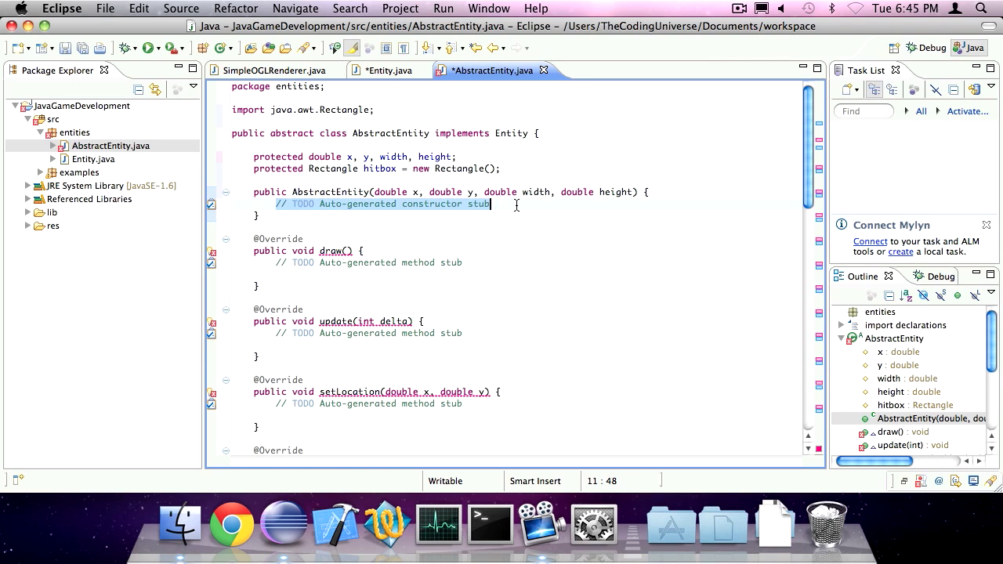
pyautogui.write('this.x = x;')
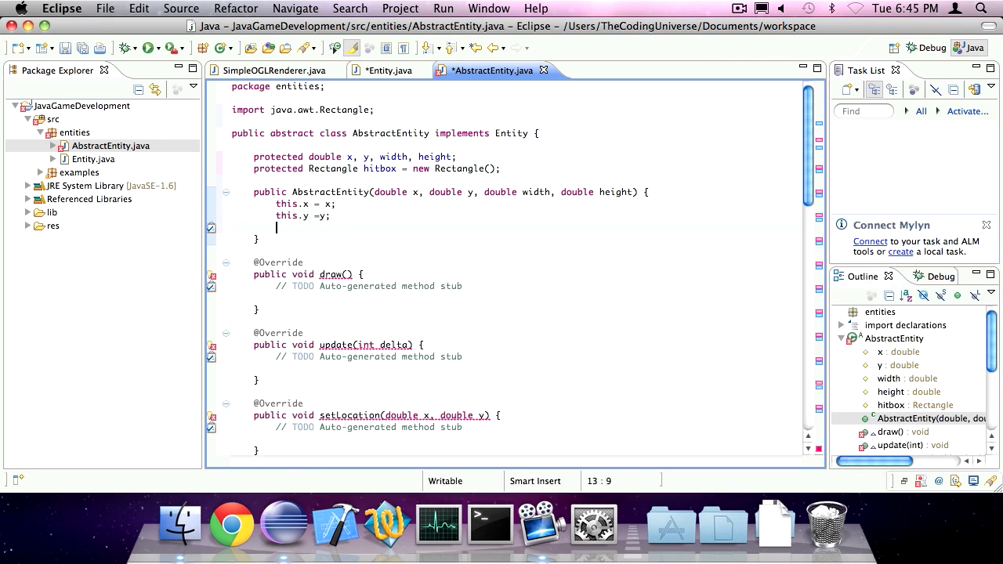
pyautogui.write('this.width =')
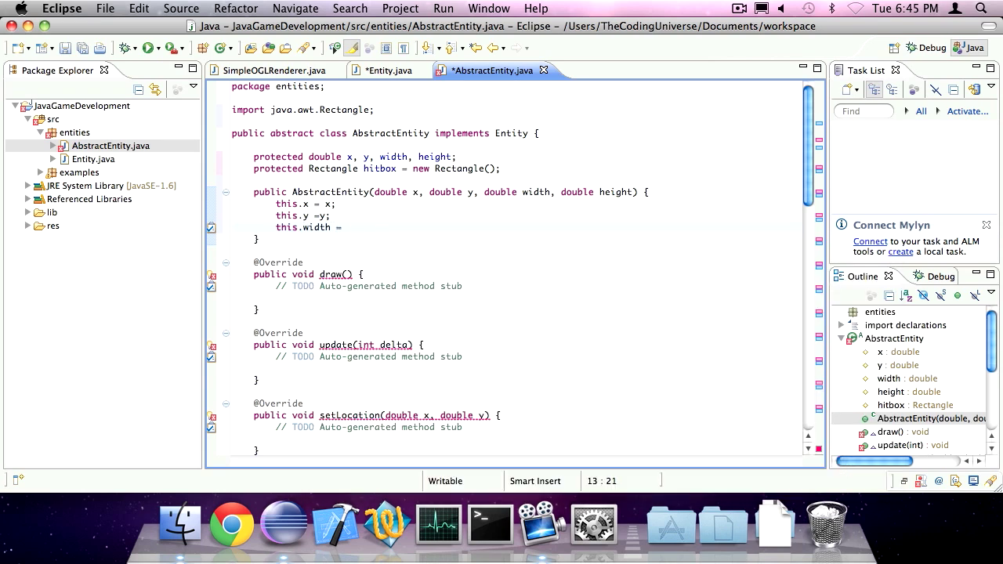
pyautogui.write('width;')
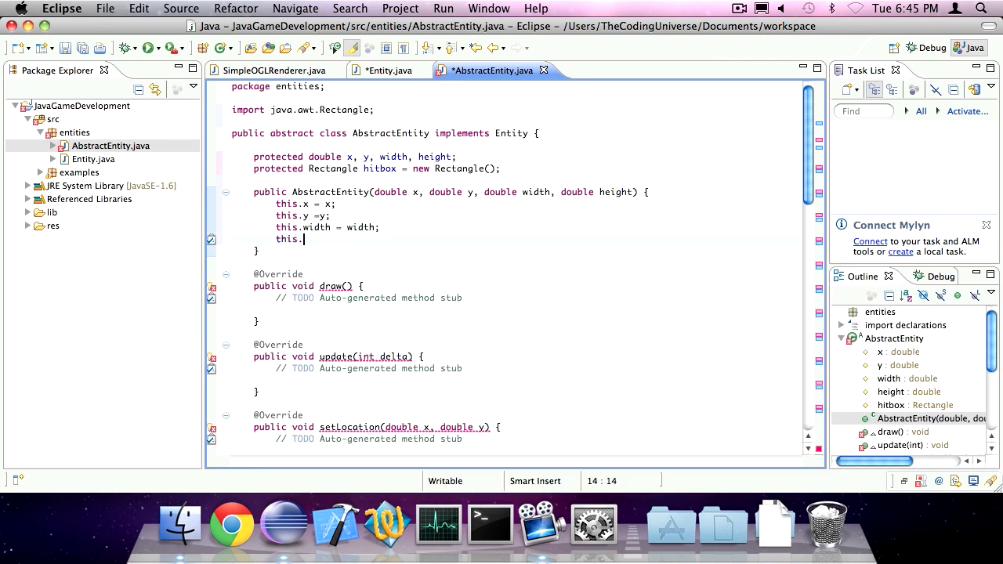
pyautogui.write('height = height;')
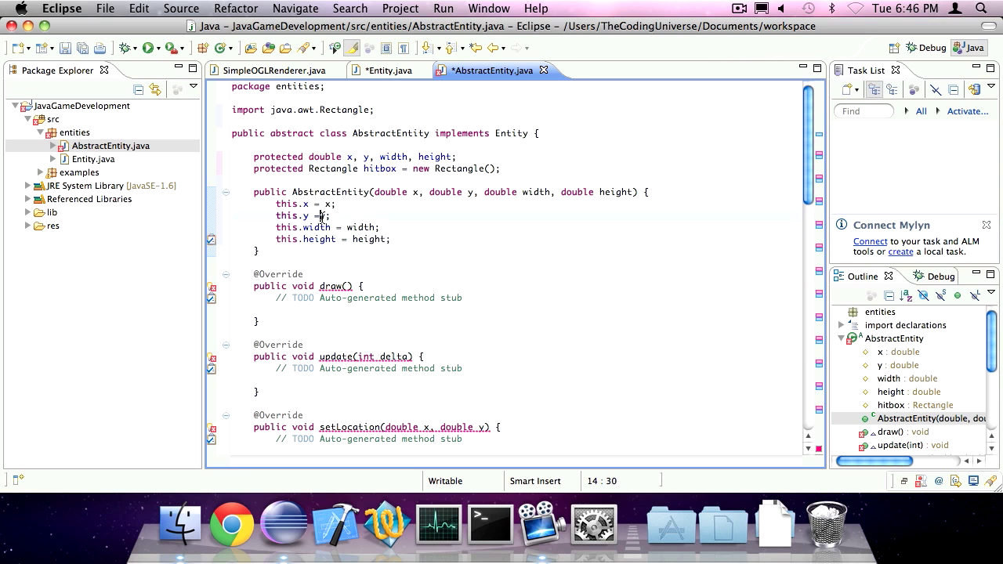
pyautogui.scroll(-3)
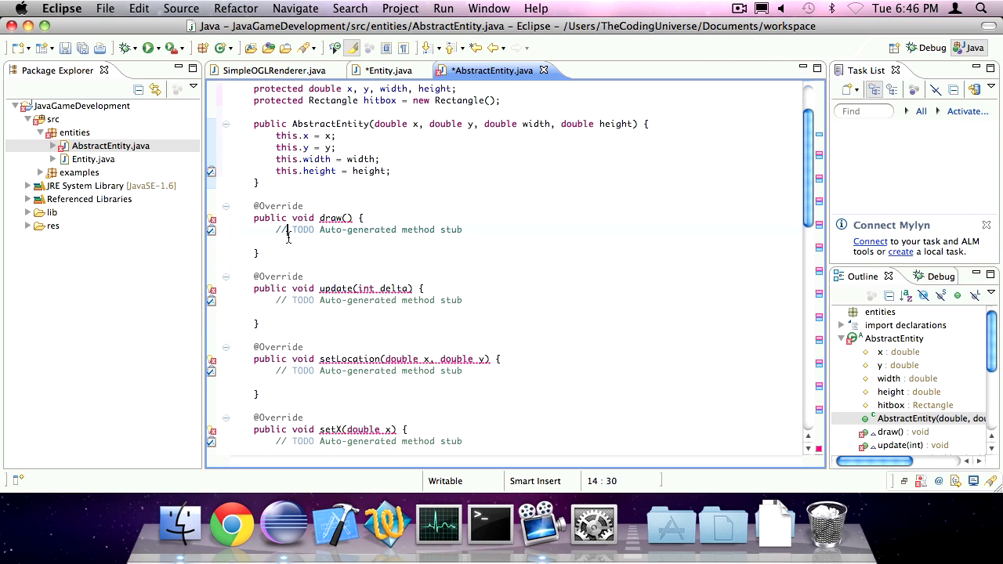
# Save all edited files with File > Save All.
pyautogui.click(119, 9)
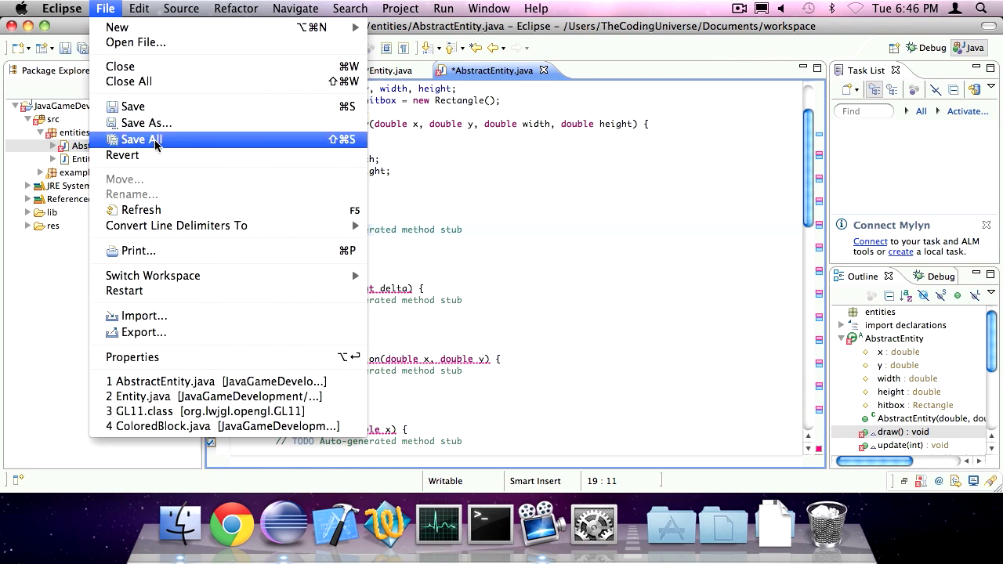
pyautogui.click(141, 140)
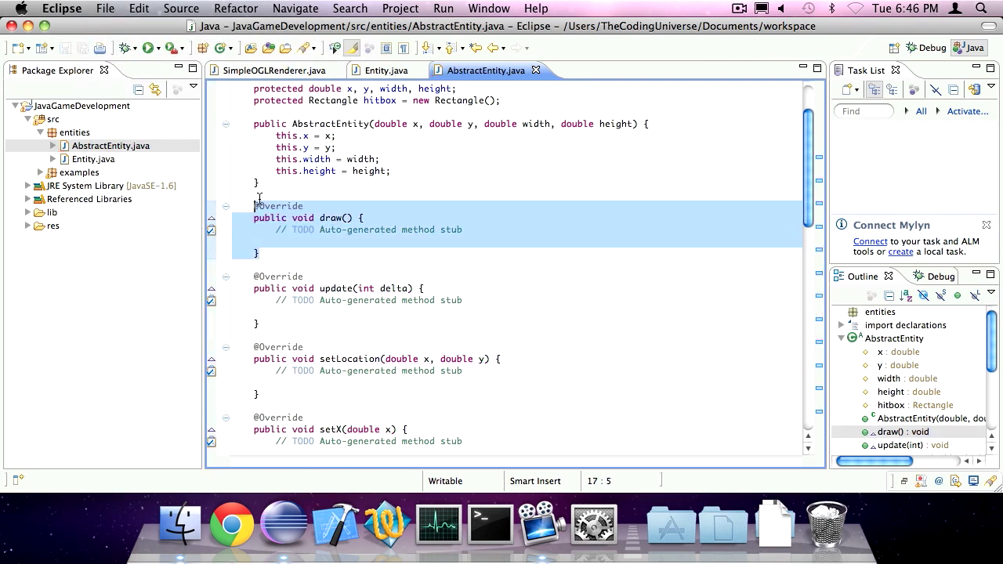
pyautogui.moveTo(375, 131)
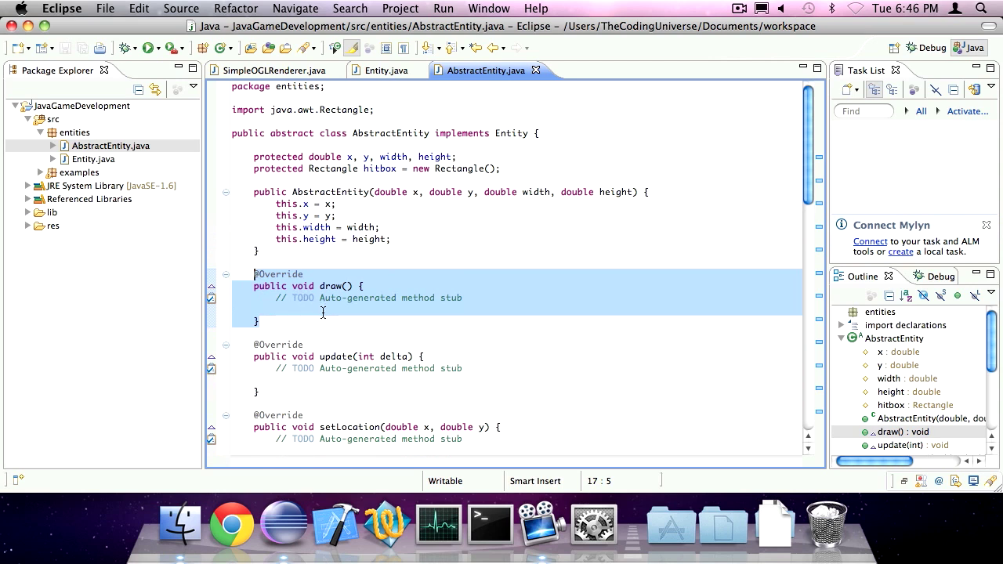
# Delete the draw/update stubs, fill setters like this.height = height, and return fields in getters.
pyautogui.press('Delete')
pyautogui.write('this.y =')
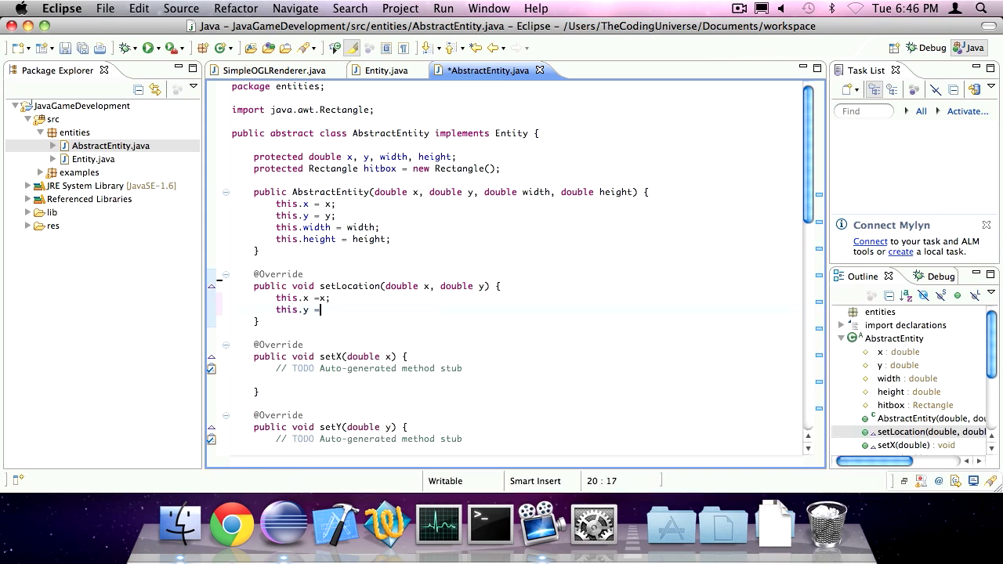
pyautogui.write('y;')
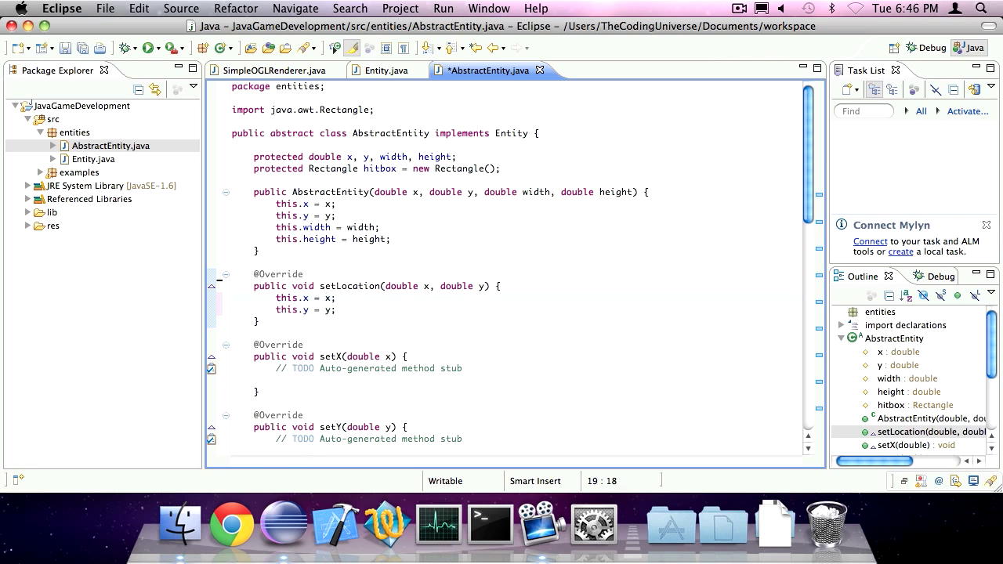
pyautogui.write('this.wid')
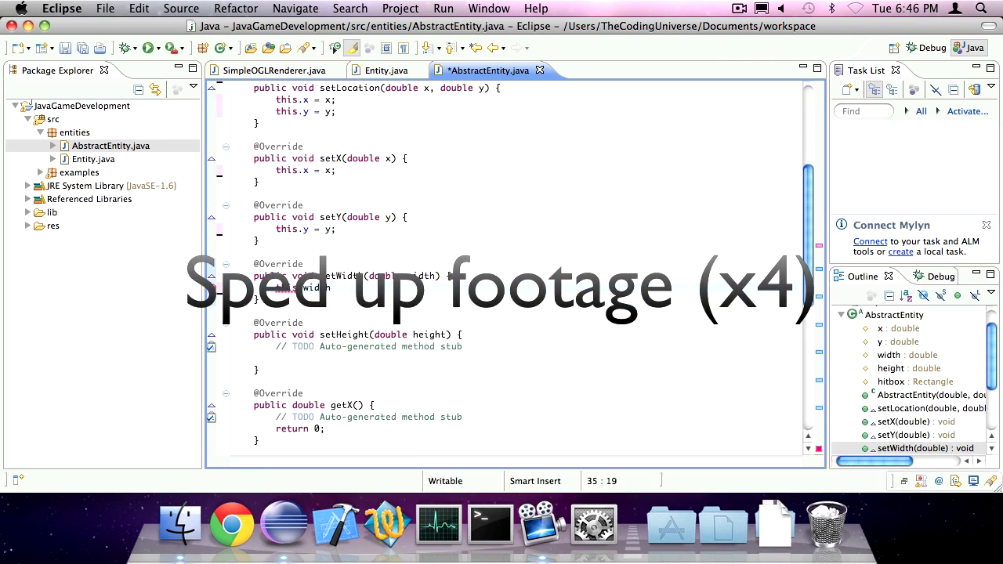
pyautogui.write('this.height = height;')
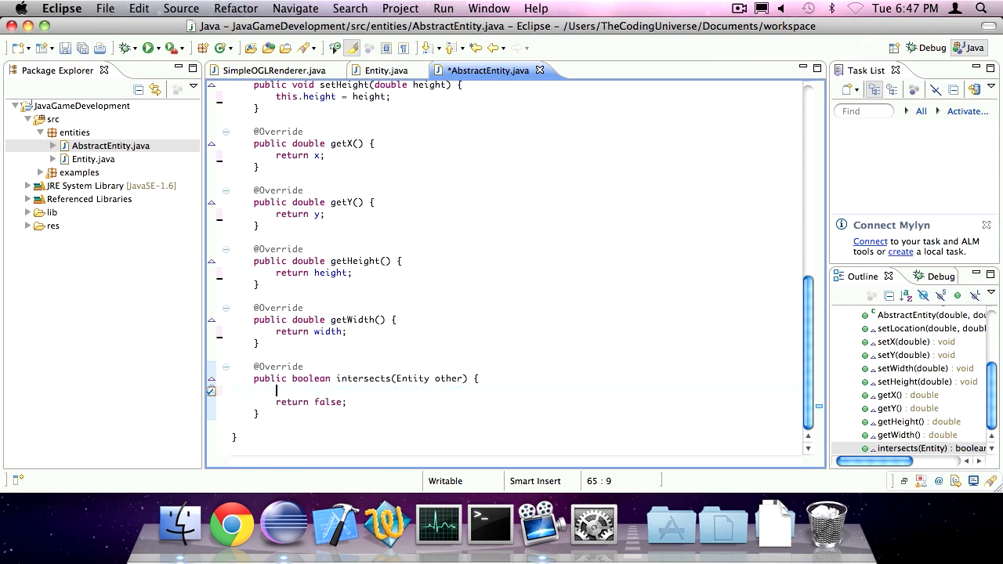
# In intersects, call hitbox.setBounds with (int)-cast x, y, width and height.
pyautogui.write('hitbox.')
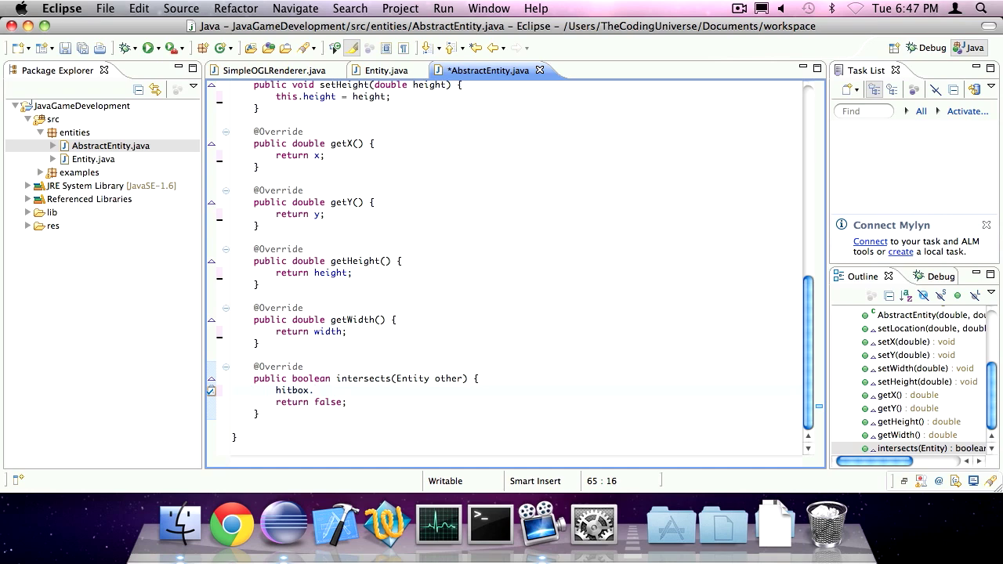
pyautogui.write('.setBounds(x, y, width, height);')
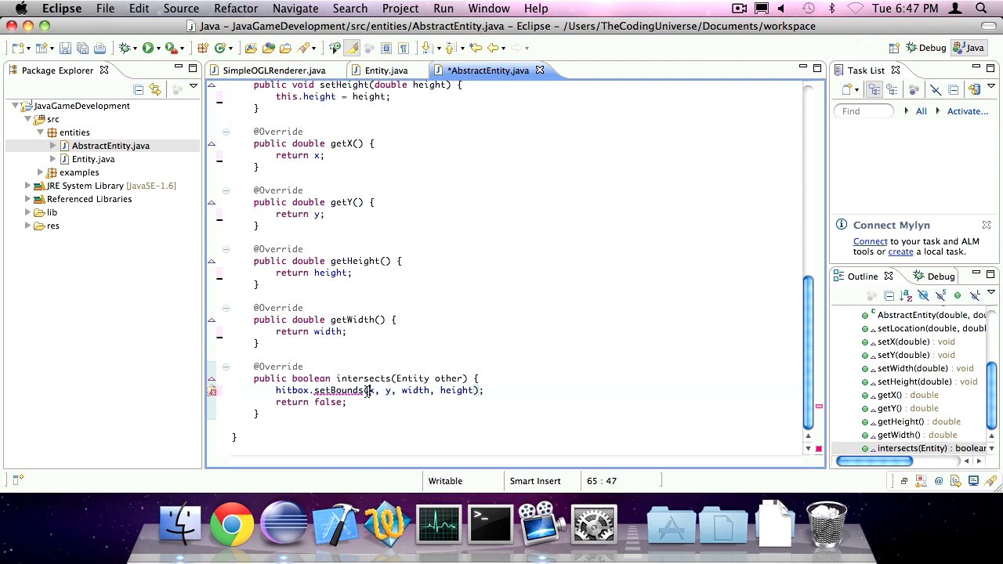
pyautogui.write('((int)')
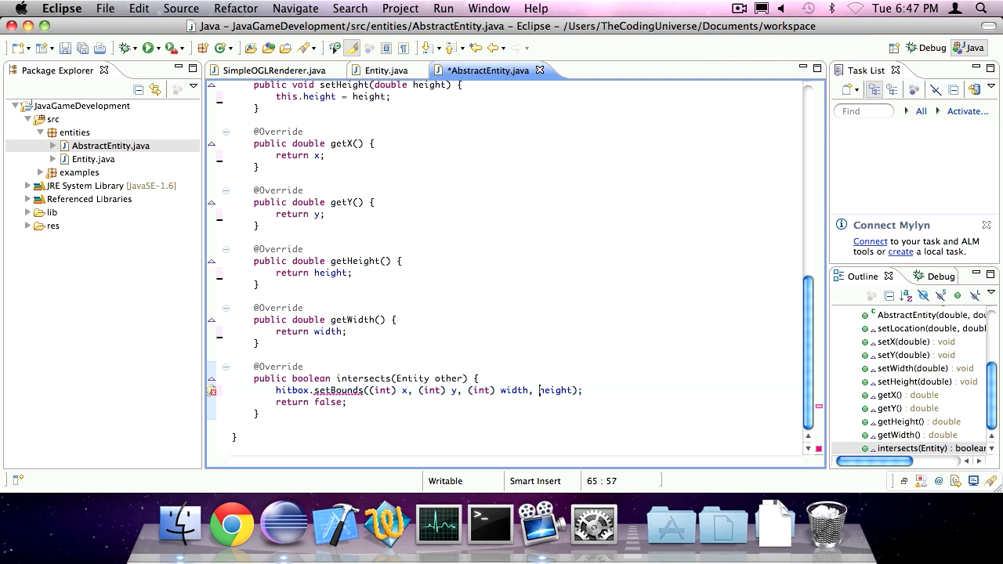
pyautogui.write('(int)')
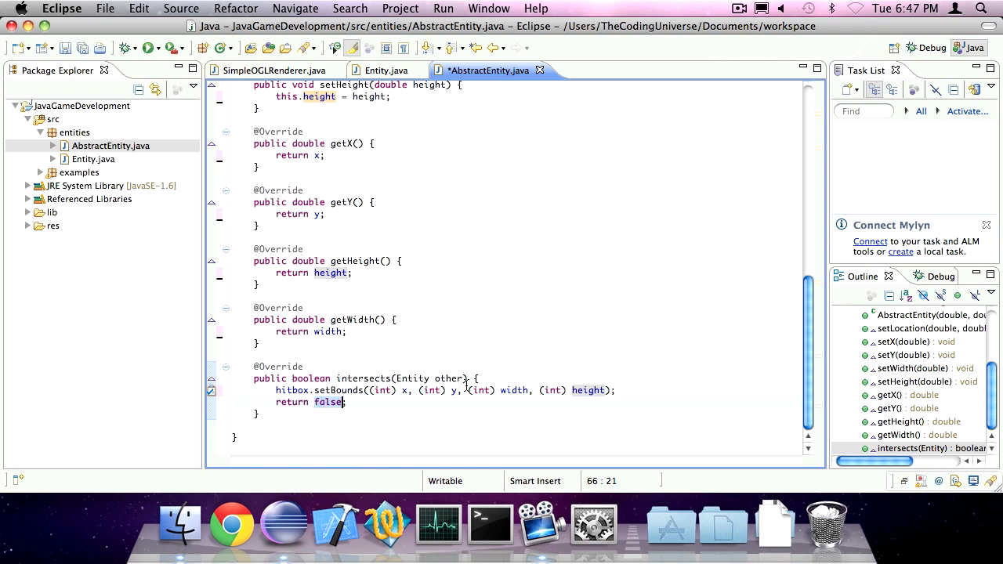
# Return hitbox.intersects using other.getX(), getY(), getWidth() and getHeight().
pyautogui.write('hitbox.intersects(other., y, w, h')
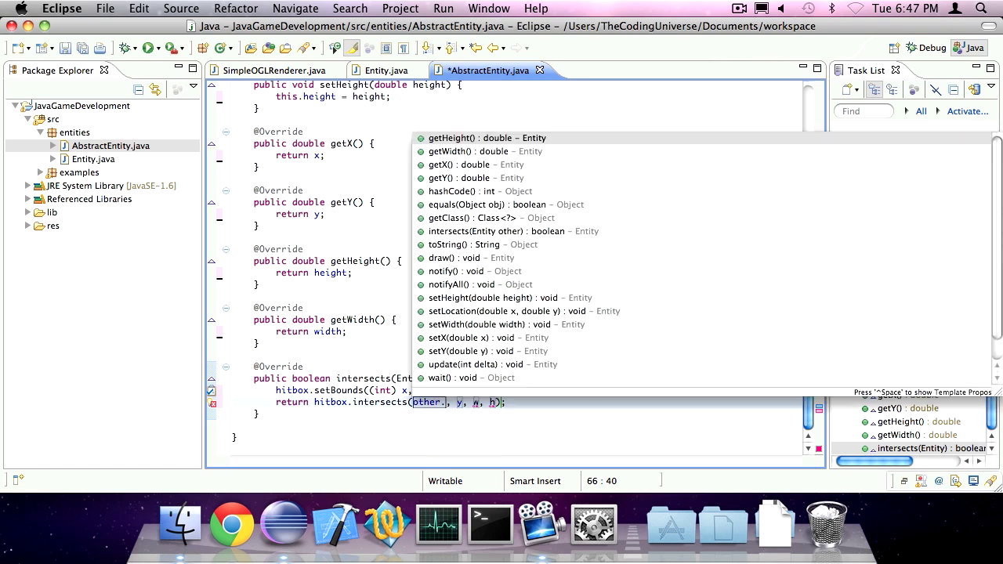
pyautogui.write('getX(')
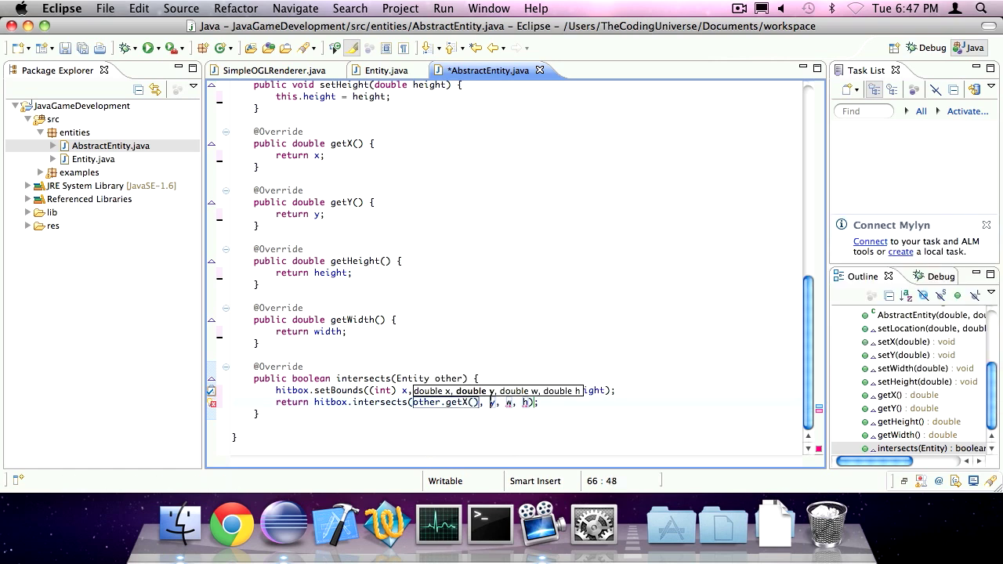
pyautogui.write('other.getY(')
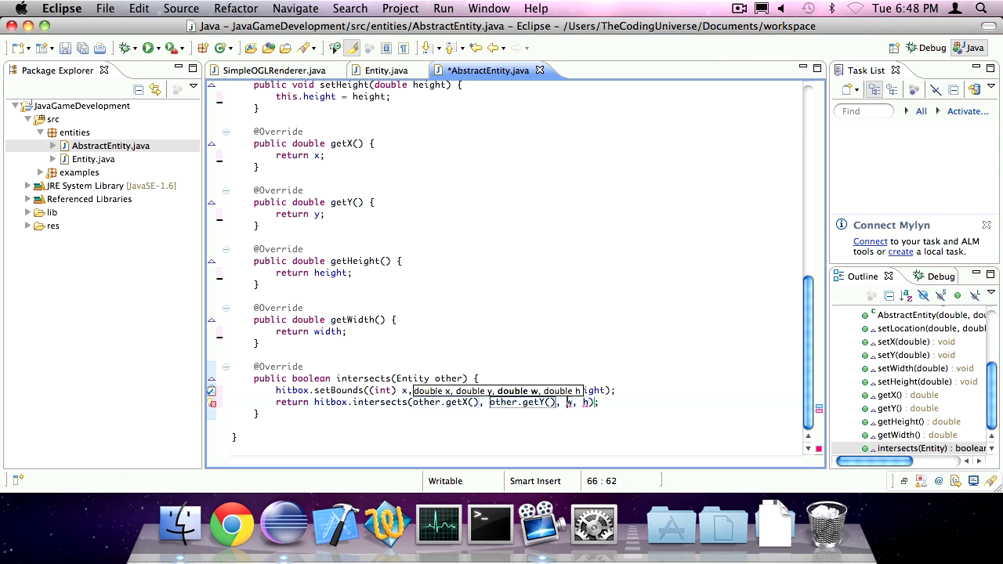
pyautogui.write('other.get')
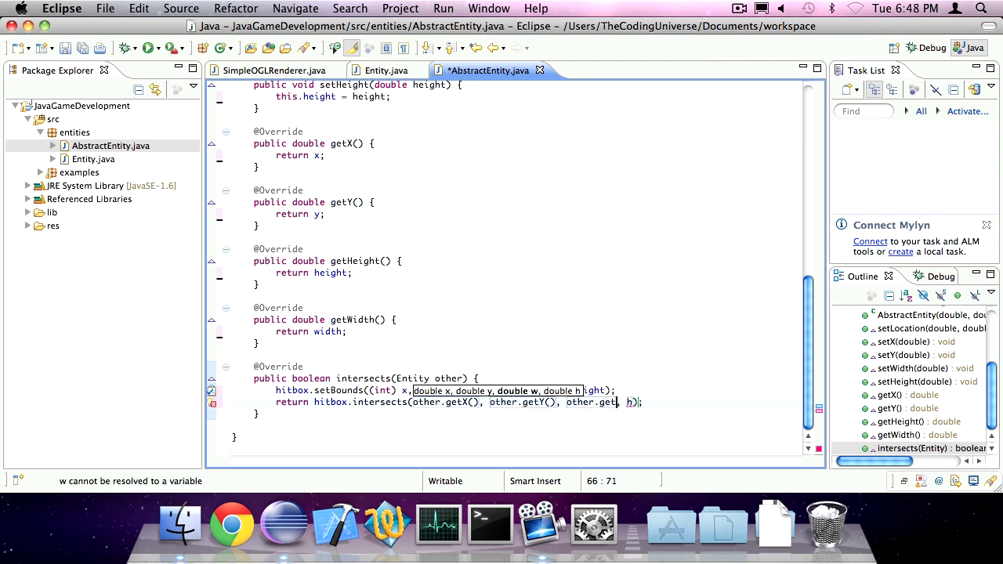
pyautogui.write('Width()')
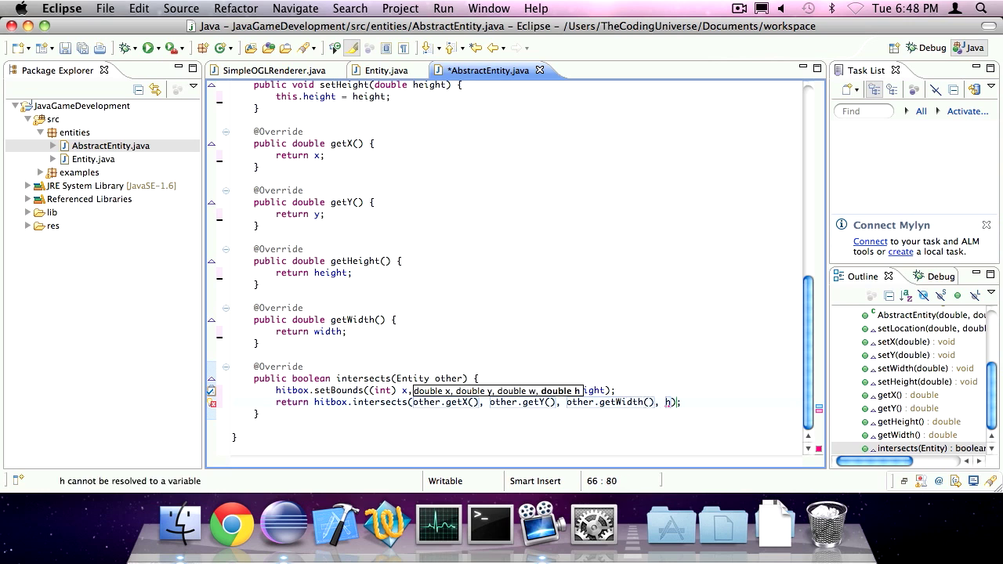
pyautogui.write('other.g')
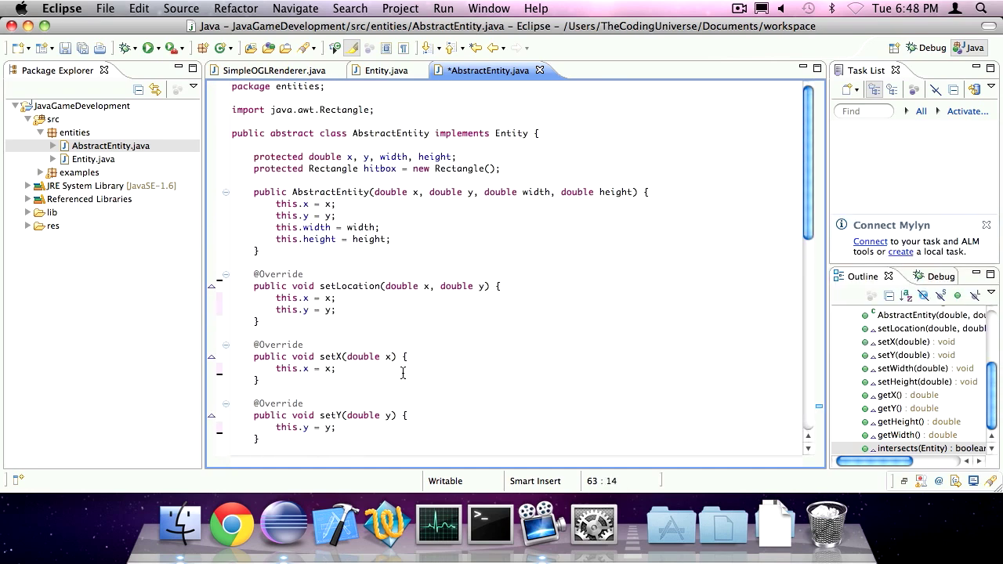
pyautogui.scroll(-3)
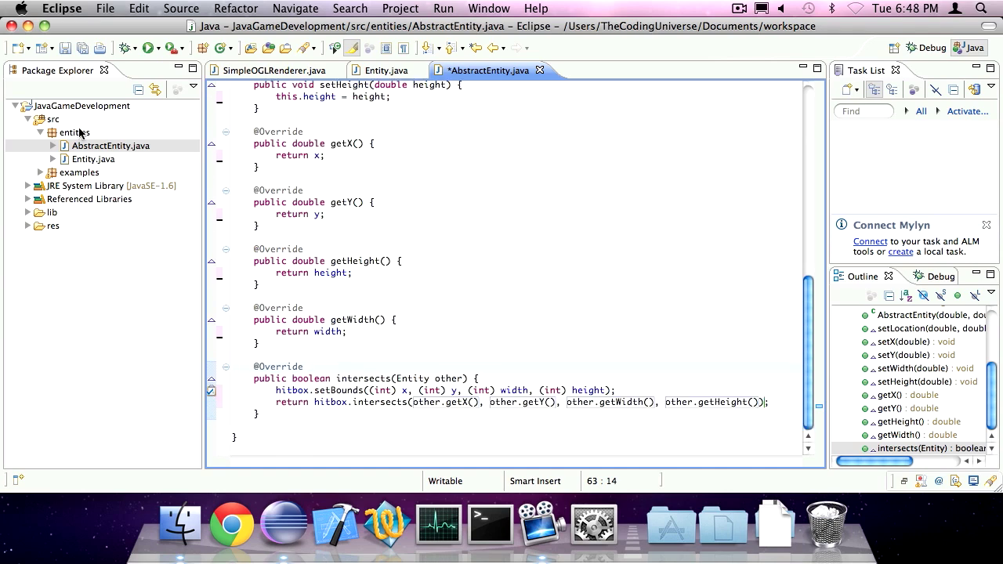
# Start a new MoveableEntity interface in the entities package and choose its extended interfaces.
pyautogui.rightClick(75, 132)
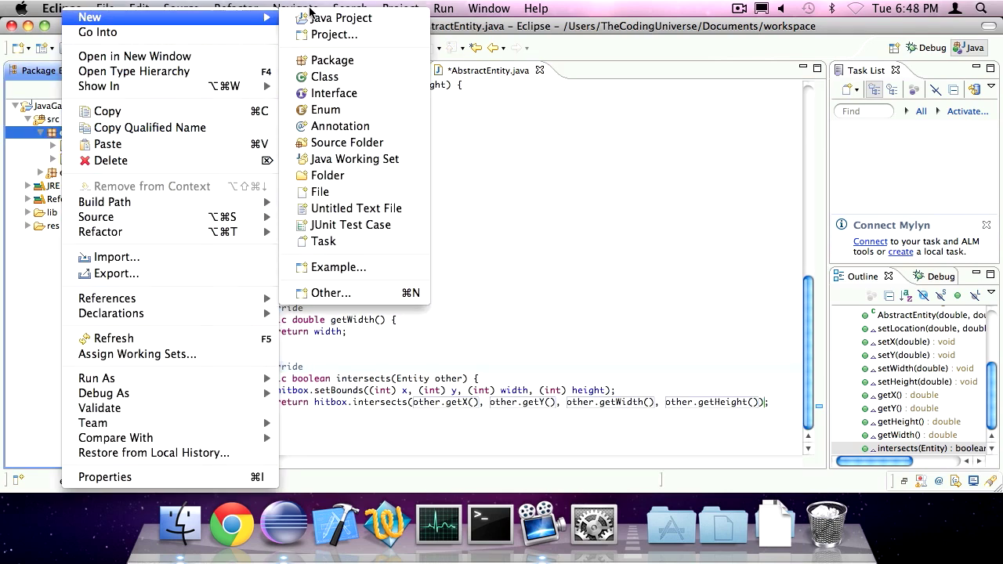
pyautogui.click(323, 76)
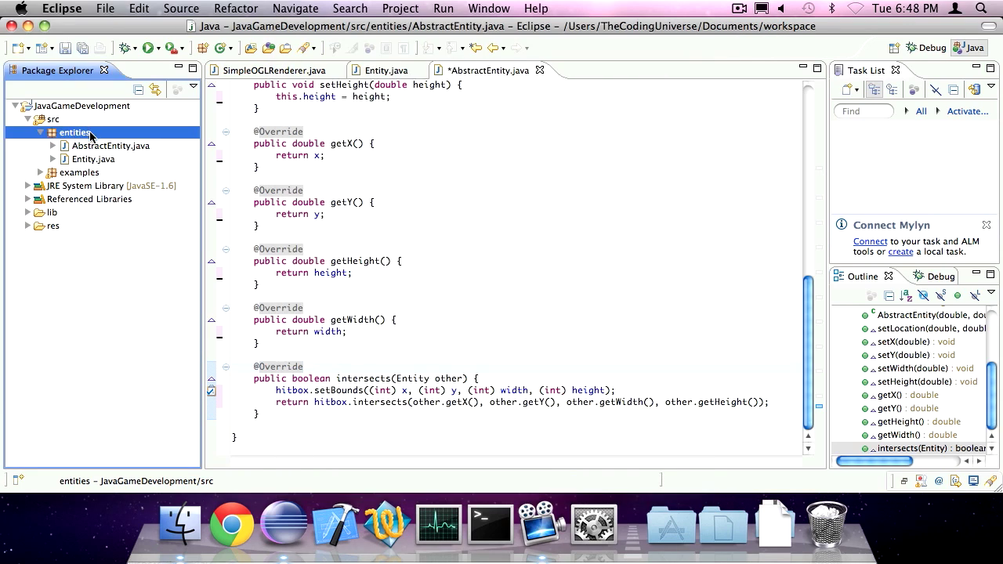
pyautogui.rightClick(74, 133)
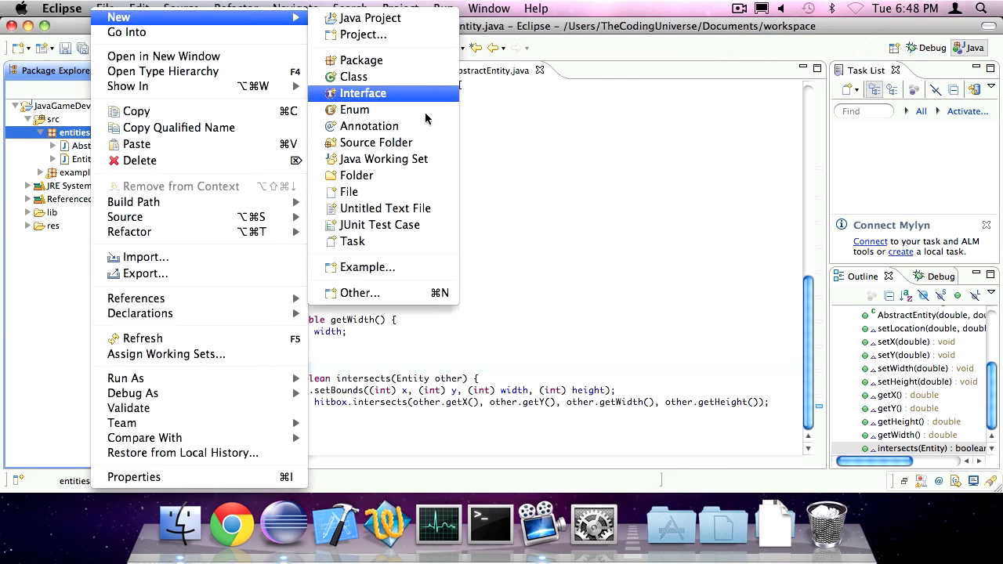
pyautogui.click(363, 93)
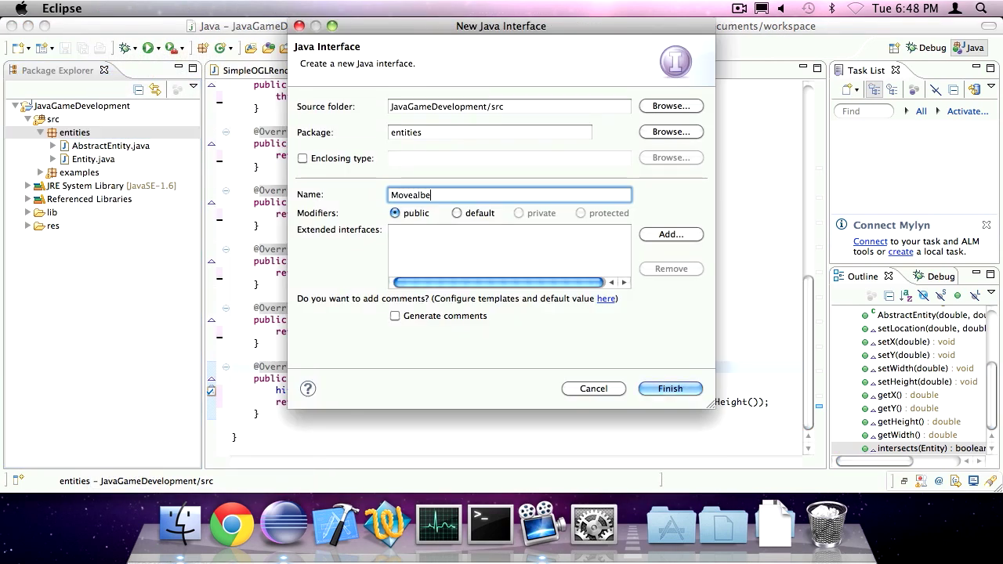
pyautogui.press('BackSpace')
pyautogui.write('bleA')
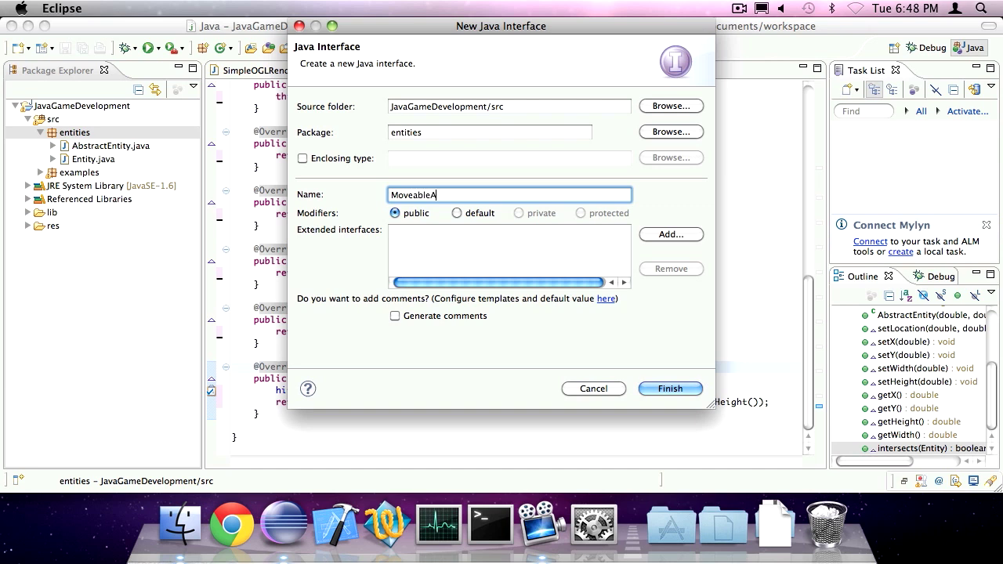
pyautogui.write('ntity')
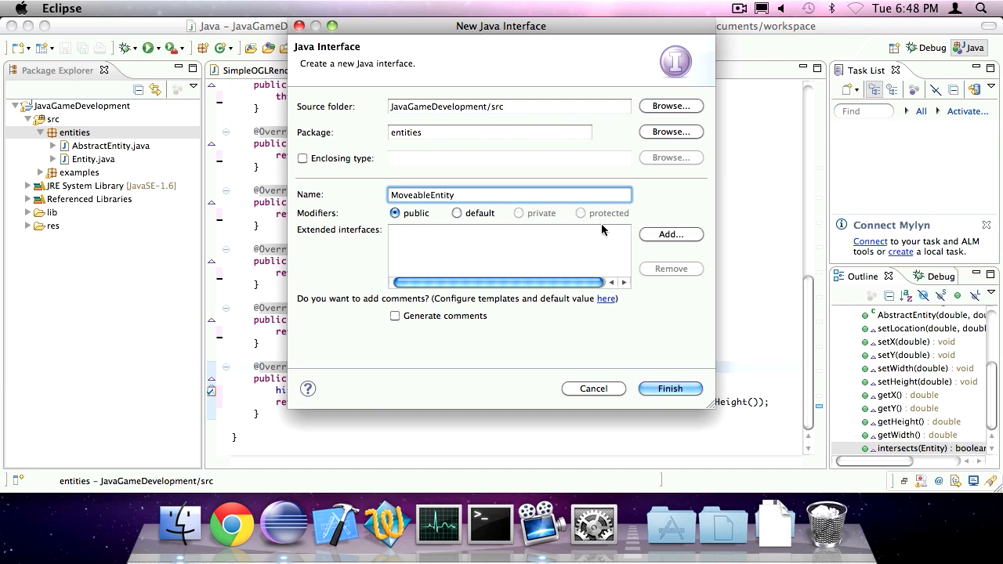
pyautogui.click(671, 235)
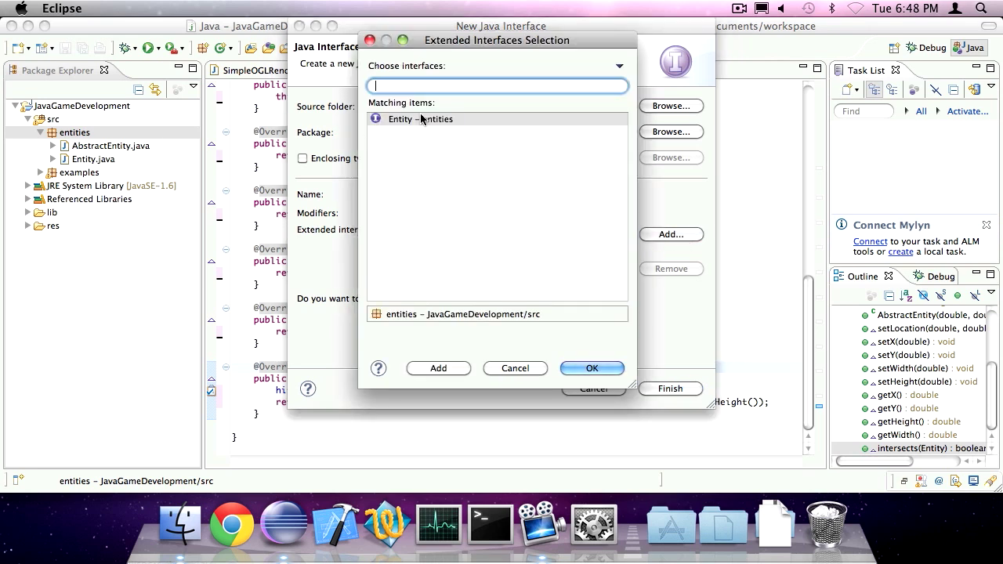
# Create MoveableEntity extending Entity and declare getDX() and getDY().
pyautogui.click(592, 368)
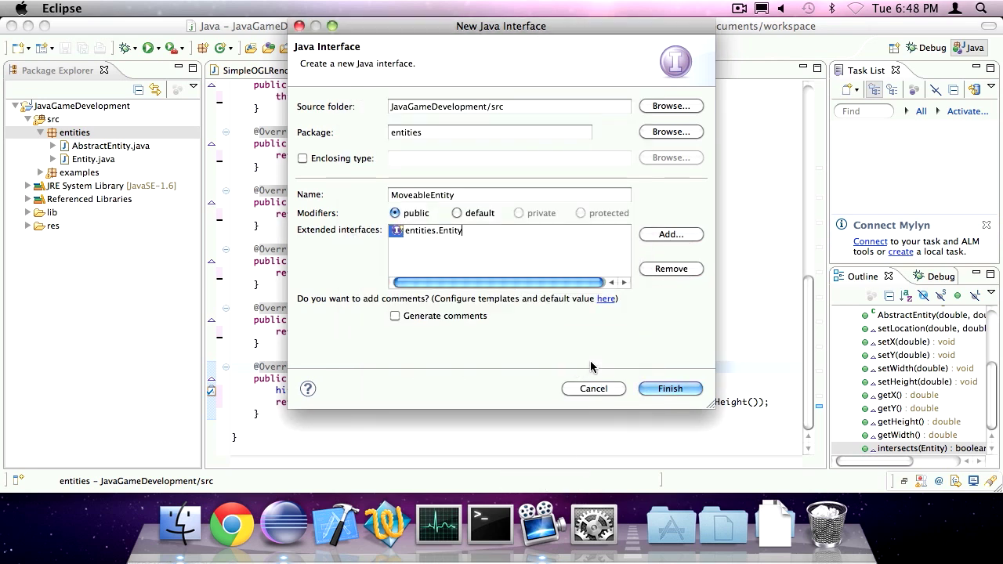
pyautogui.click(670, 389)
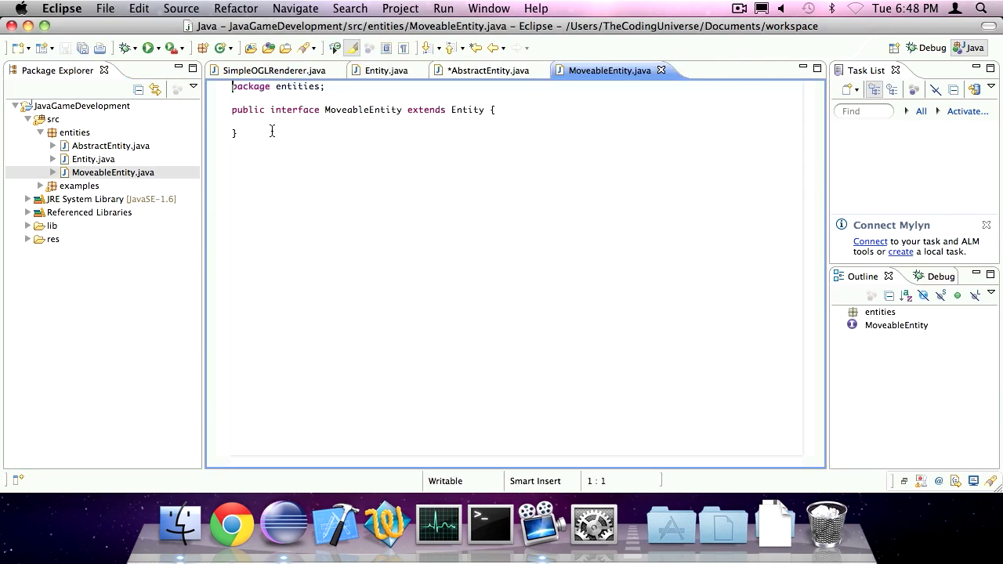
pyautogui.write('public double getD')
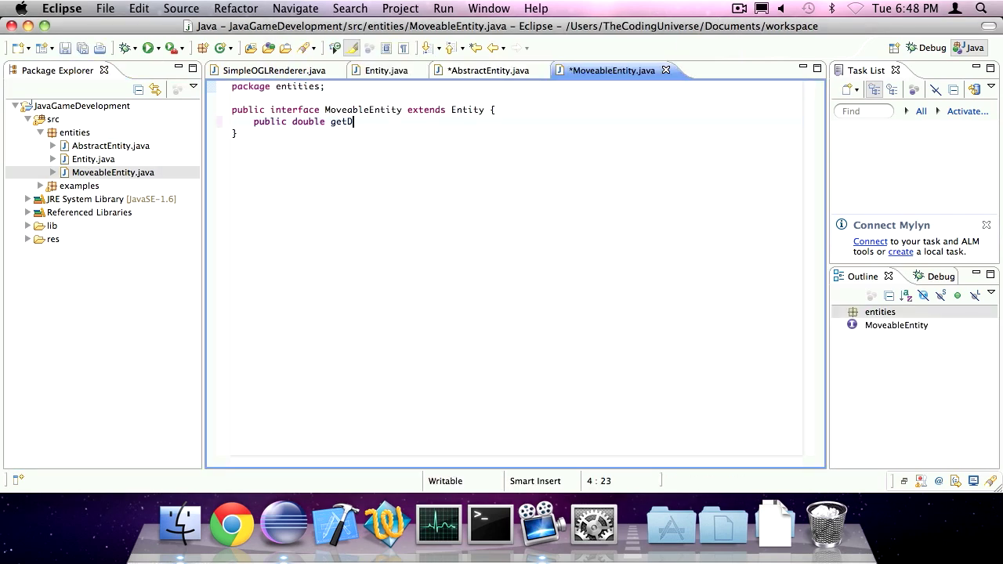
pyautogui.write('X();')
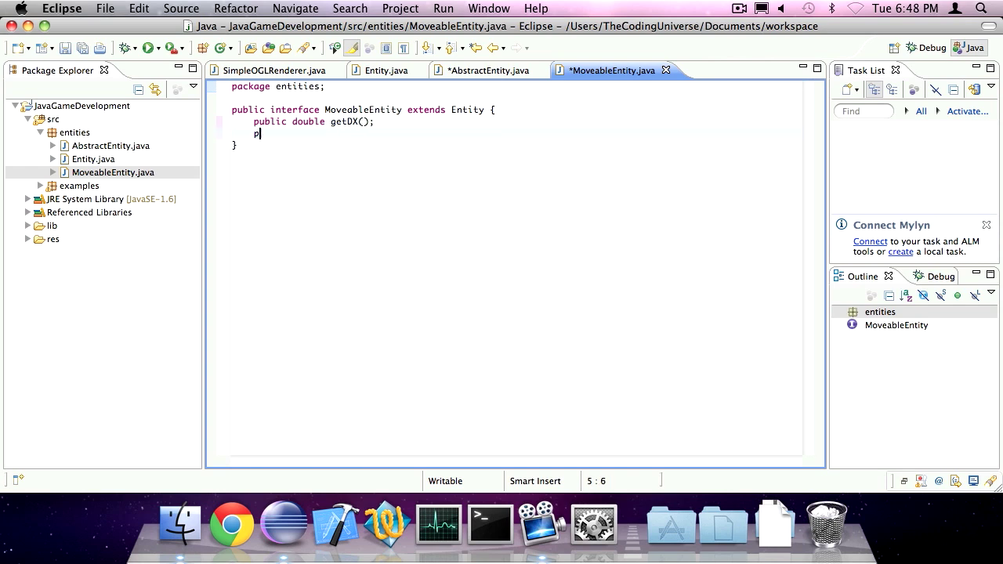
pyautogui.write('ublic double get')
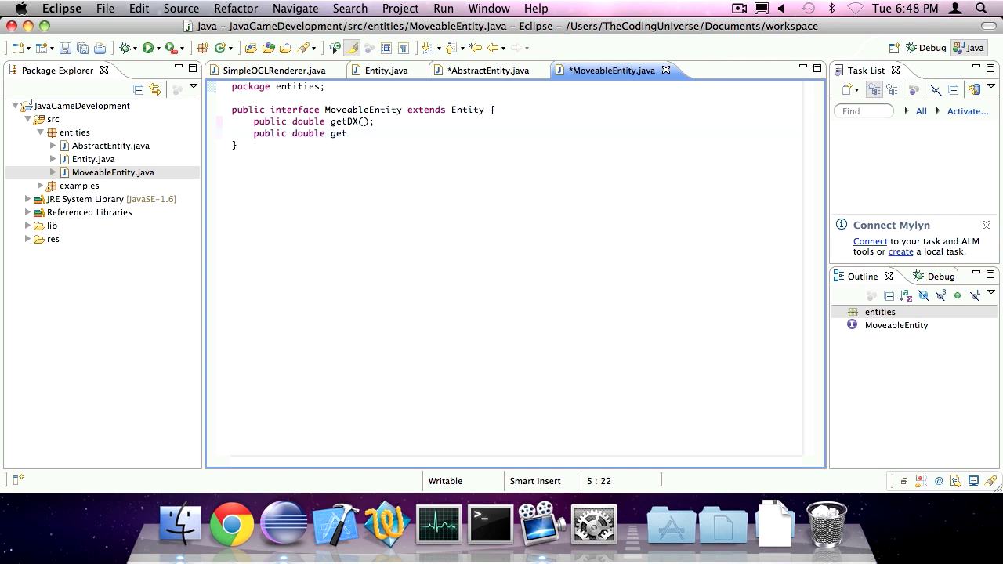
pyautogui.write('DY();')
pyautogui.write('public void set')
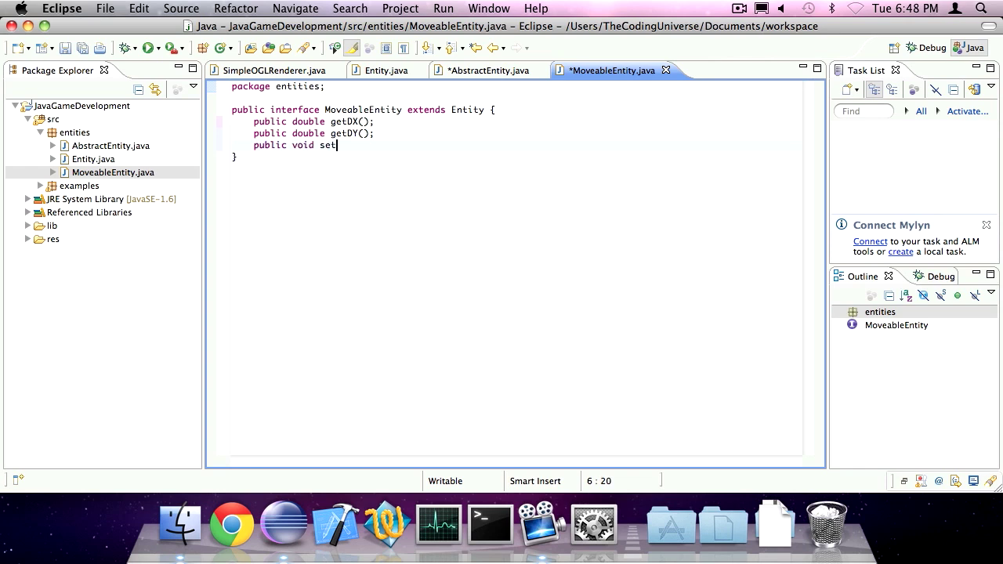
# Declare setDX(double dx) and setDY(double dy) in MoveableEntity.
pyautogui.write('DX()')
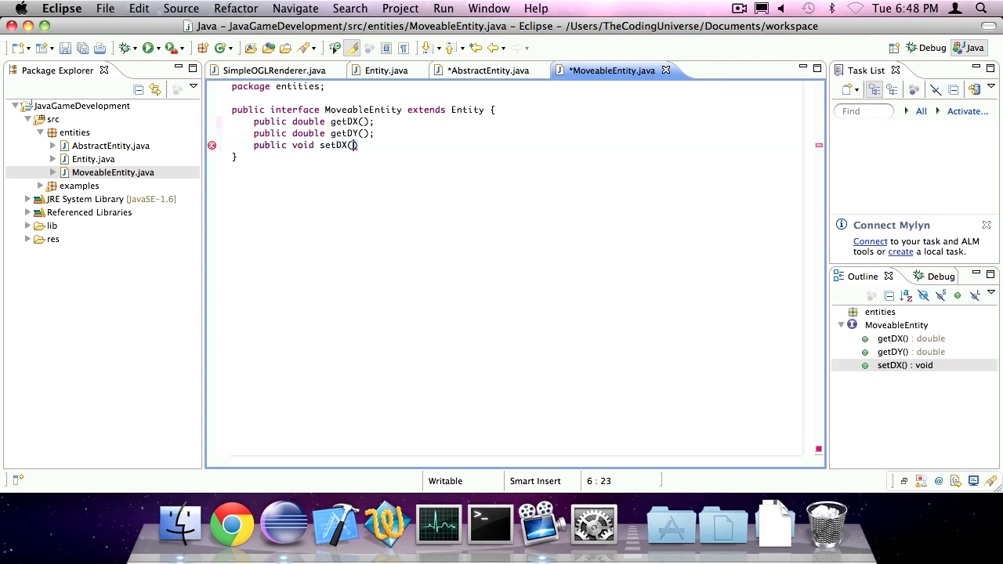
pyautogui.write('double dx')
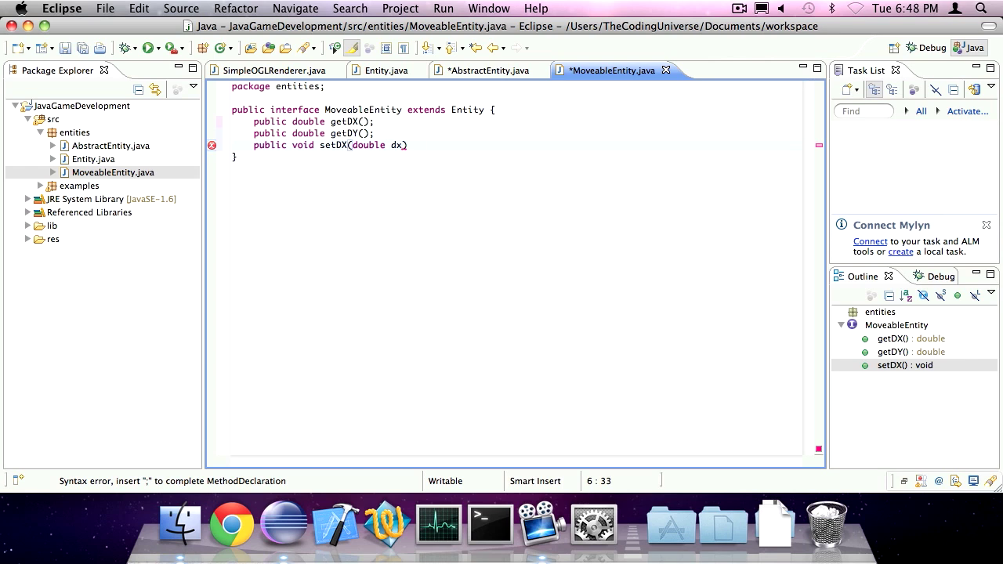
pyautogui.write(');')
pyautogui.write('public void setDY(')
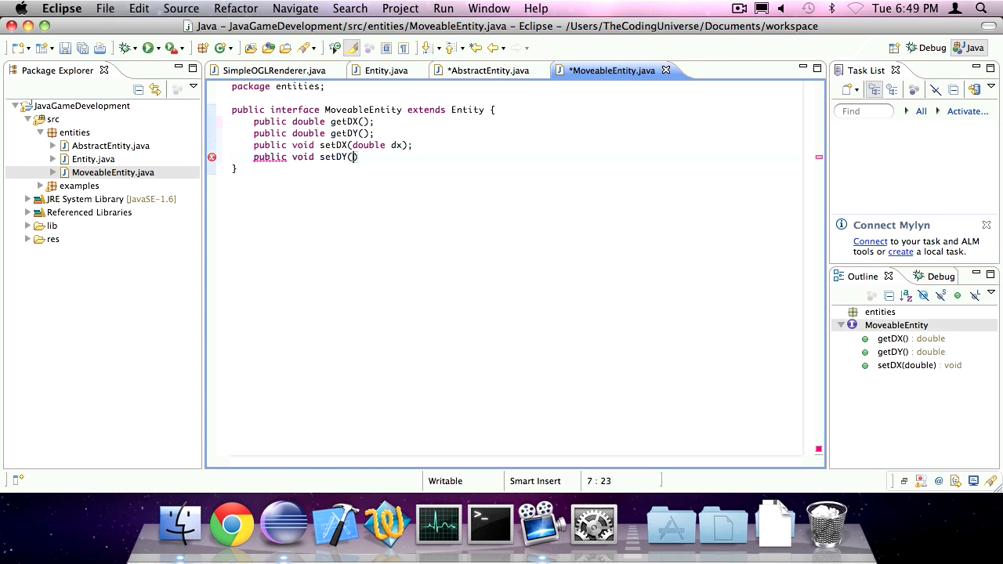
pyautogui.write('double')
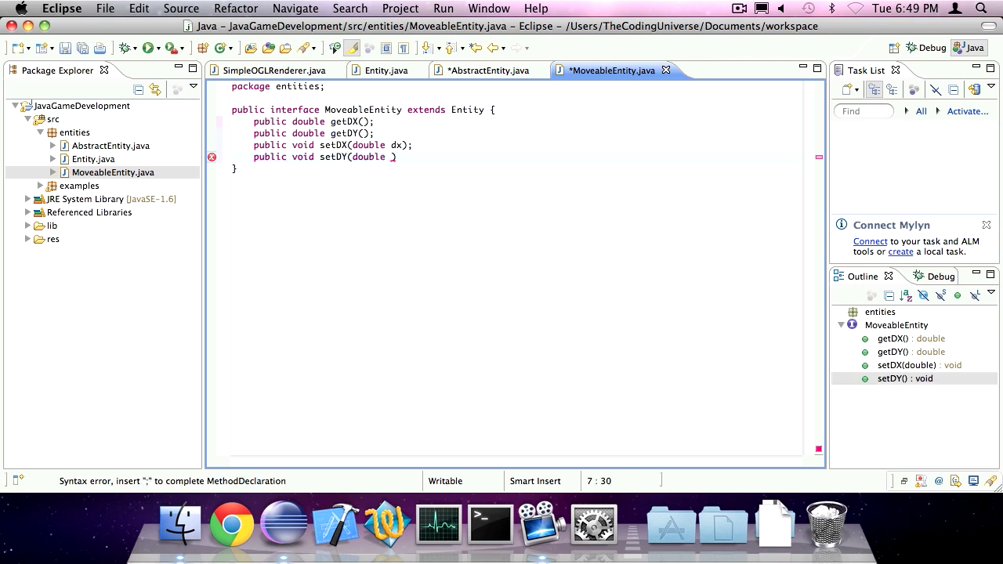
pyautogui.write('dy);')
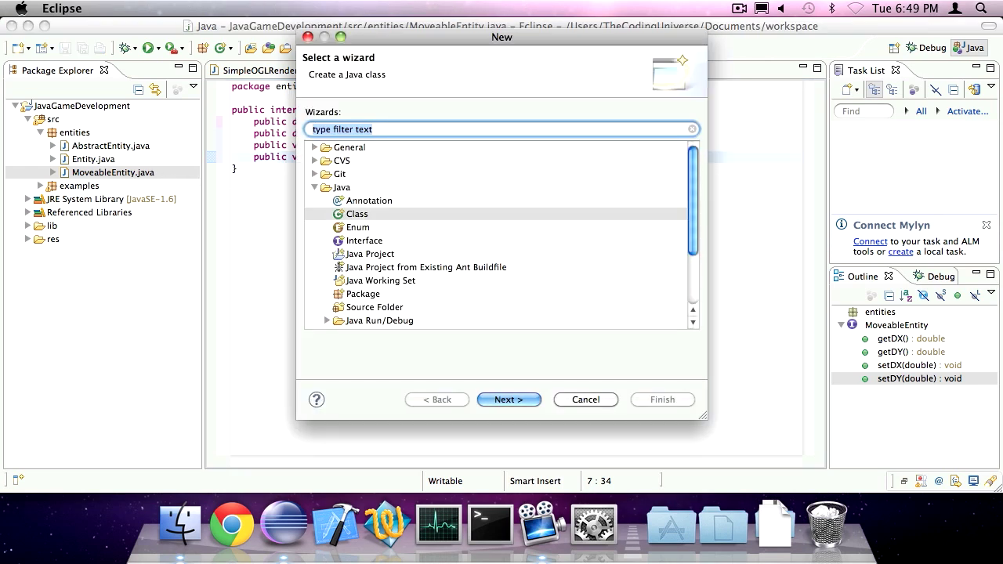
# Mark the new class abstract and name it AbstractMoveableEntity.
pyautogui.click(509, 400)
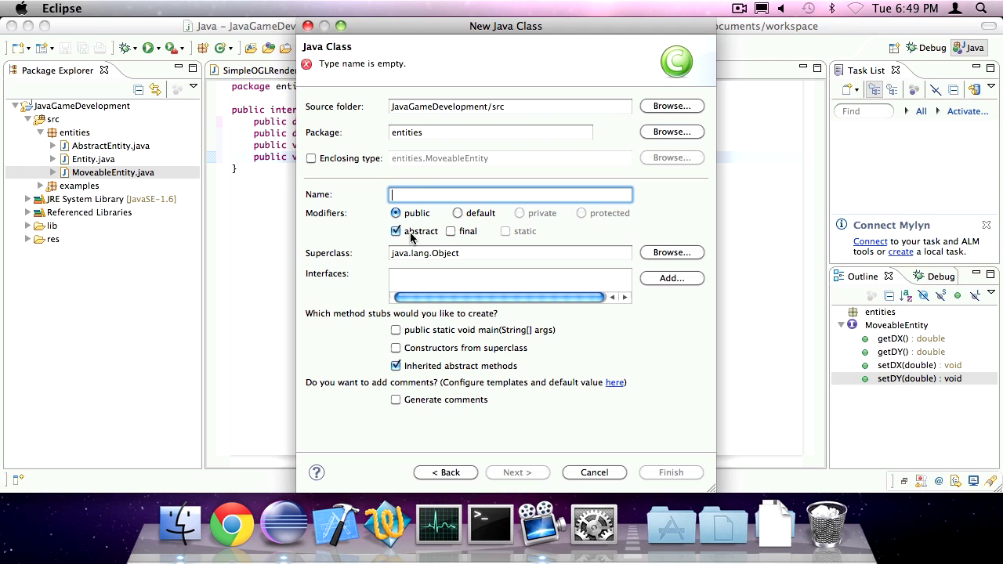
pyautogui.write('M')
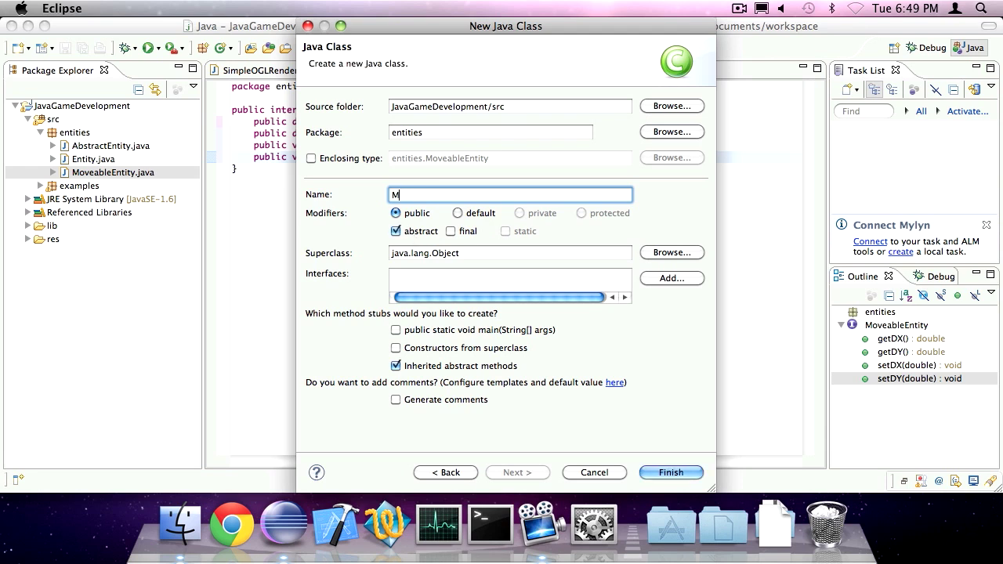
pyautogui.write('bsta')
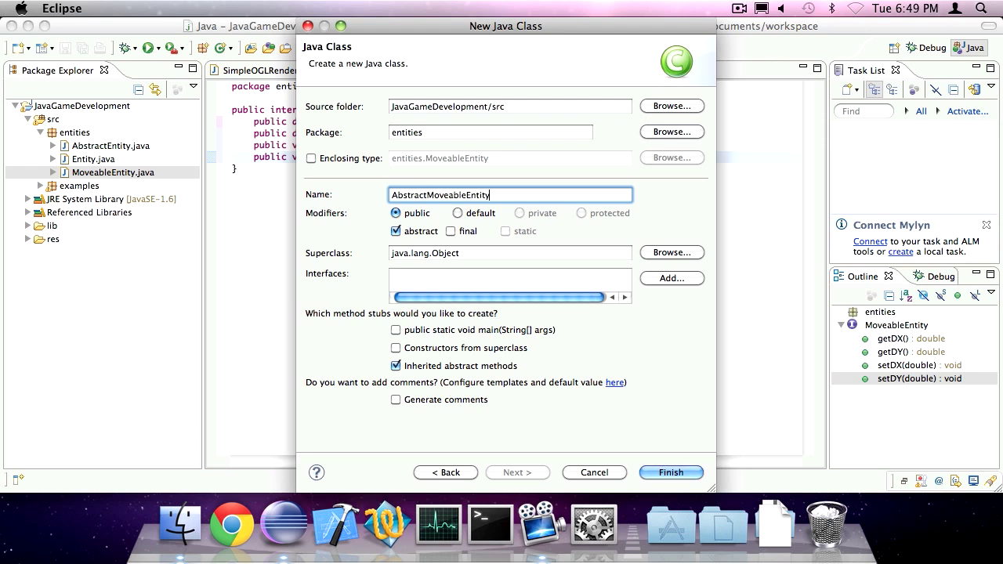
# Create AbstractMoveableEntity, declaring it extends AbstractEntity implements MoveableEntity.
pyautogui.click(672, 472)
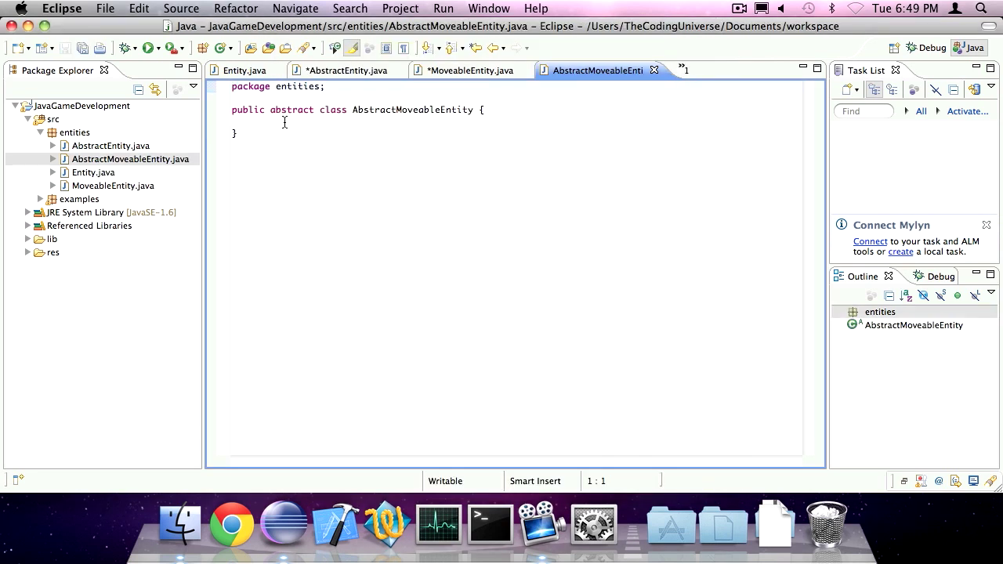
pyautogui.write('ext')
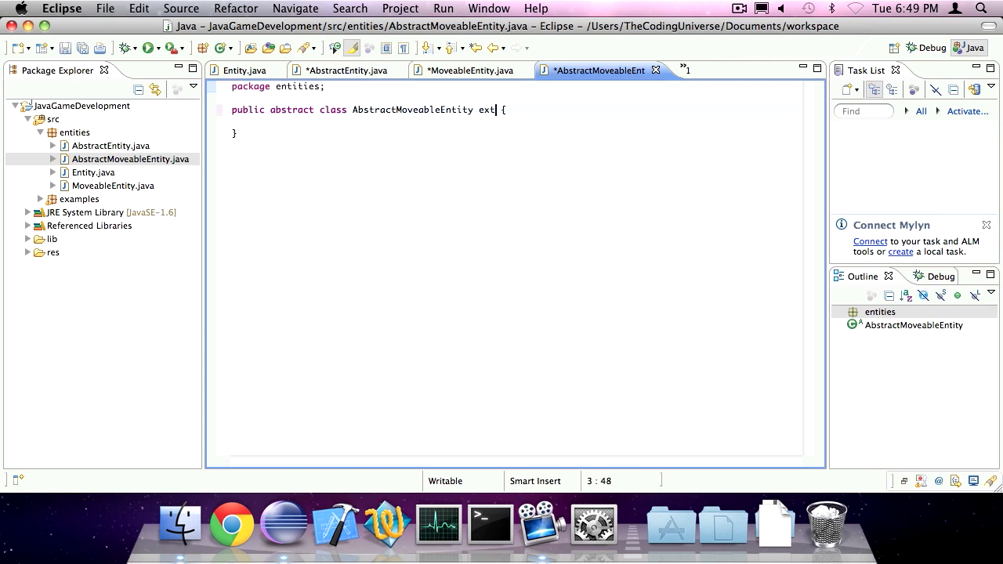
pyautogui.write('ends')
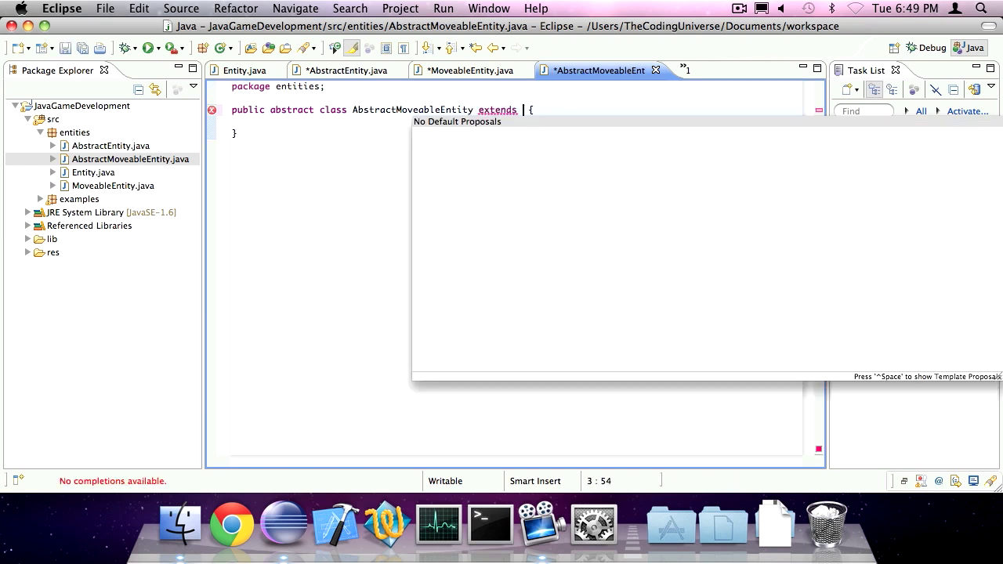
pyautogui.write('AbstractEntity m')
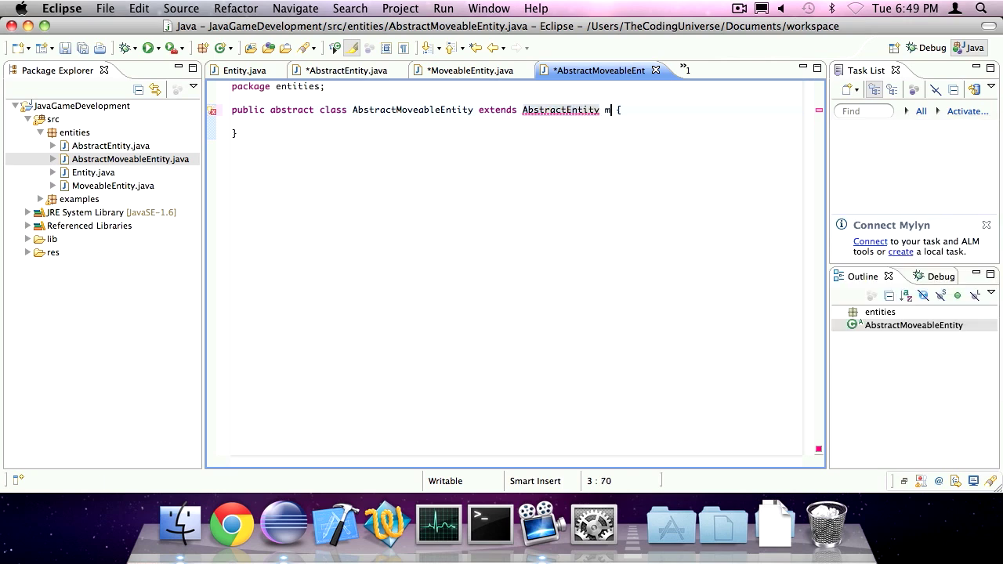
pyautogui.write('imple')
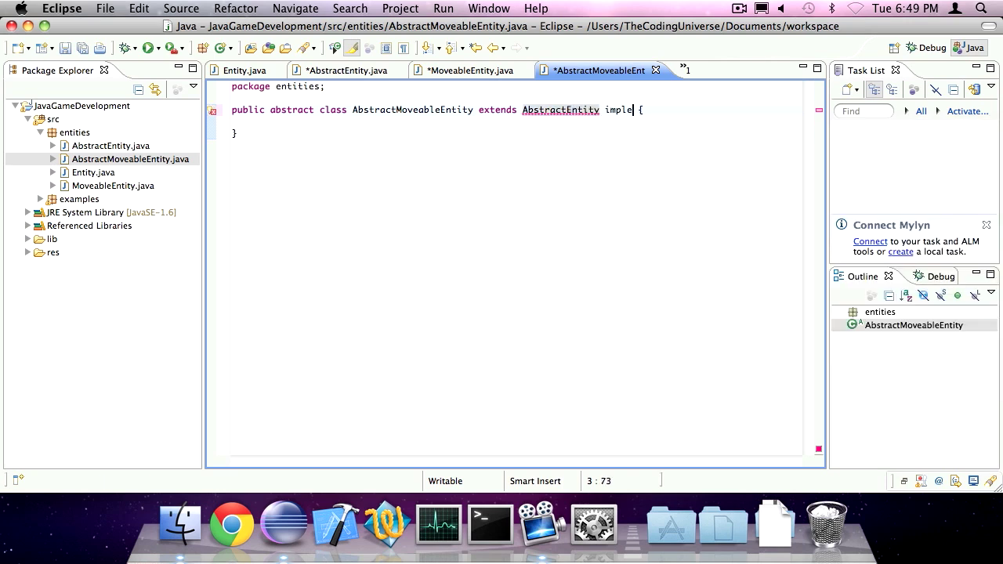
pyautogui.write('ments Abstract')
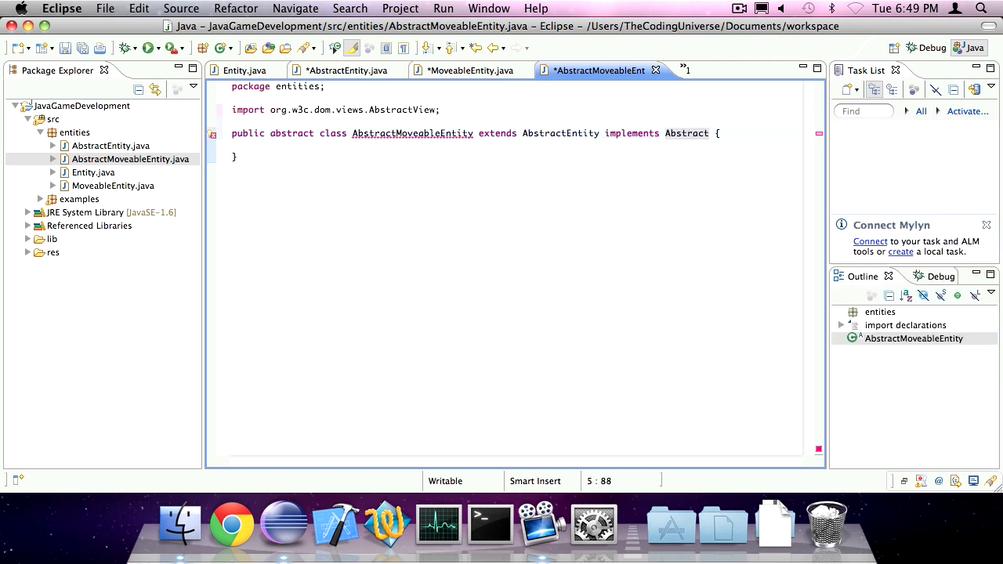
pyautogui.write('Move')
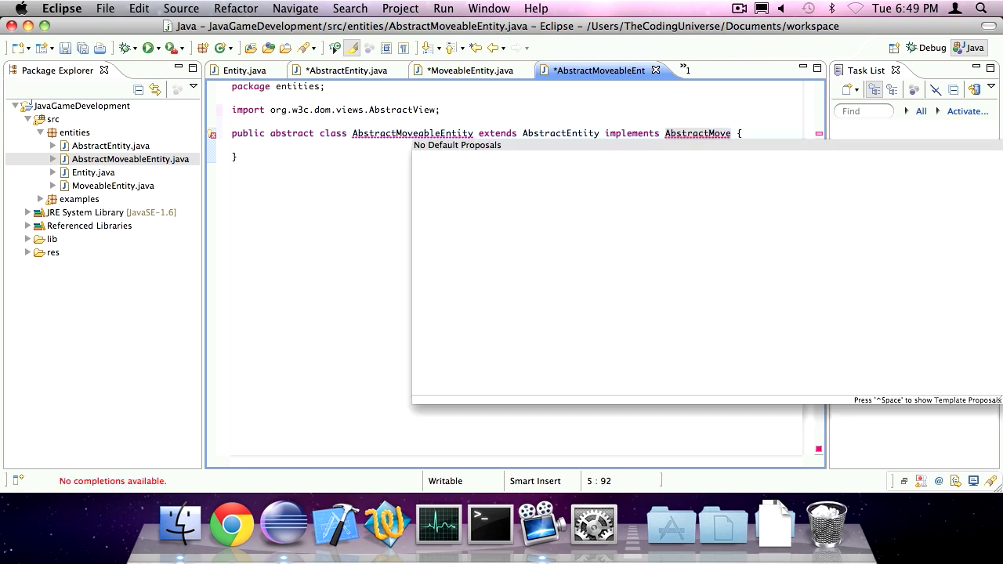
pyautogui.press('Backspace')
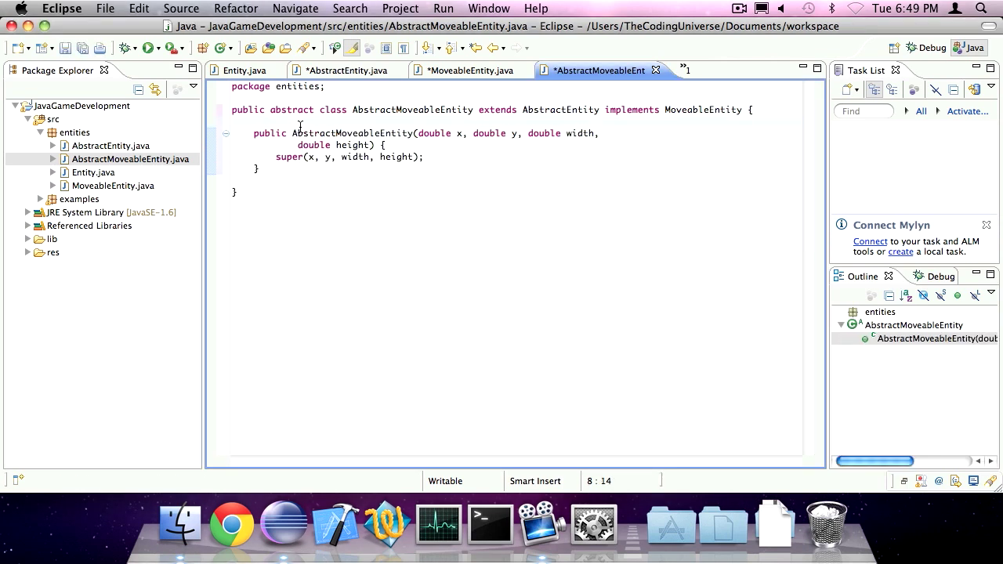
# Declare protected double dx, dy and set both to 0 in the constructor.
pyautogui.write('protecte')
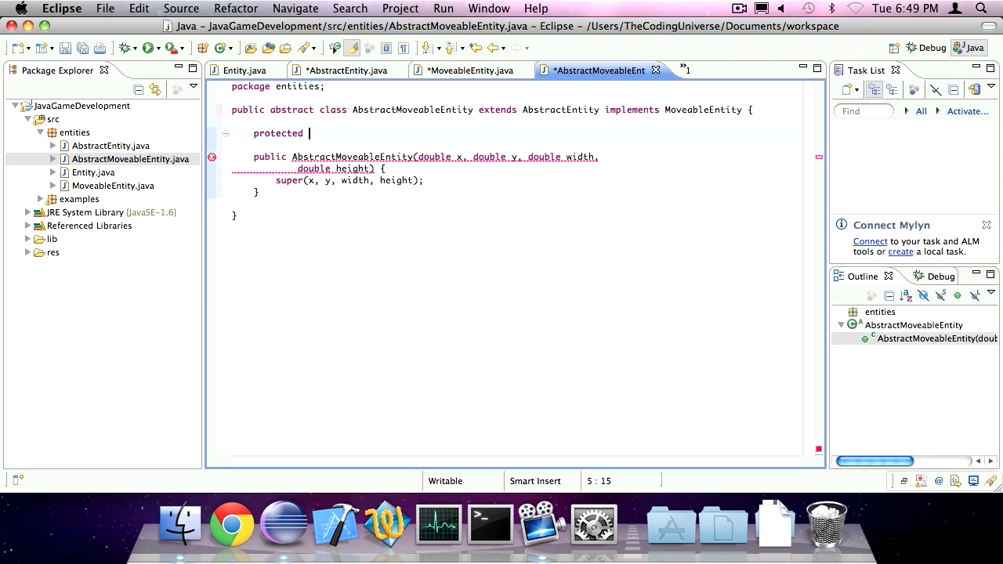
pyautogui.write('double d')
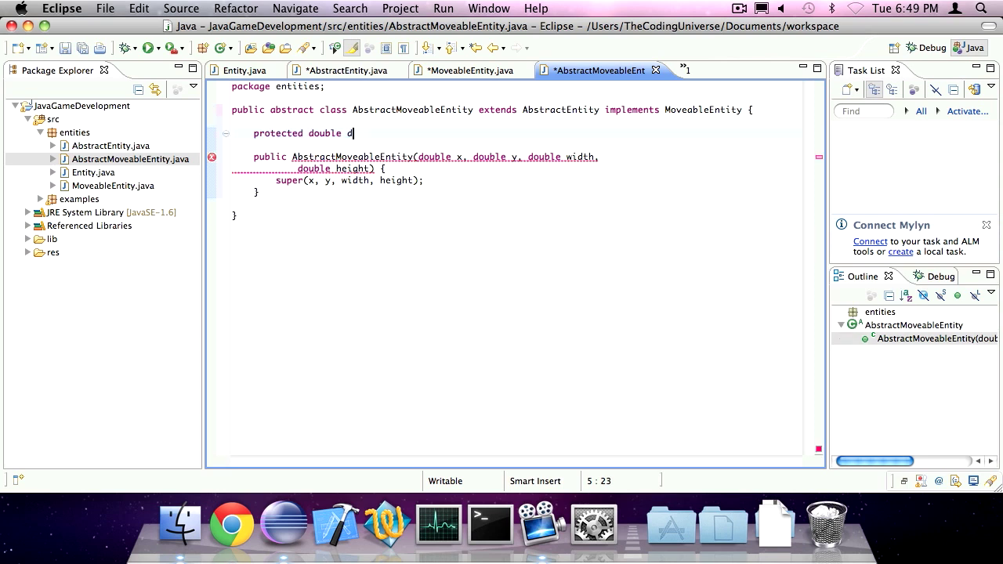
pyautogui.write('x ,dy;')
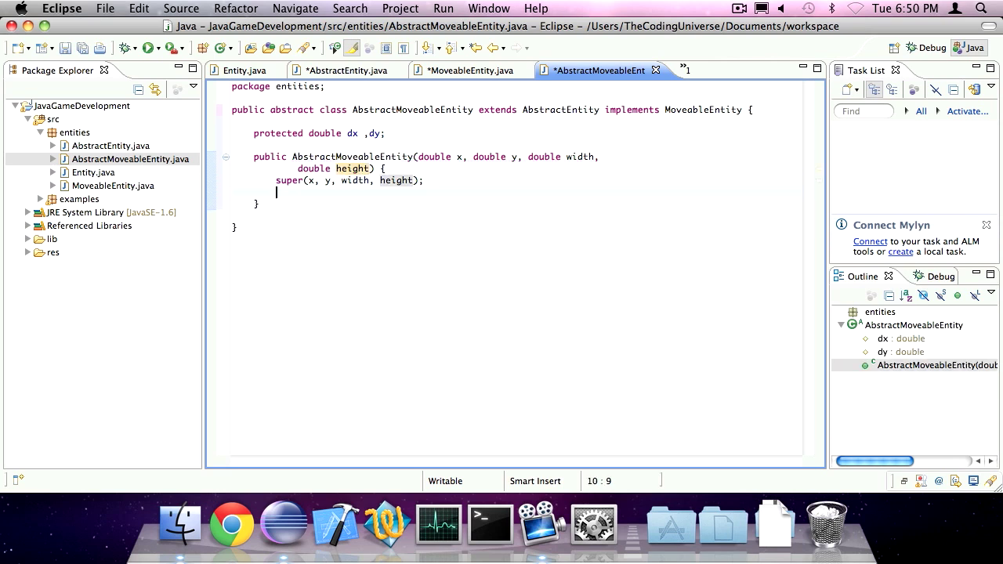
pyautogui.write('this.dx = 0;')
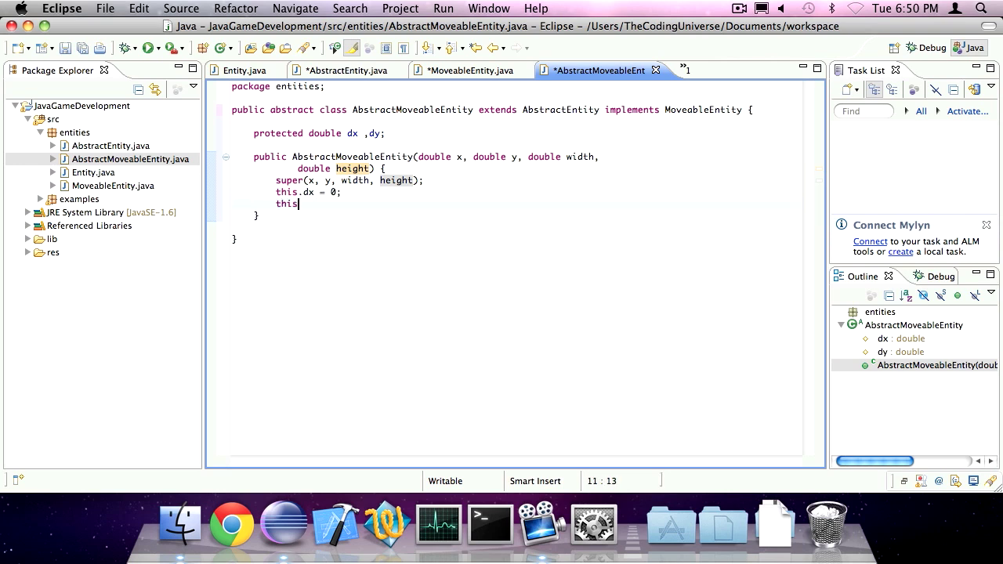
pyautogui.write('.dy = 0;')
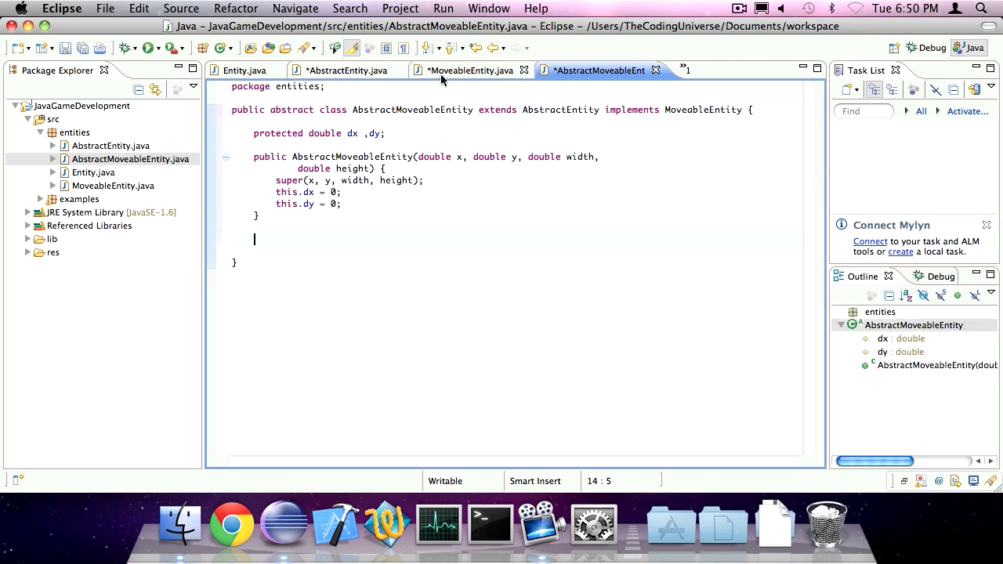
pyautogui.click(474, 69)
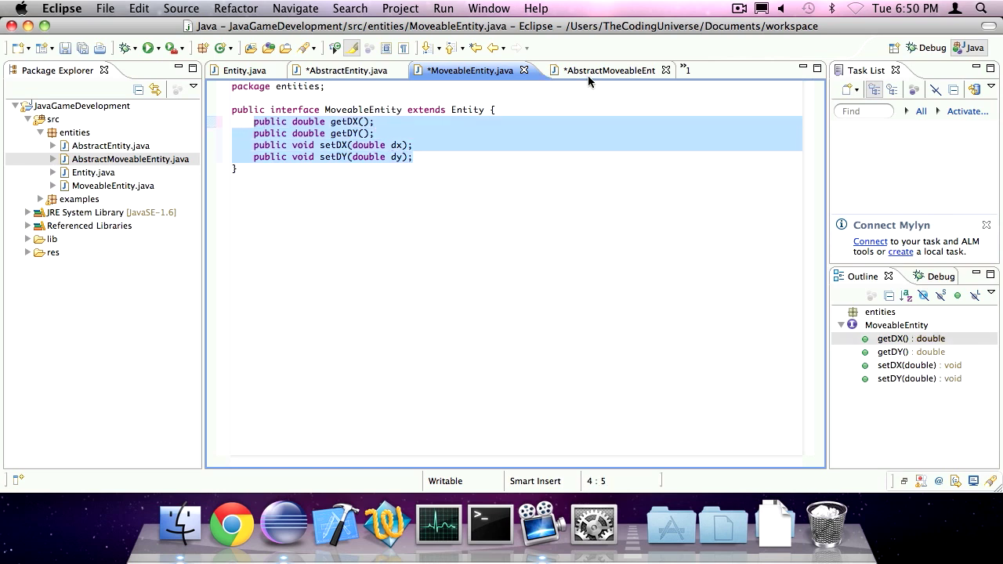
# Paste the interface methods into AbstractMoveableEntity with bodies returning and assigning dx and dy.
pyautogui.click(600, 70)
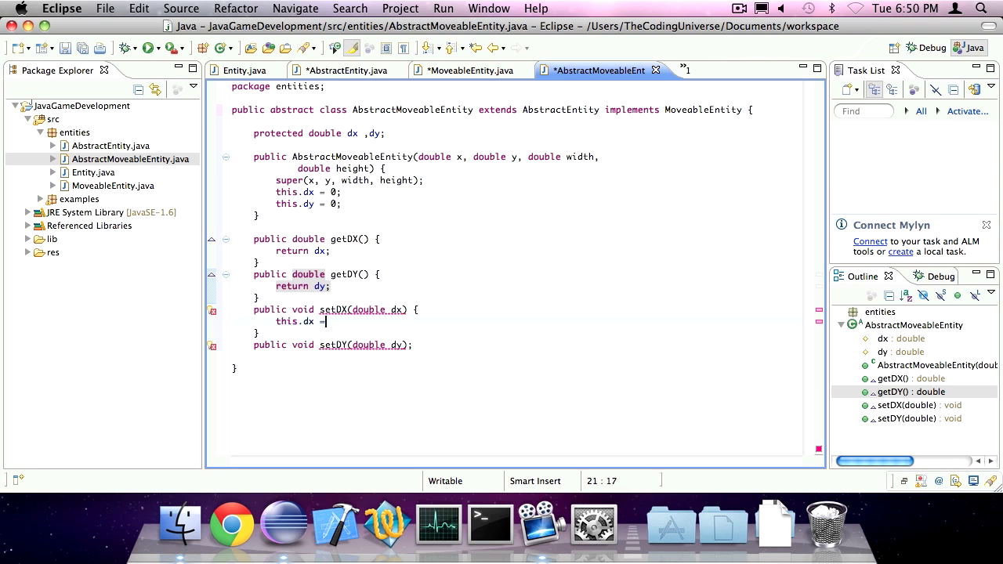
pyautogui.write('d;')
pyautogui.write('this.dy =')
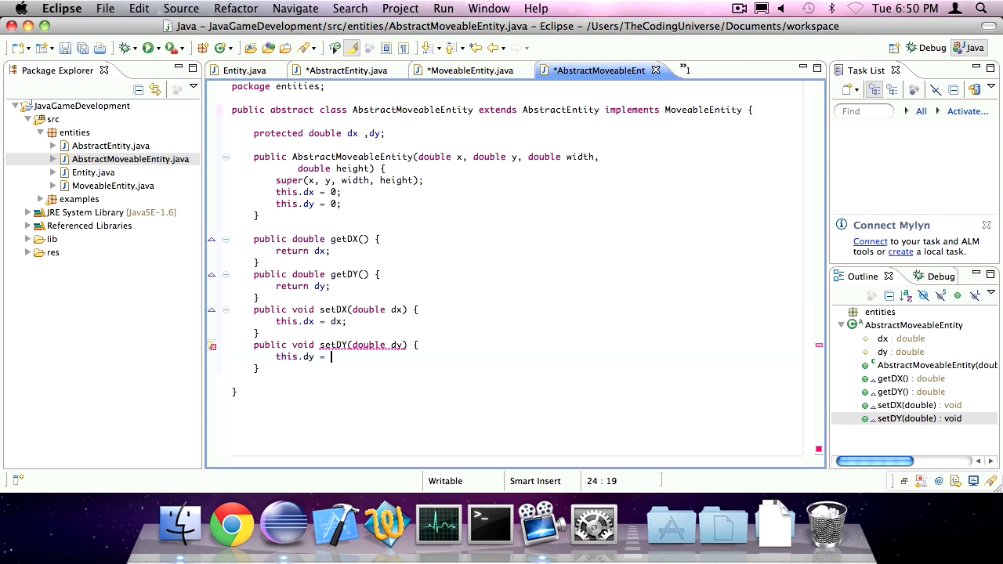
pyautogui.write('dy;')
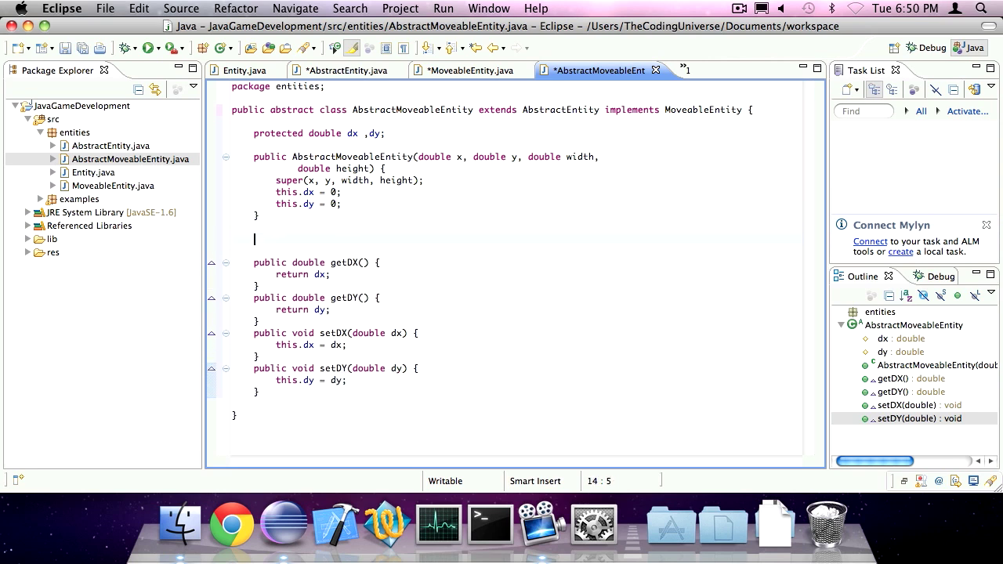
# Override update(int delta) with x += delta * dx and y += delta * dy.
pyautogui.write('updo')
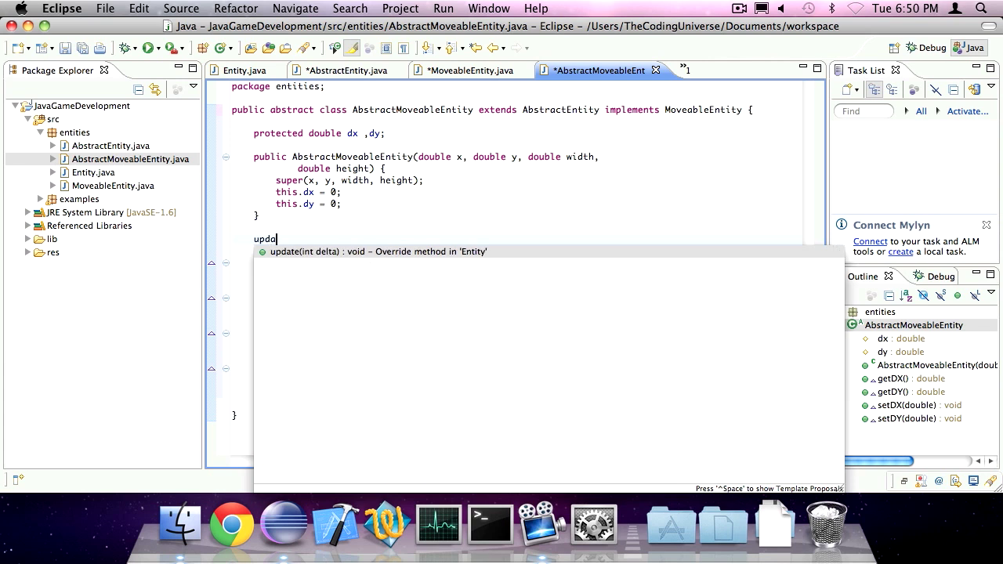
pyautogui.click(374, 251)
pyautogui.write('this.x')
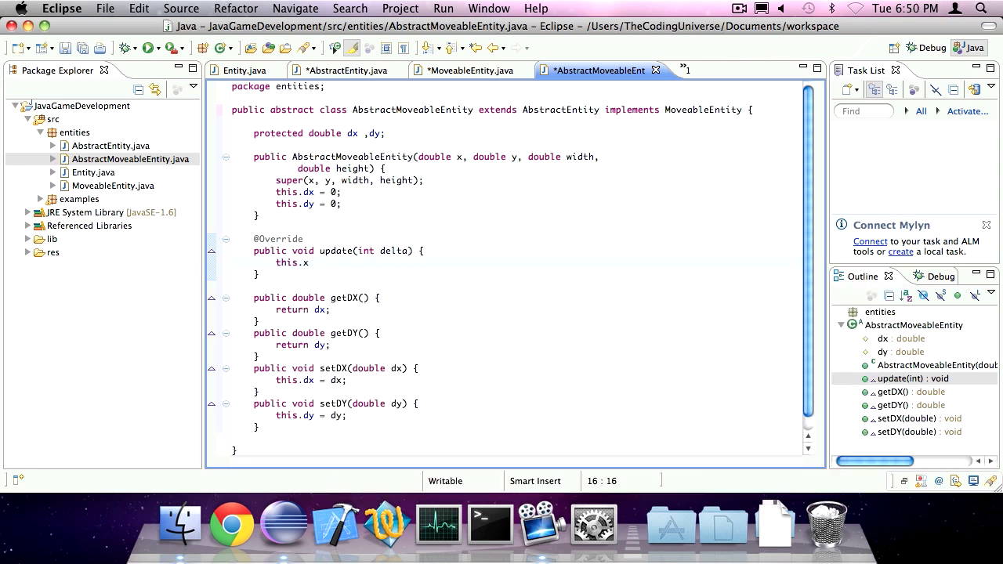
pyautogui.write('+=')
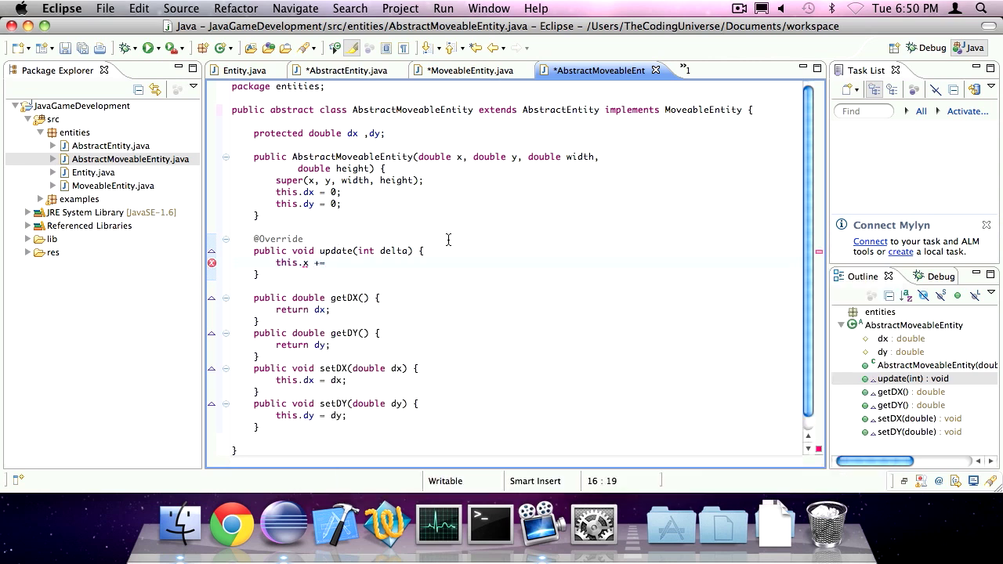
pyautogui.write('delta * dx;')
pyautogui.write('this.y')
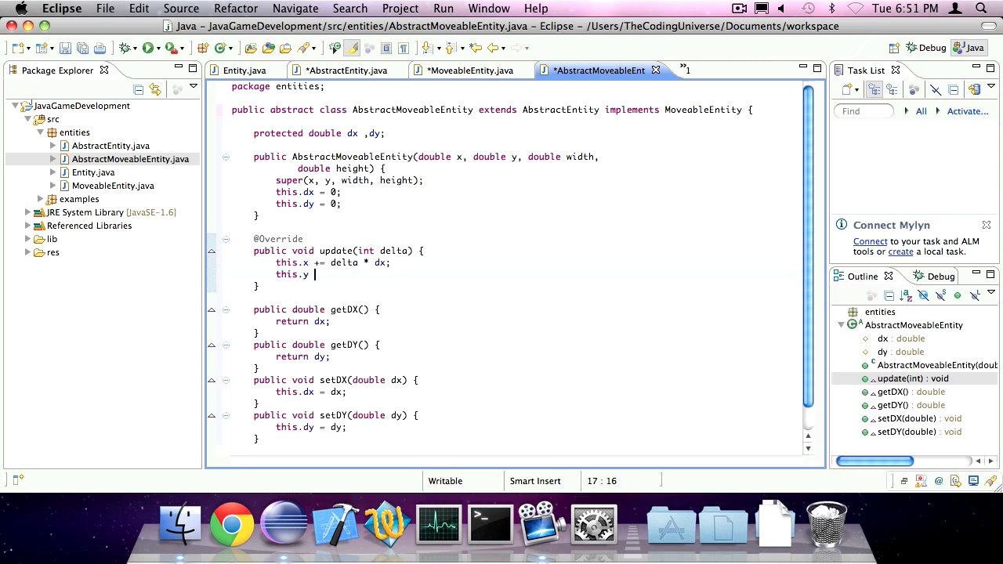
pyautogui.write('+= d')
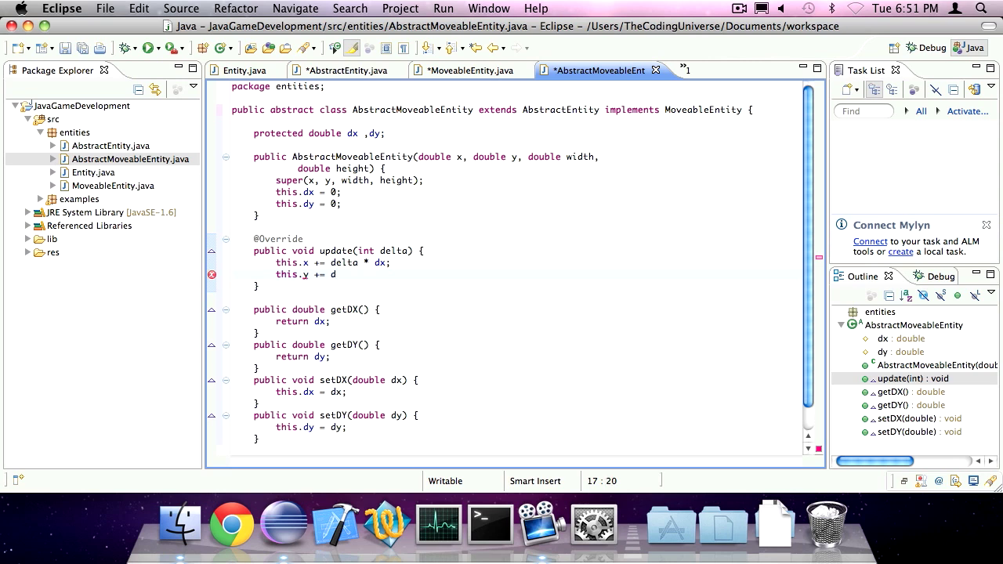
pyautogui.write('elta * dy;')
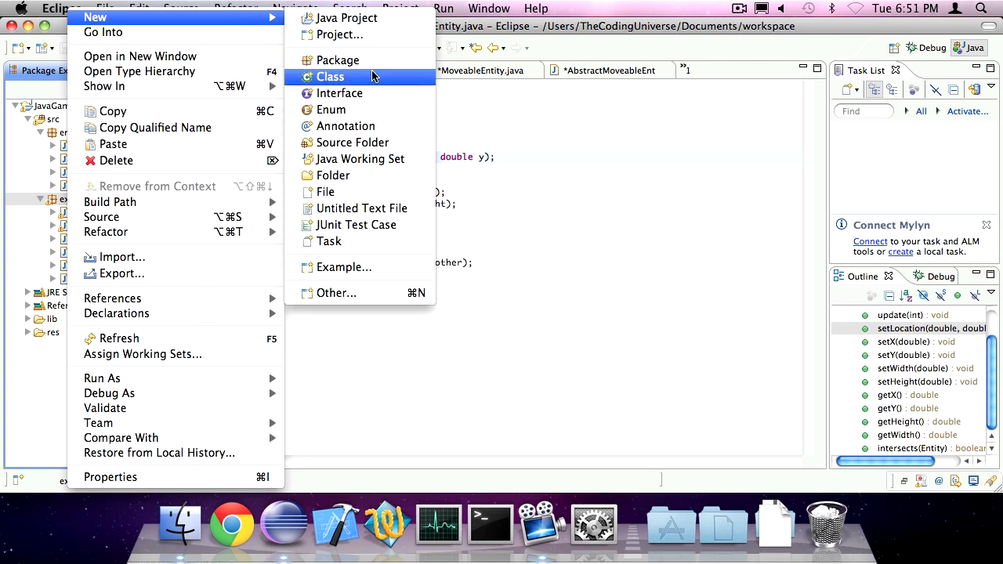
# Add a new class named EntityDemo to the examples package.
pyautogui.click(339, 76)
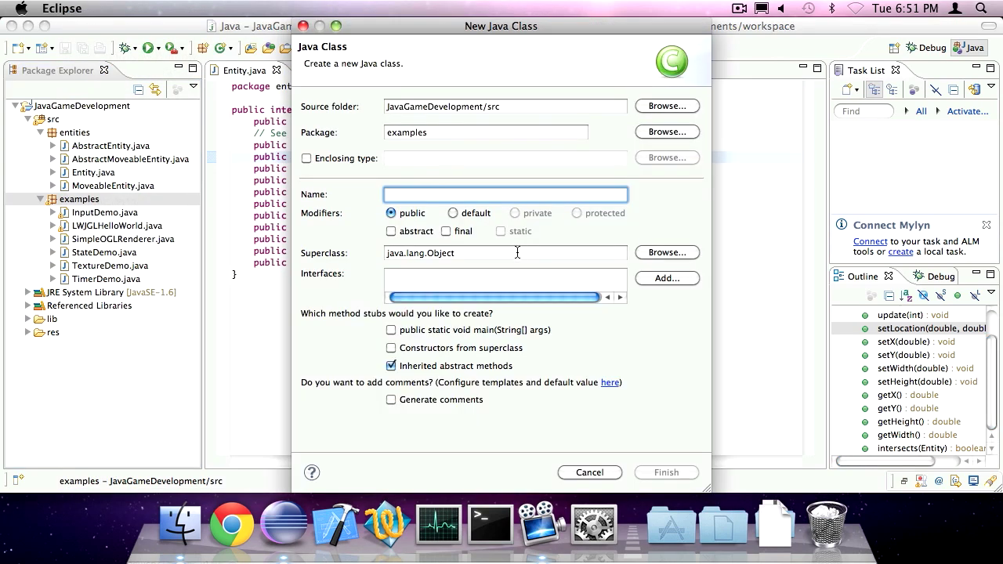
pyautogui.write('EntityDemo')
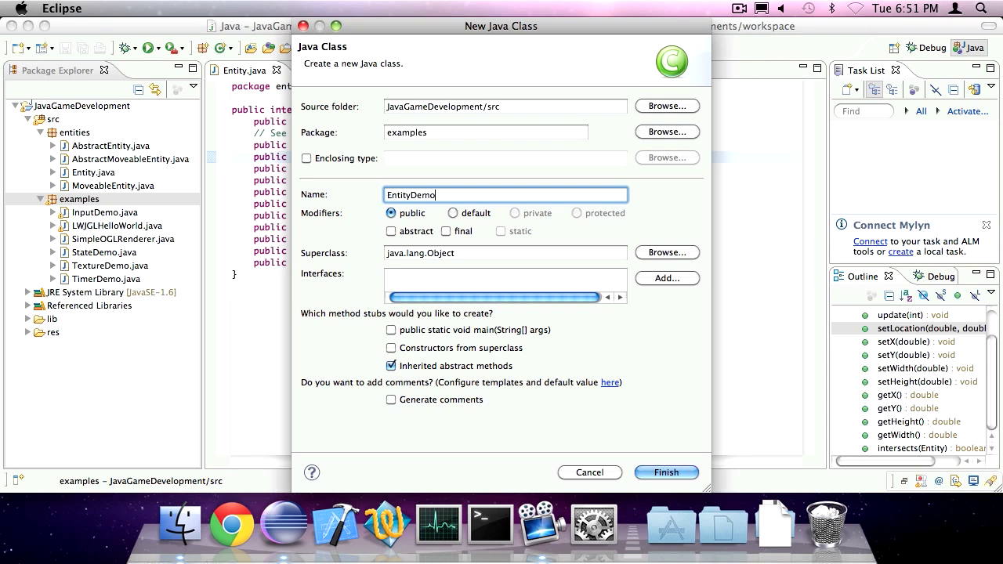
pyautogui.click(666, 472)
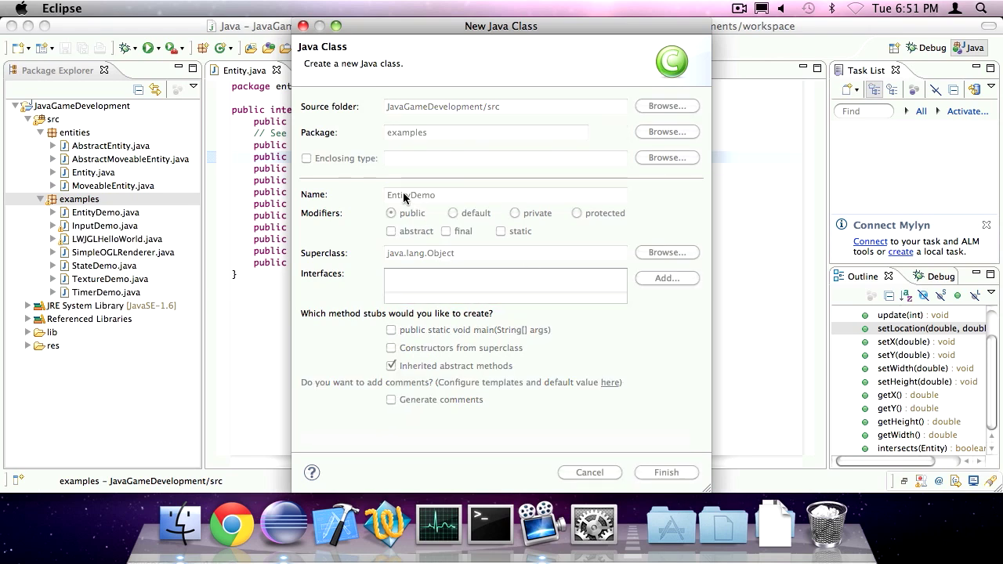
# Copy SimpleOGLRenderer's code into EntityDemo, retitle it 'Entity Demo' and remove the quad drawing.
pyautogui.click(666, 472)
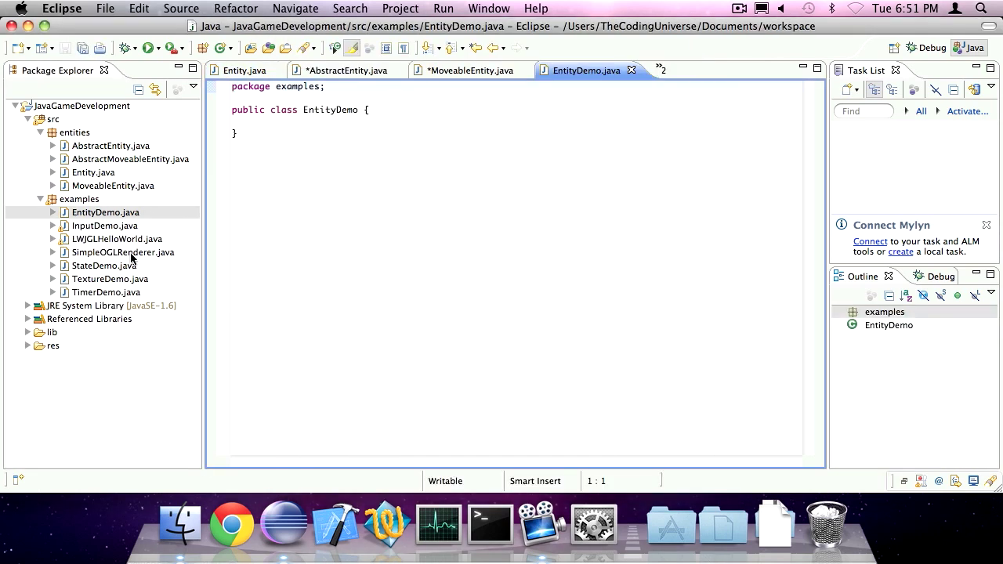
pyautogui.doubleClick(122, 253)
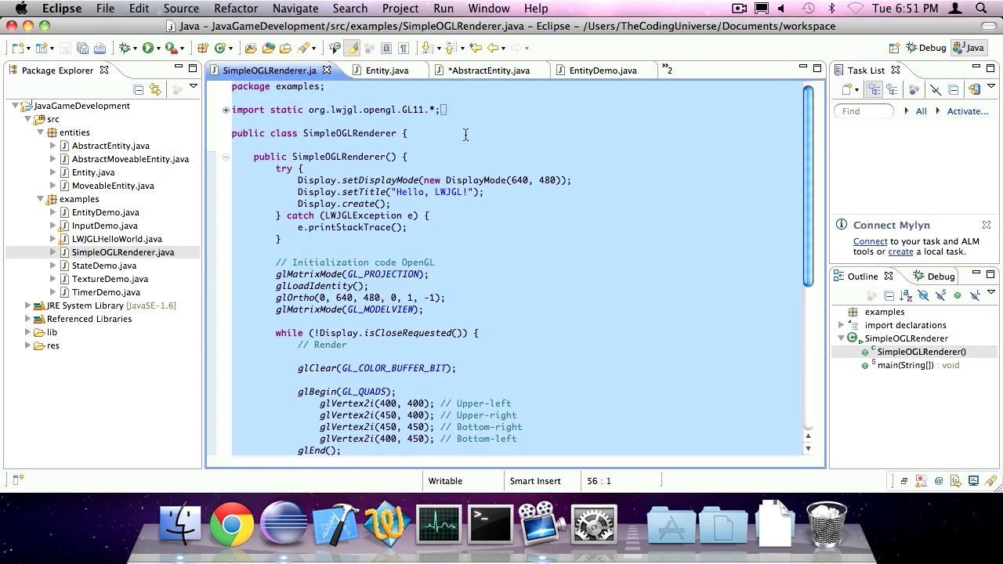
pyautogui.click(597, 70)
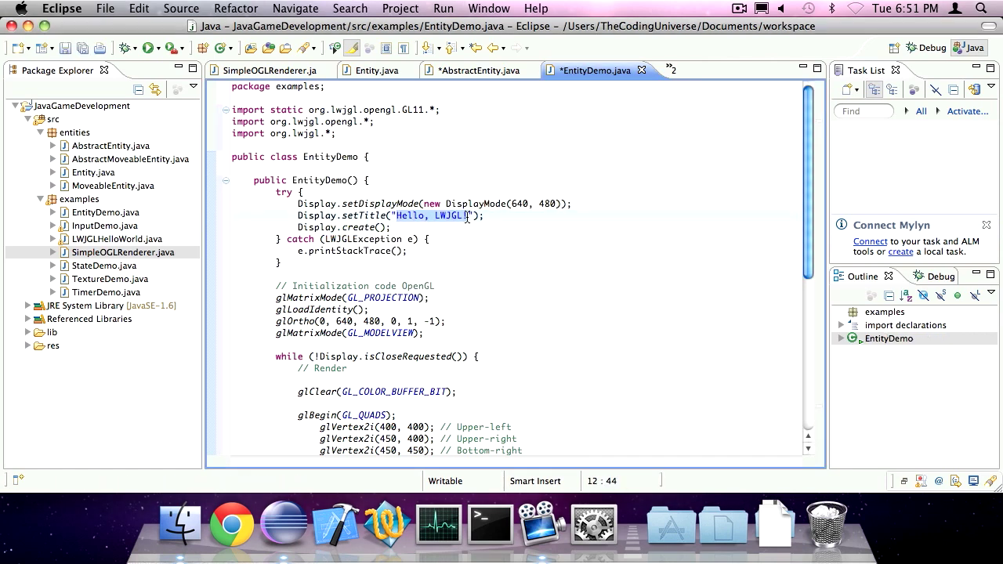
pyautogui.write('Entity Demo')
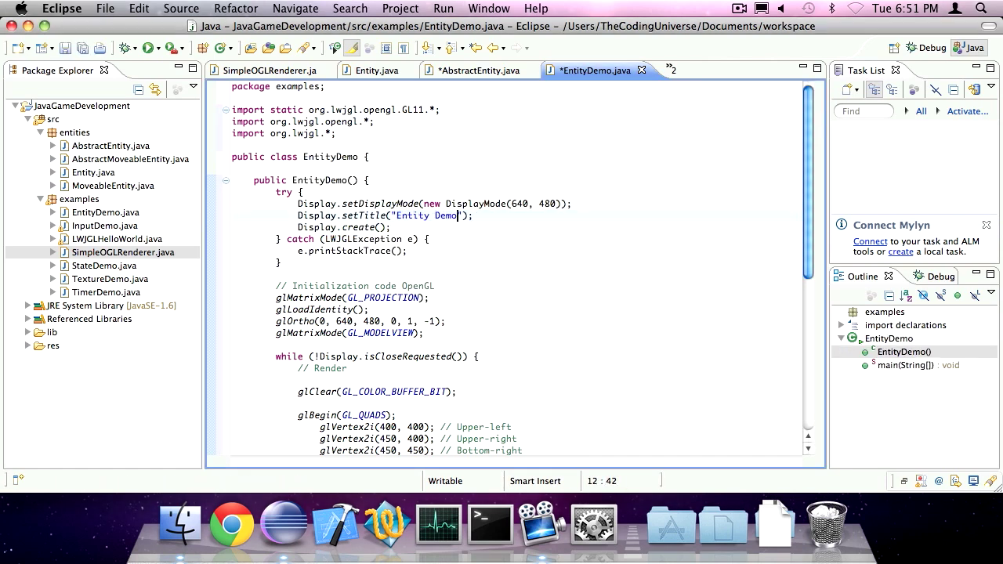
pyautogui.scroll(-3)
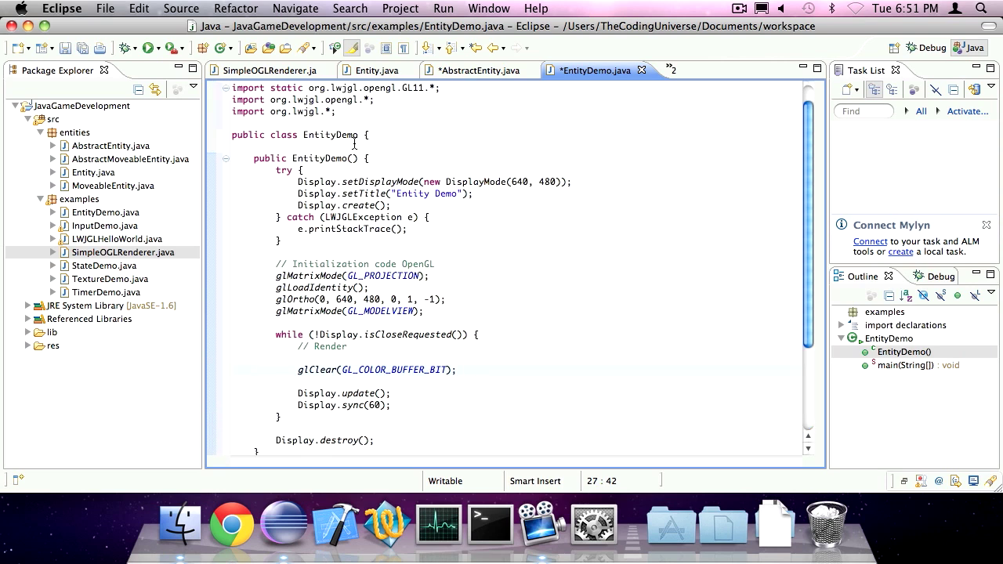
# Declare a private static class Box extending AbstractMoveableEntity inside EntityDemo.
pyautogui.write('r')
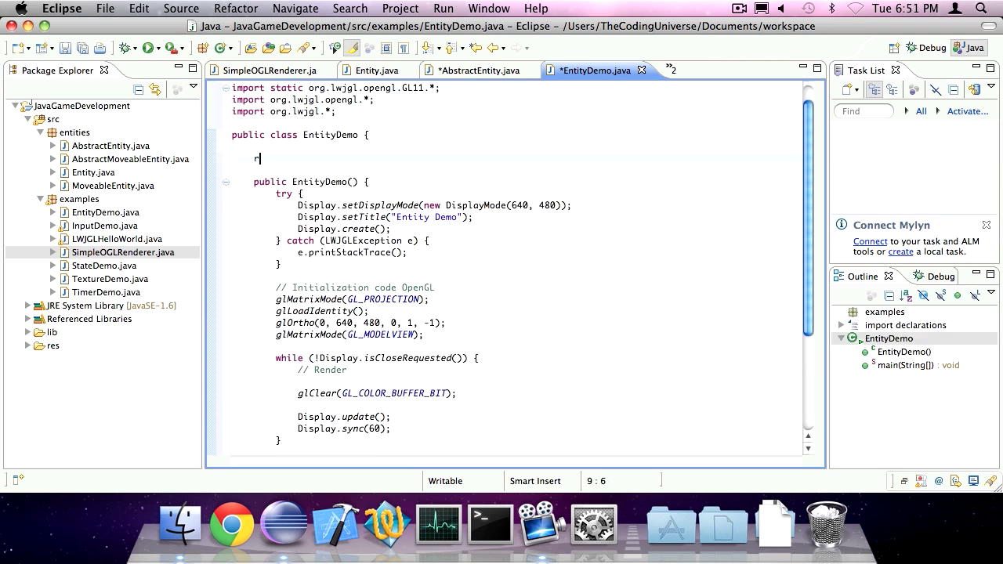
pyautogui.press('Backspace')
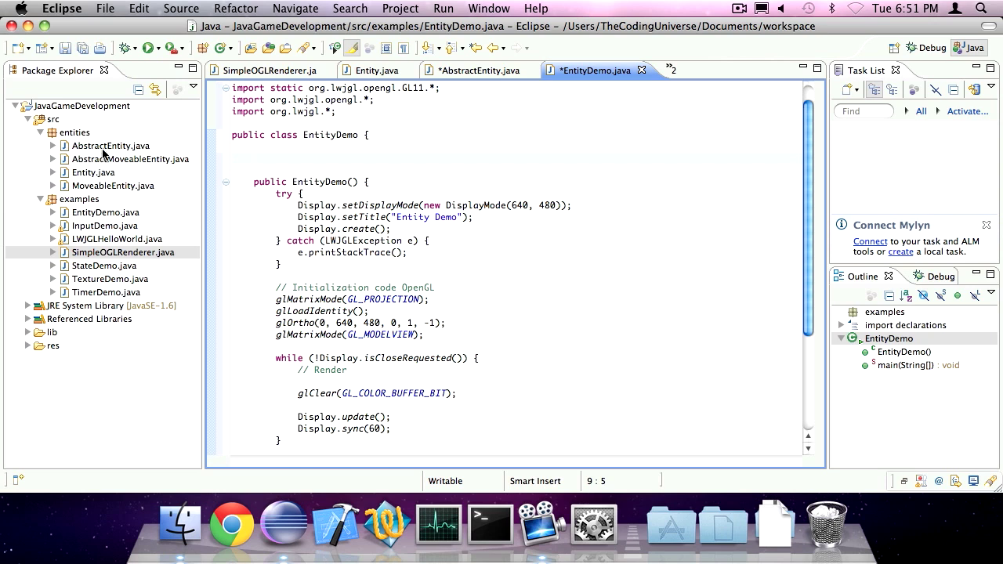
pyautogui.write('pri')
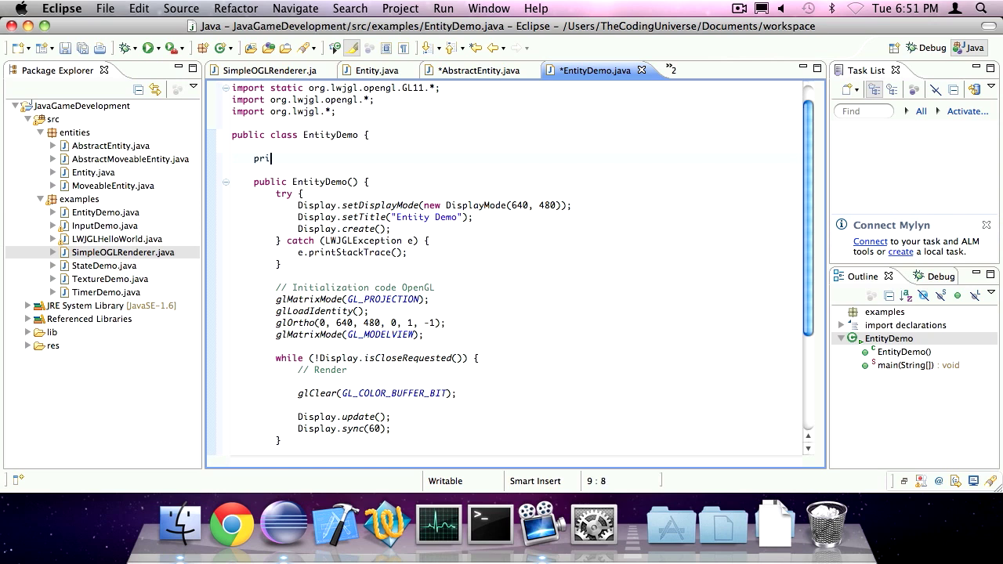
pyautogui.write('vate sta')
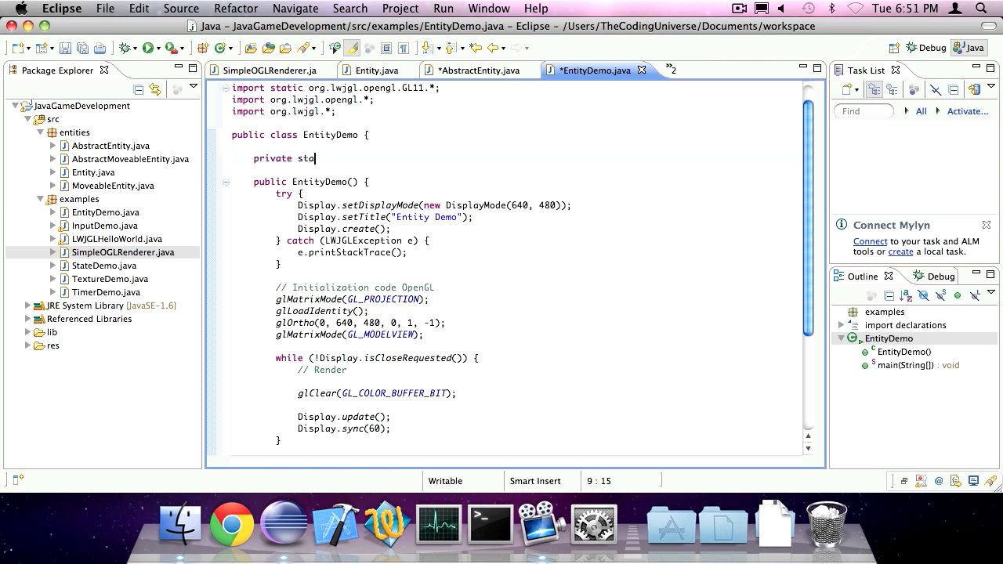
pyautogui.write('tic class B')
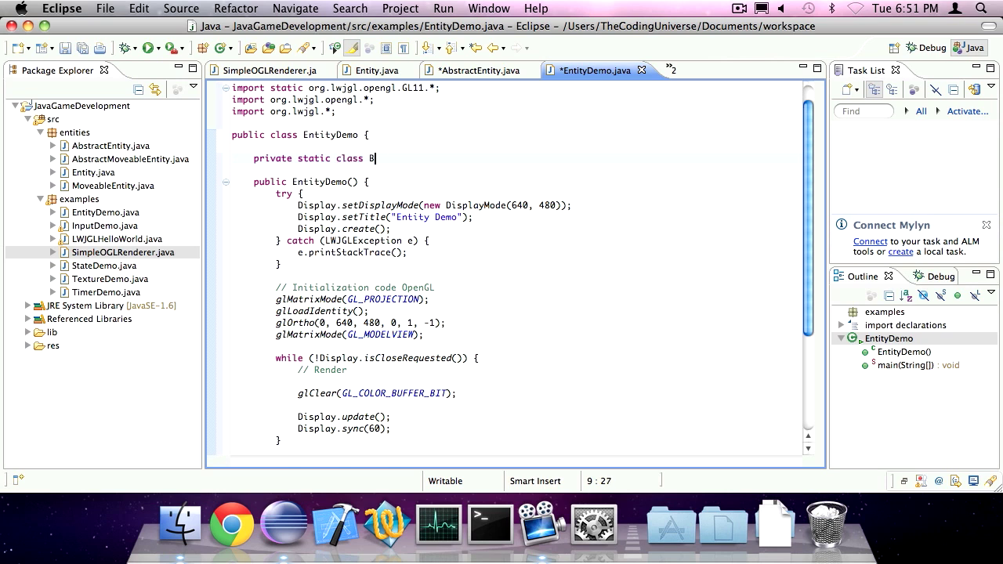
pyautogui.write('ox extends')
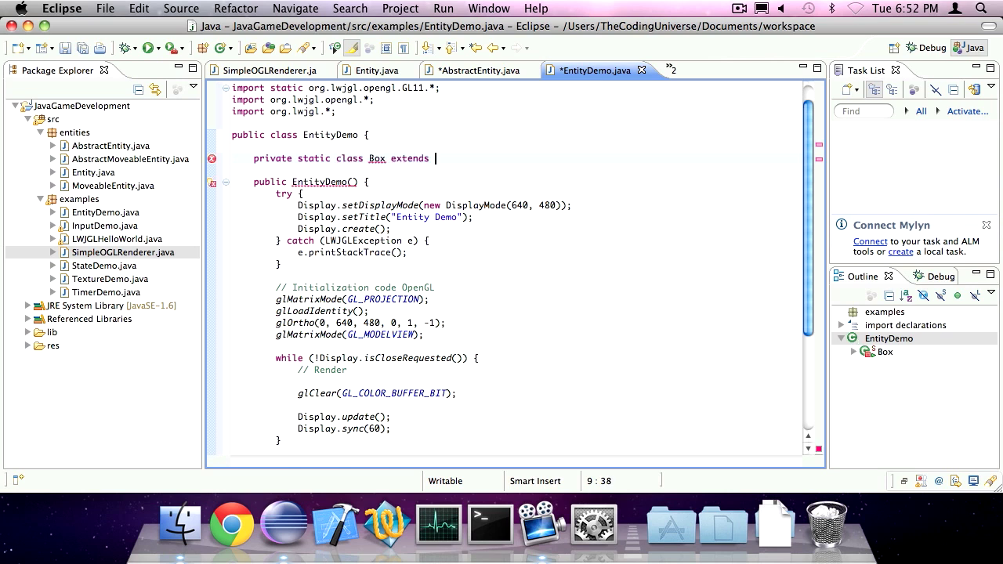
pyautogui.write('Entit')
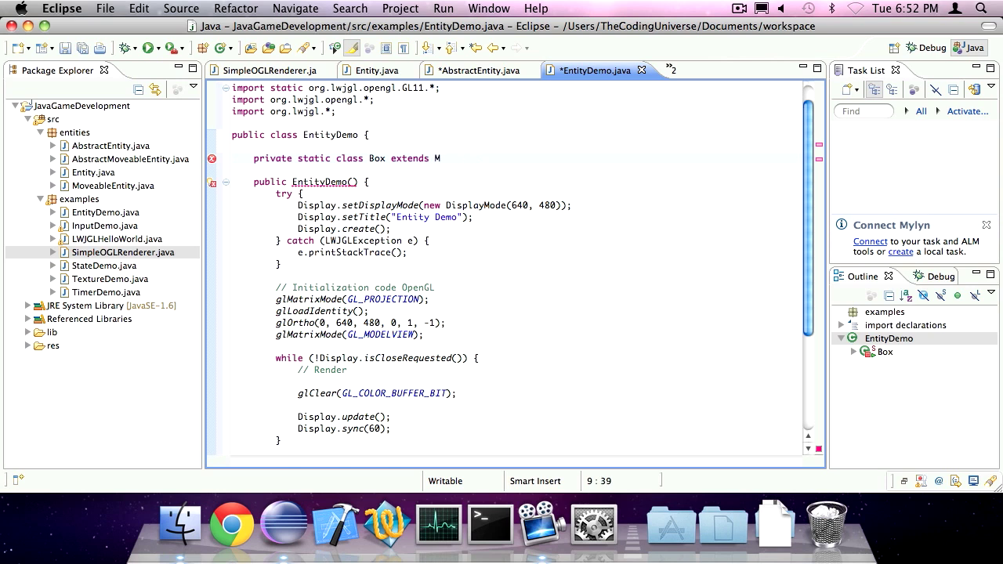
pyautogui.write('Abstrac')
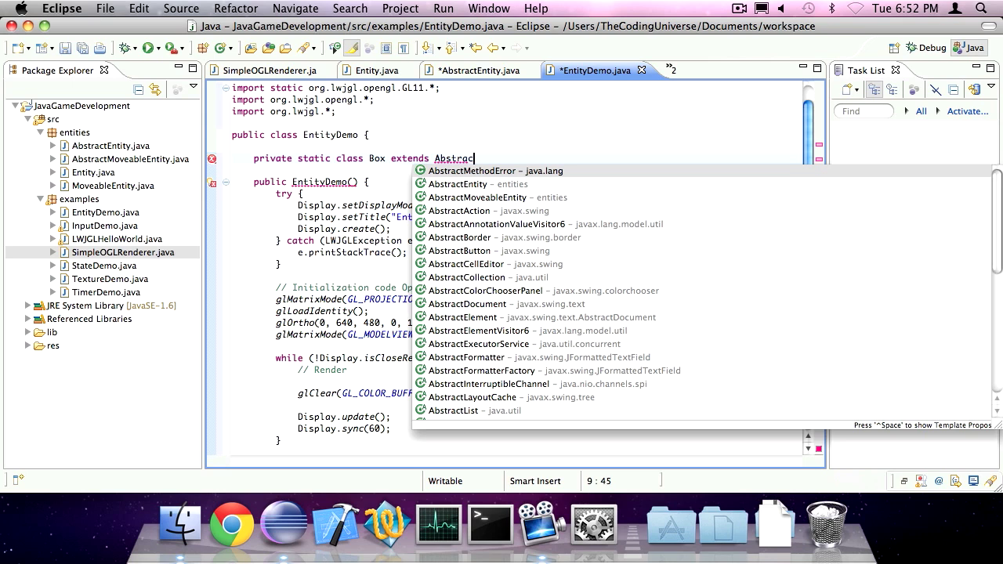
pyautogui.click(477, 197)
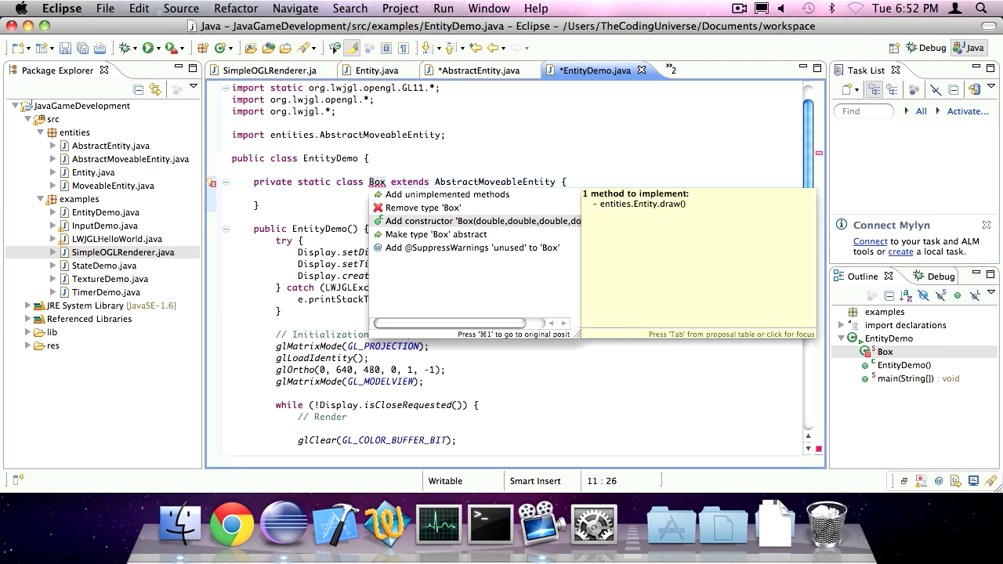
# Generate Box's constructor and draw() method, and call glRectd() in draw.
pyautogui.click(475, 220)
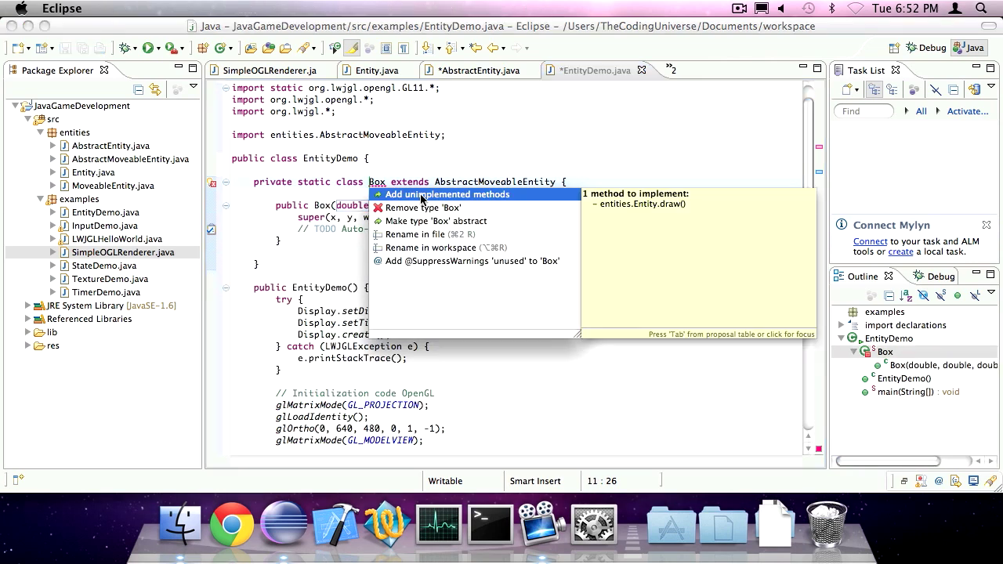
pyautogui.click(447, 194)
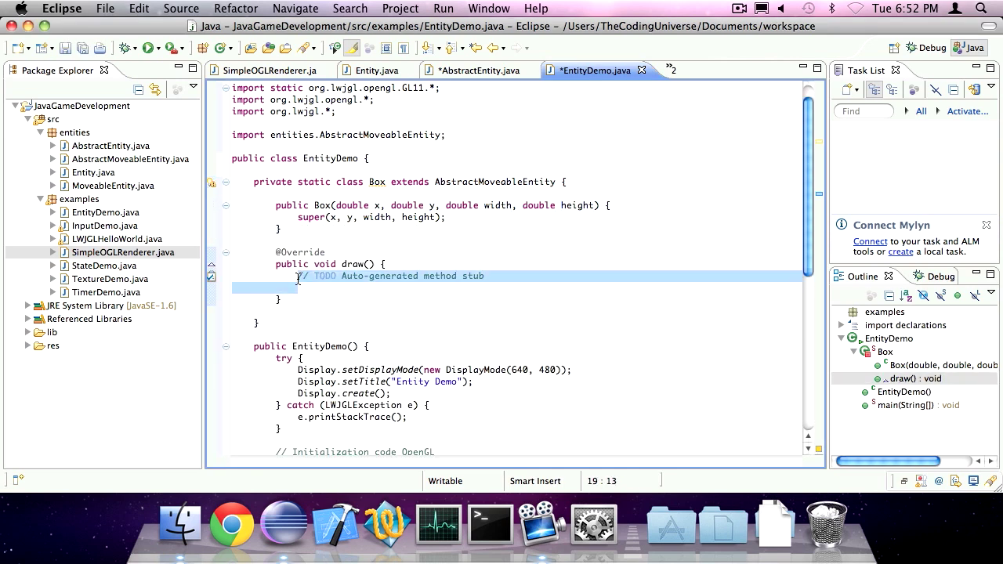
pyautogui.write('glRec')
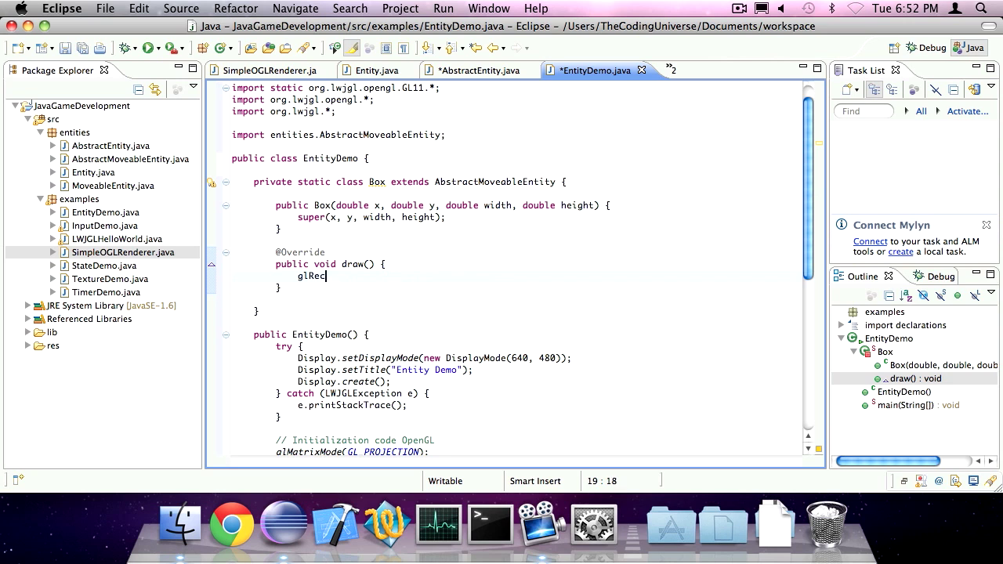
pyautogui.write('td()')
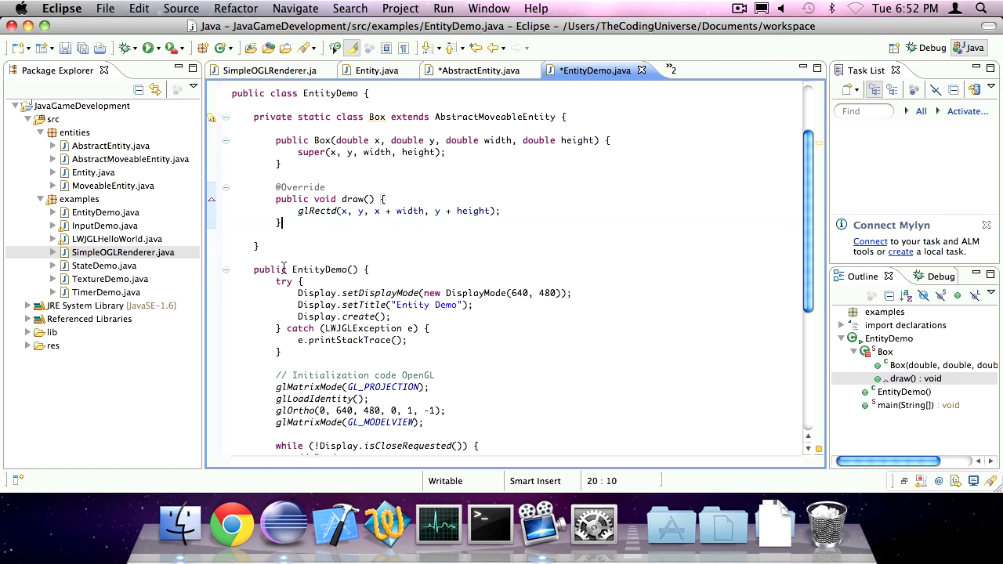
pyautogui.moveTo(373, 162)
pyautogui.write('private static class')
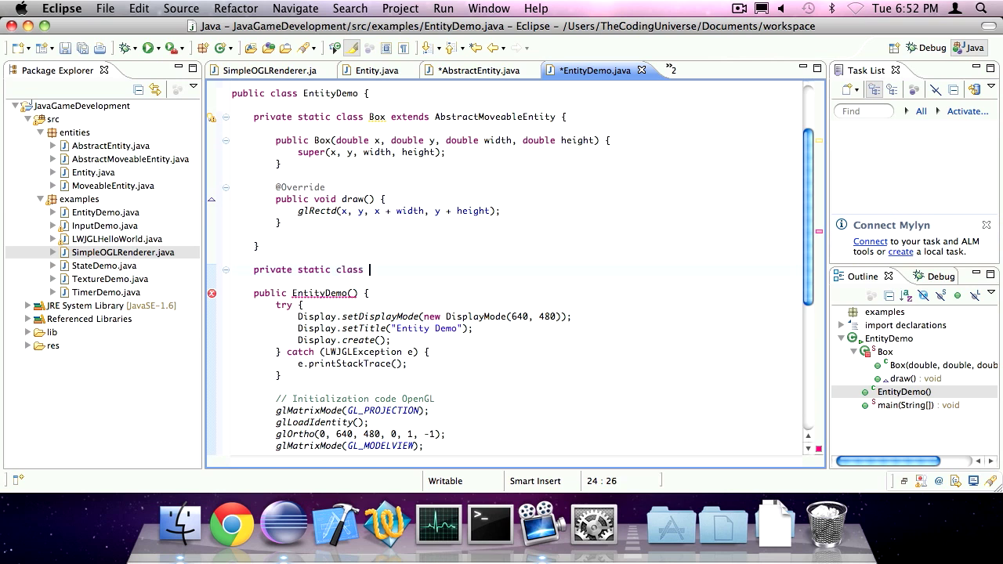
# Declare a private static nested class Point extending AbstractEntity below Box.
pyautogui.write('Box extends Abstrac')
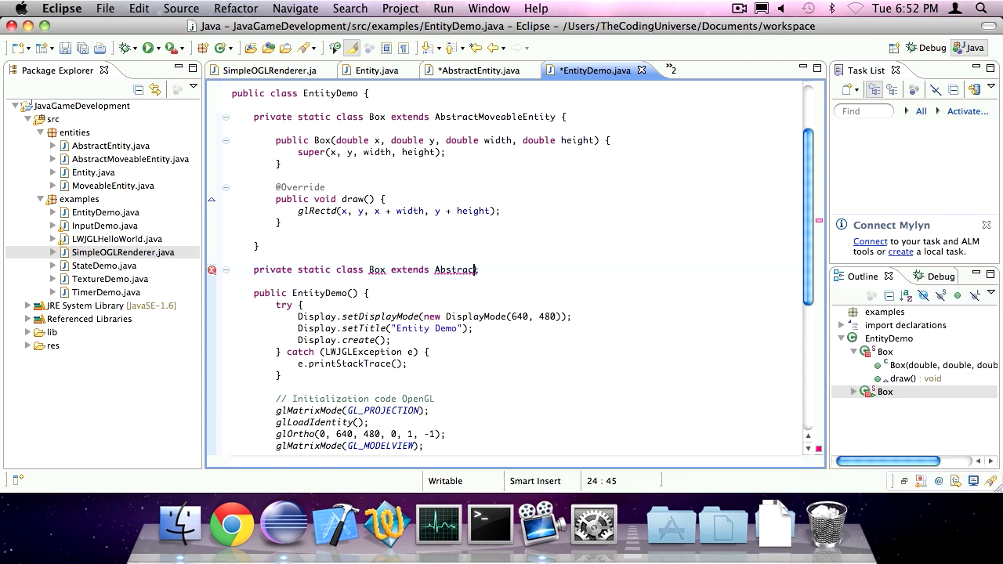
pyautogui.press('ctrl+space')
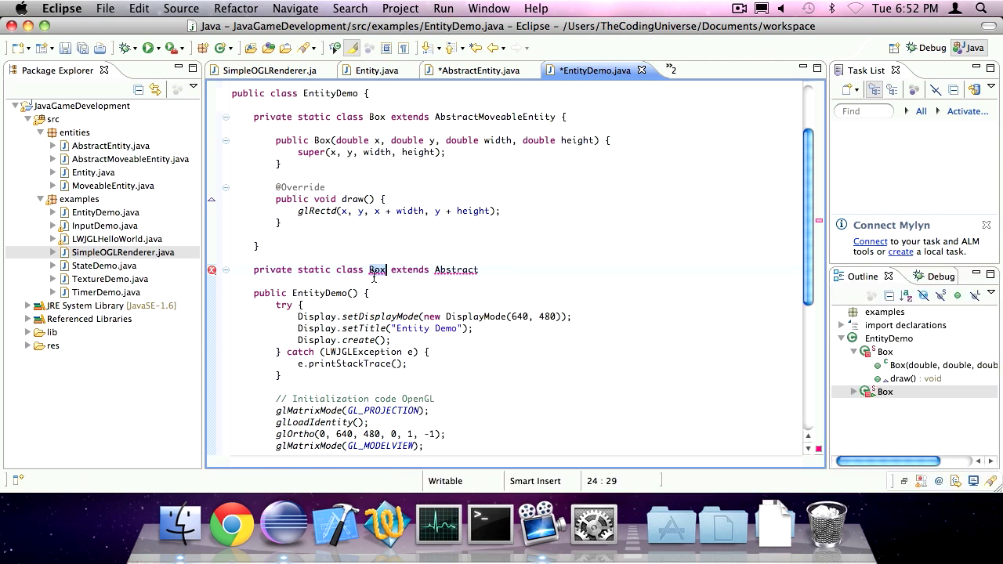
pyautogui.write('Point')
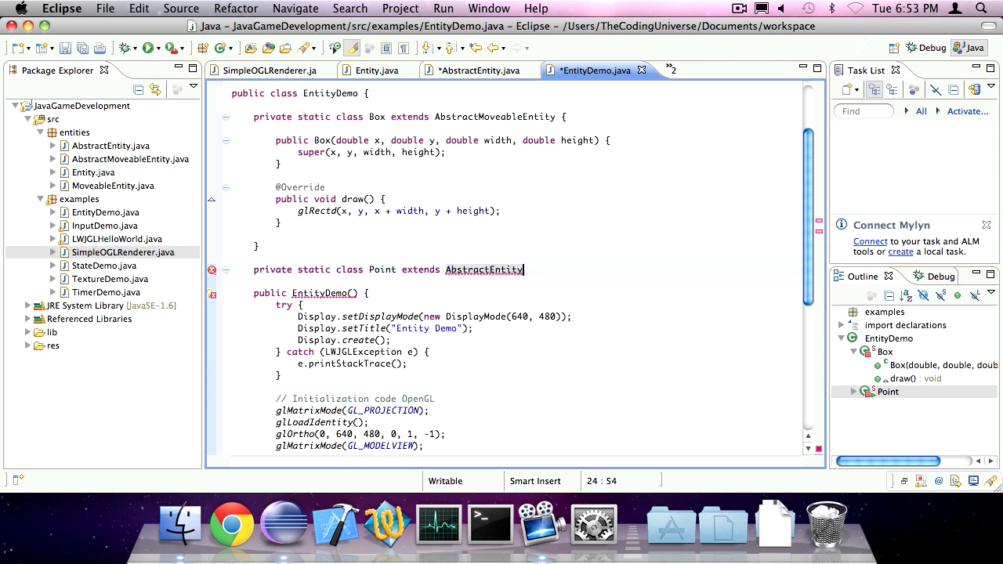
pyautogui.write('{')
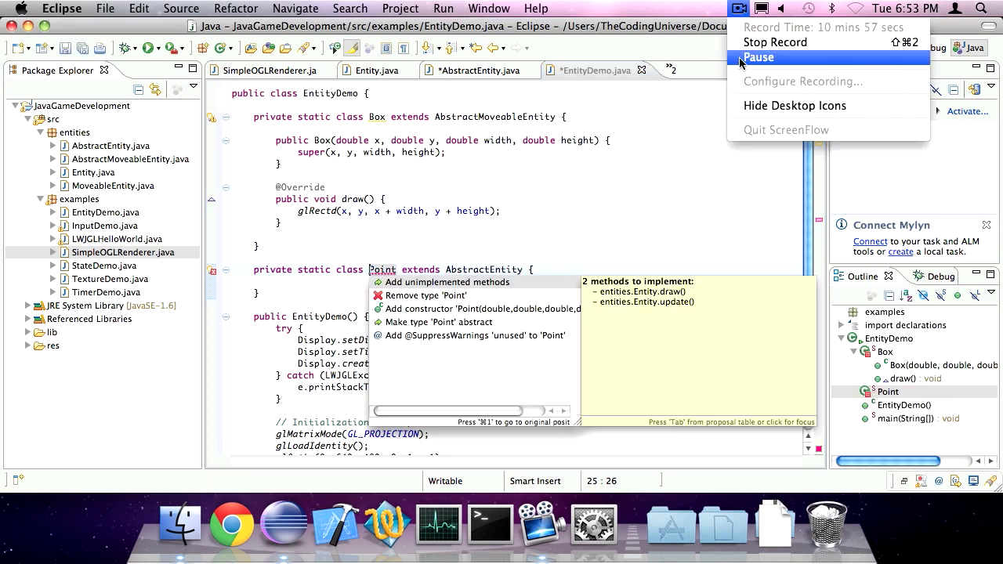
# Generate Point's methods and constructor, and make draw() render glBegin(GL_POINTS), glVertex2d(x, y), glEnd().
pyautogui.click(449, 281)
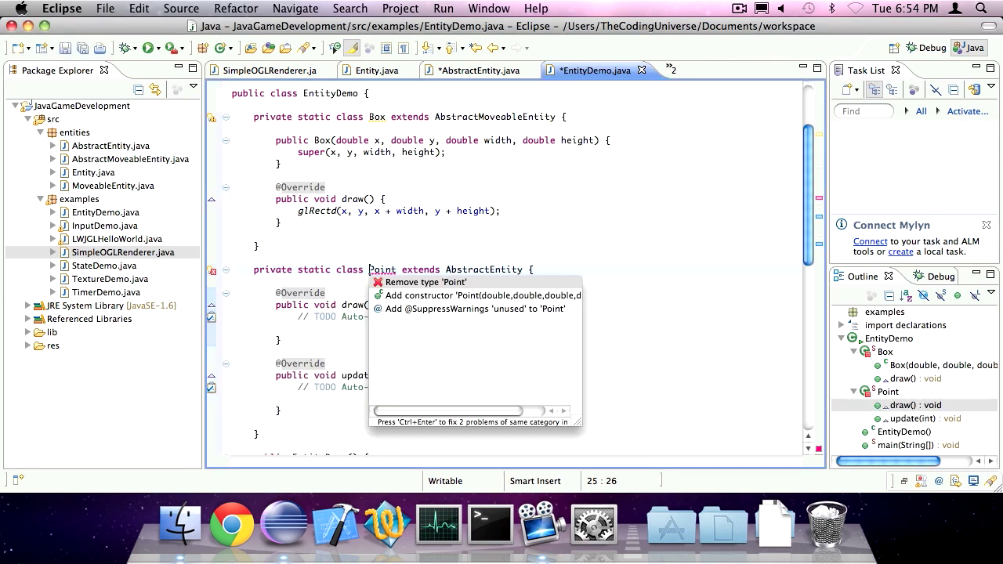
pyautogui.click(481, 295)
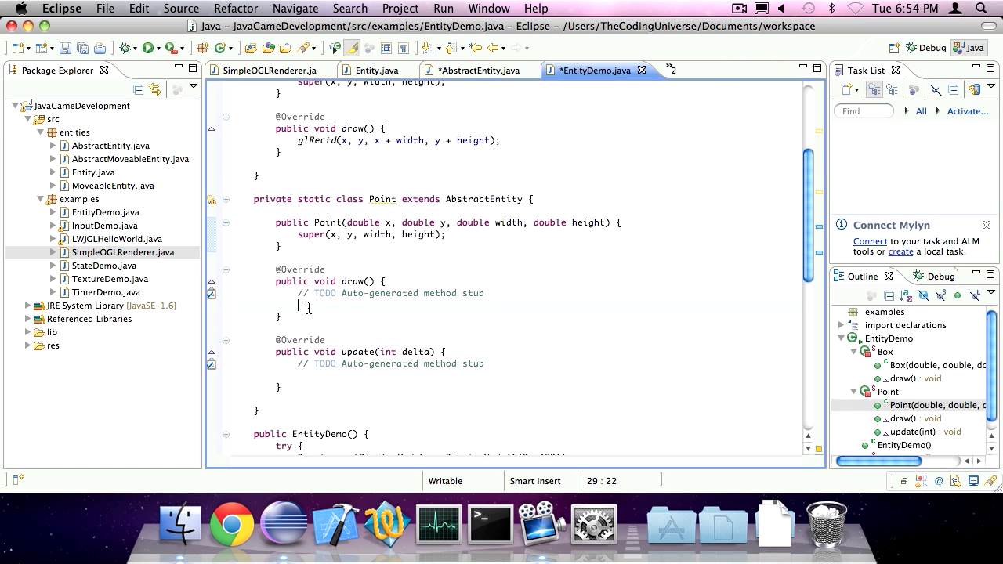
pyautogui.write('glBegin(GL_PO')
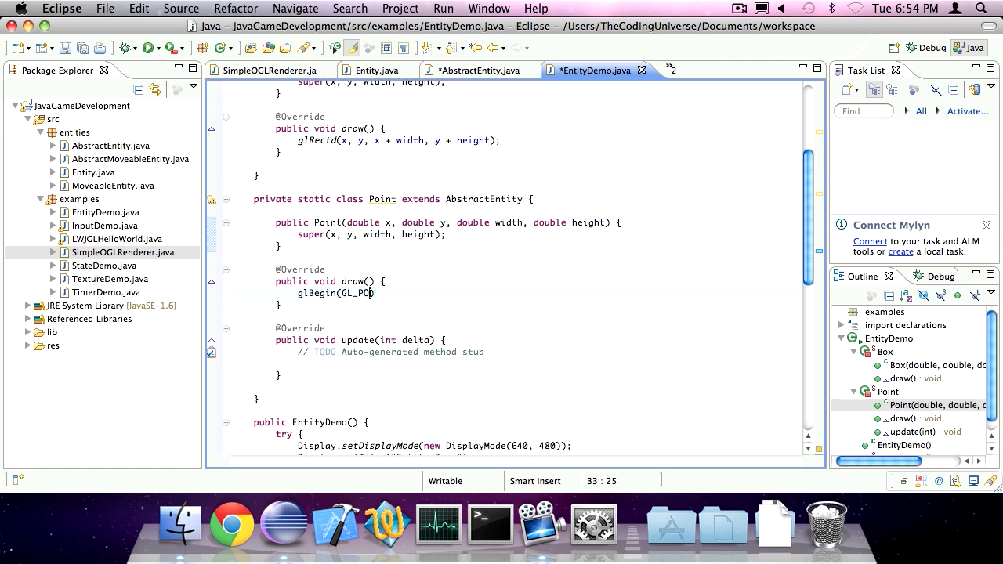
pyautogui.write('INTS);')
pyautogui.write('glEnd();')
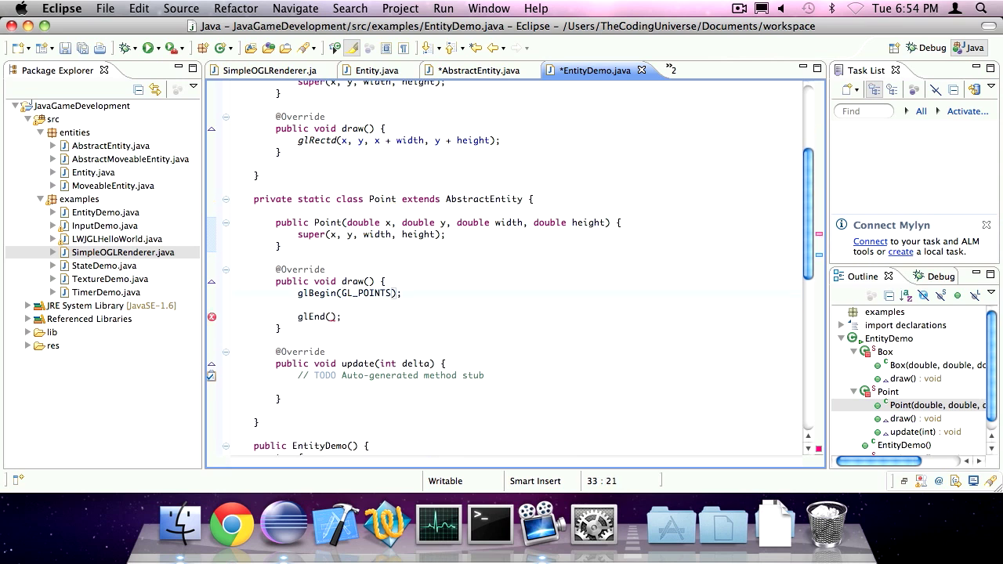
pyautogui.write('glVertex')
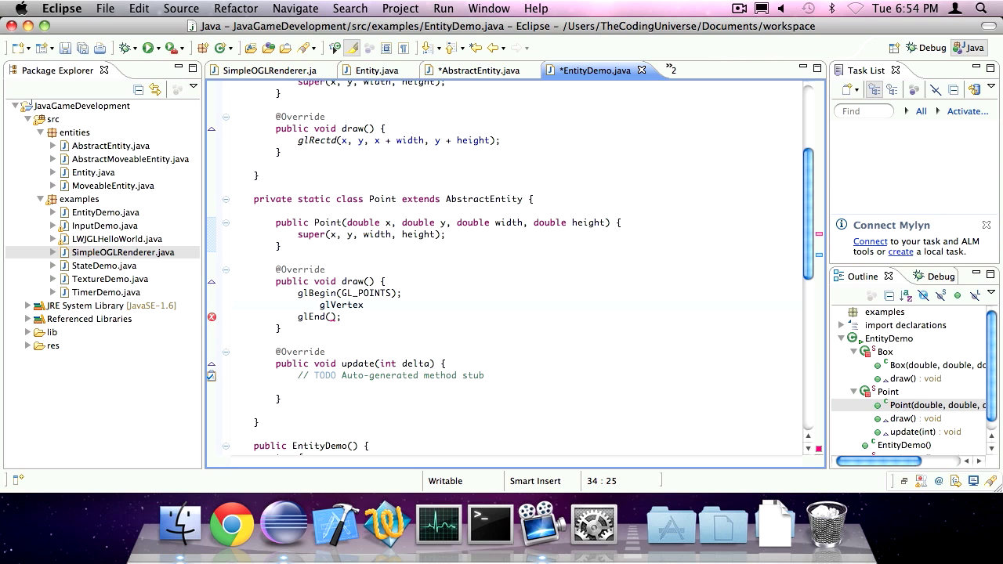
pyautogui.write('2f(x, y);')
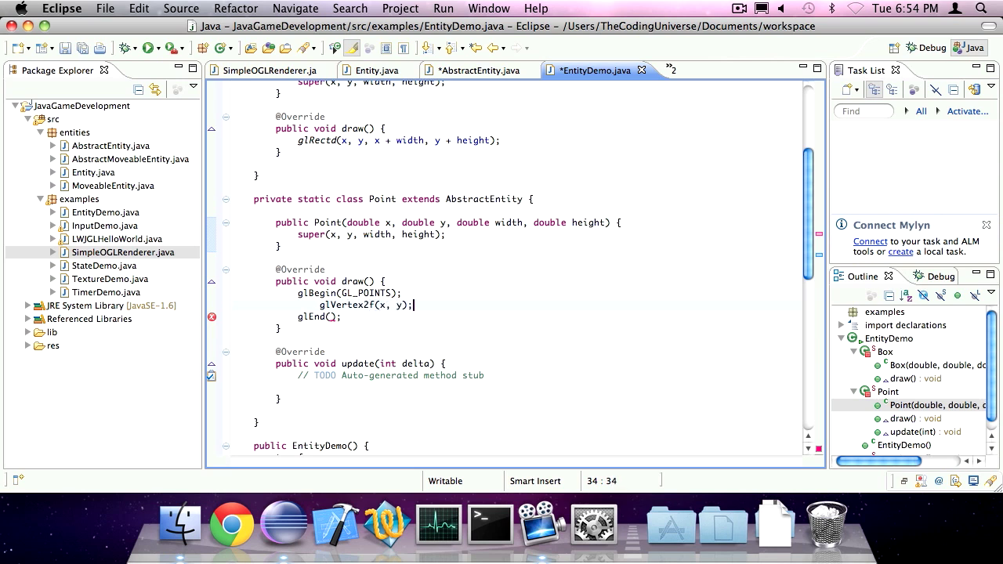
# Replace the TODO in Point.update() with a '// Do nothing' comment.
pyautogui.scroll(-3)
pyautogui.write('d')
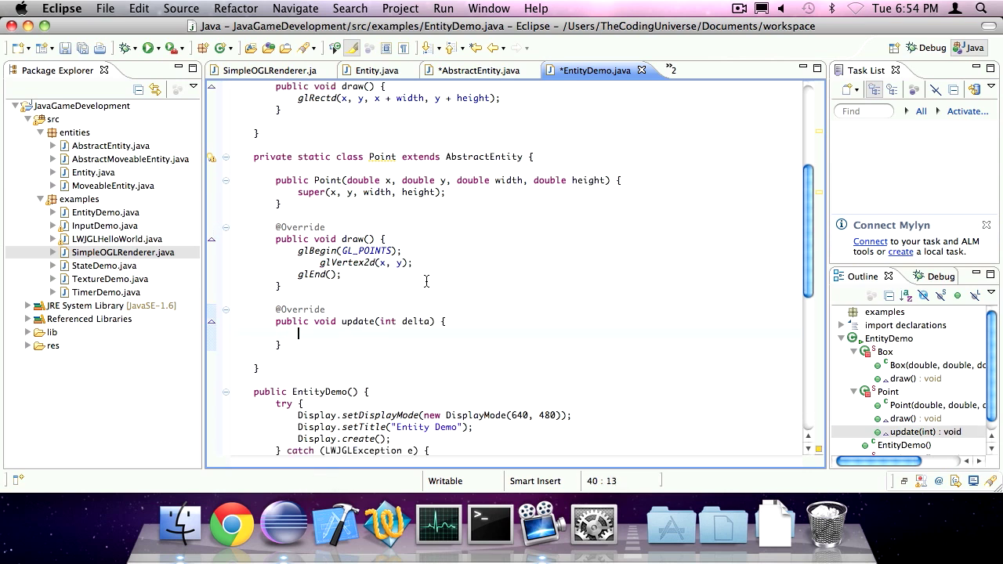
pyautogui.write('//')
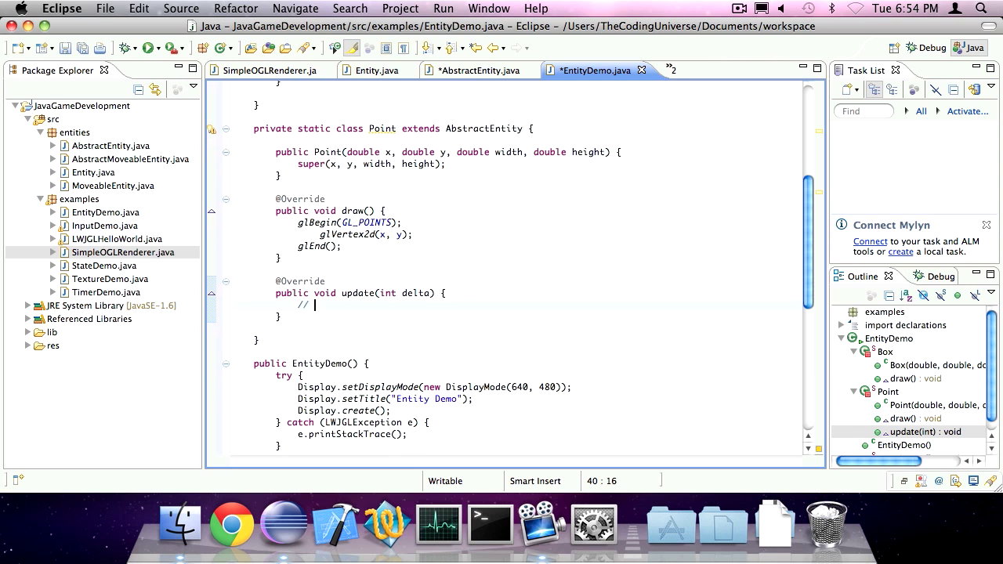
pyautogui.write('Do nothing')
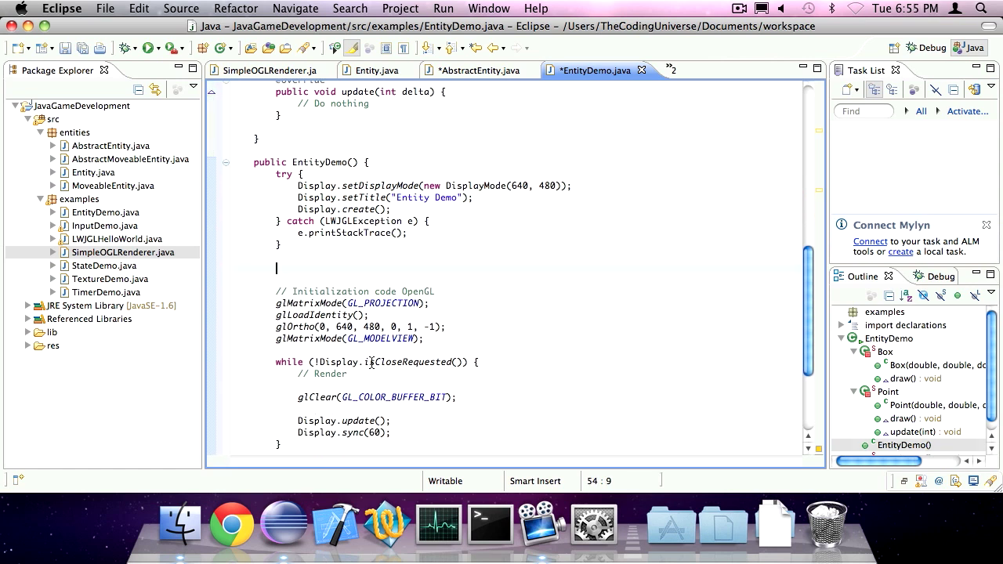
# Add '// Initialization code Entities' and 'Entity box = new Box(100, 100, 50, 50);' to the constructor.
pyautogui.write('// Initia')
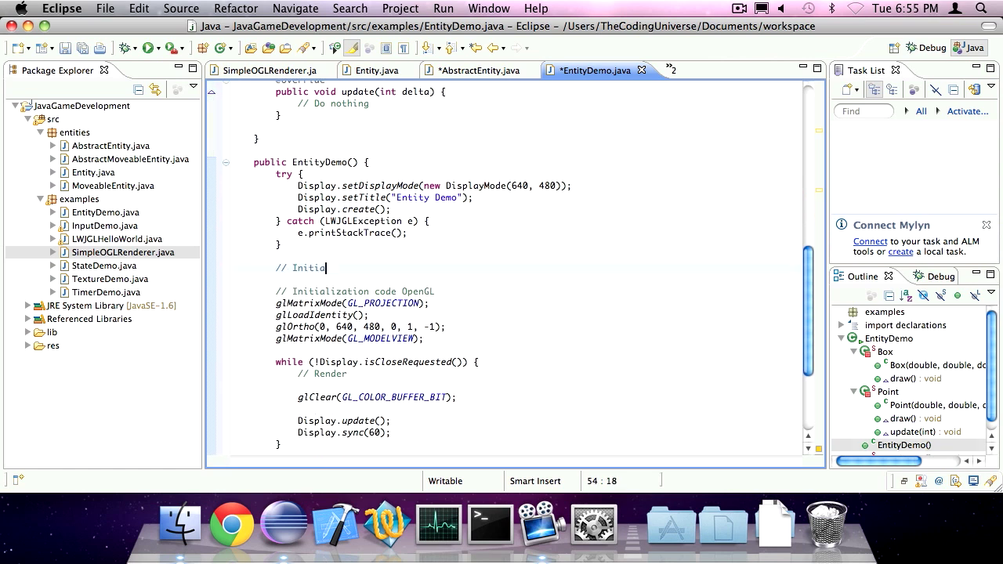
pyautogui.write('lization')
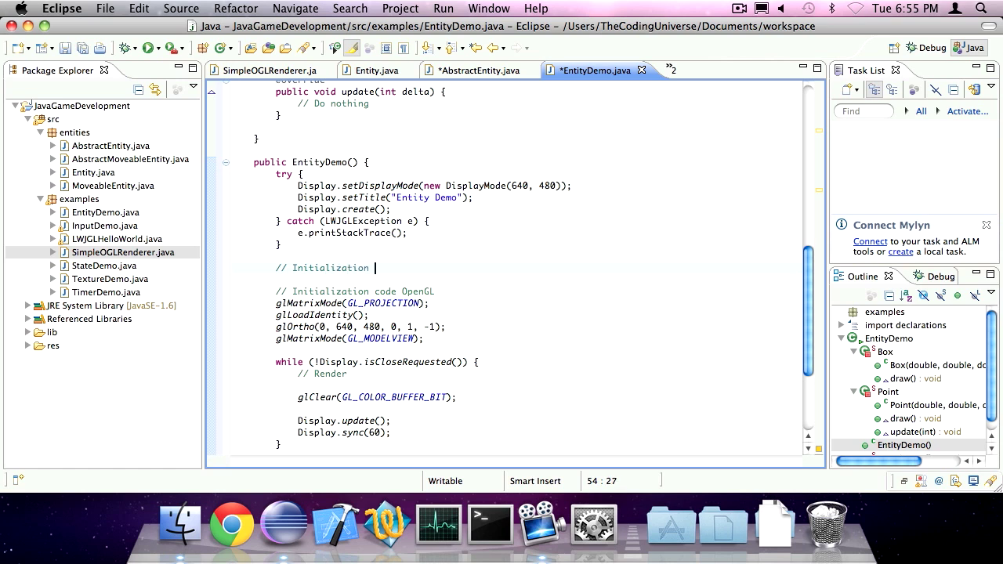
pyautogui.write('code')
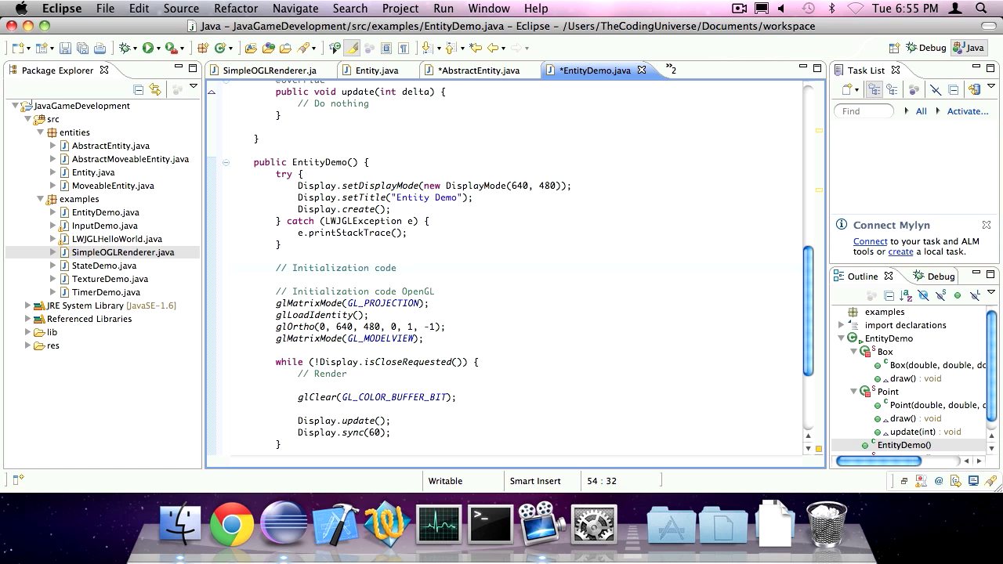
pyautogui.write('Entities')
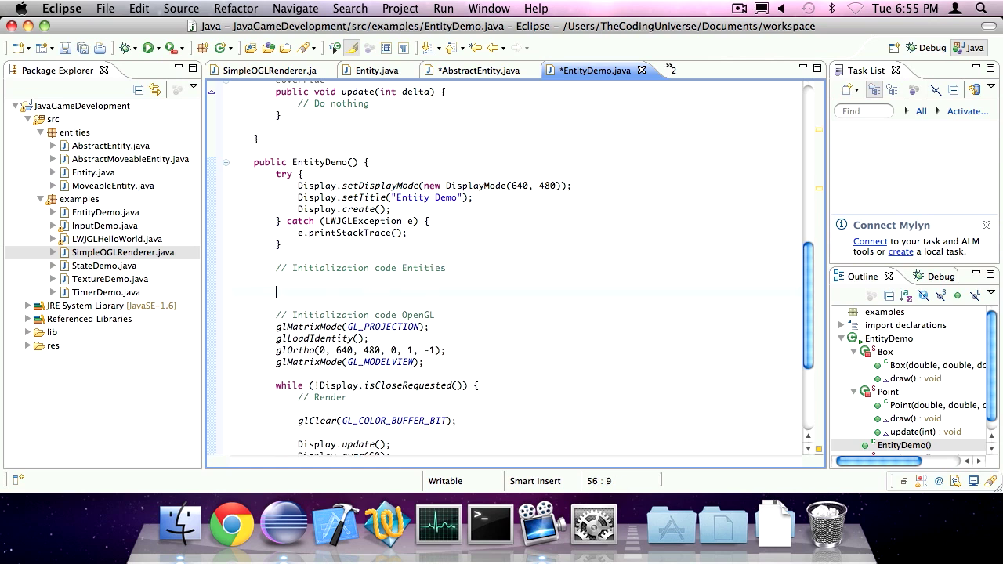
pyautogui.write('E')
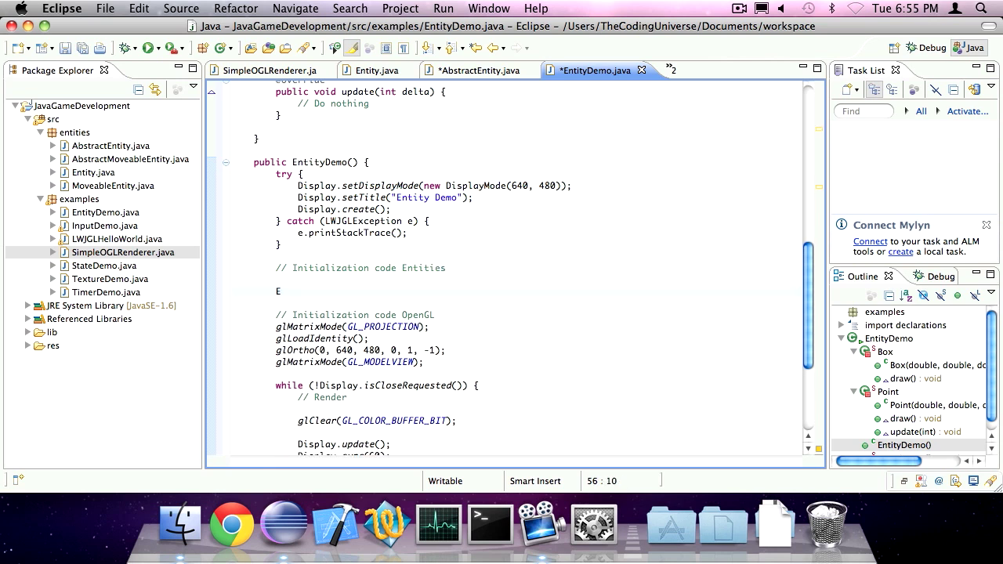
pyautogui.press('Backspace')
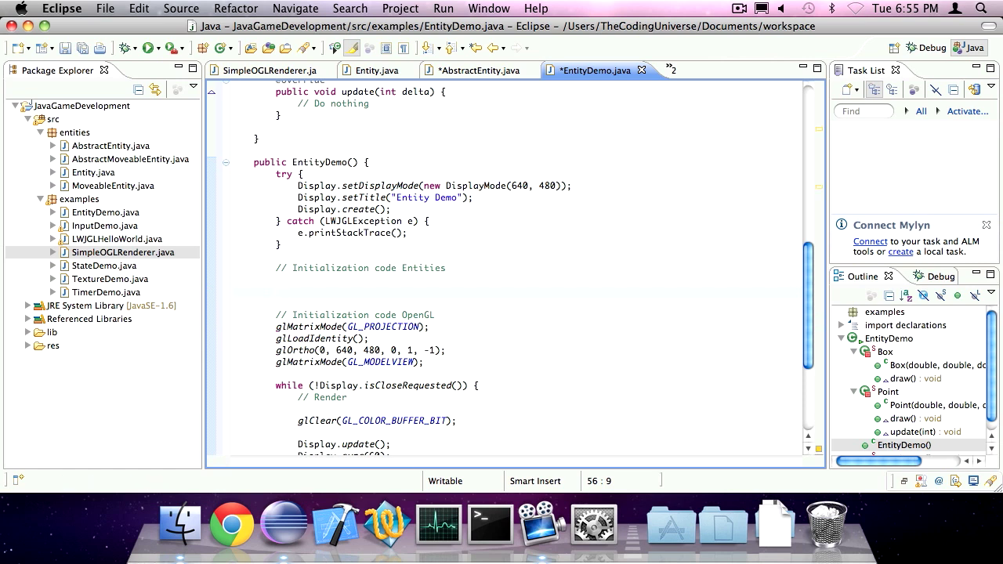
pyautogui.write('En')
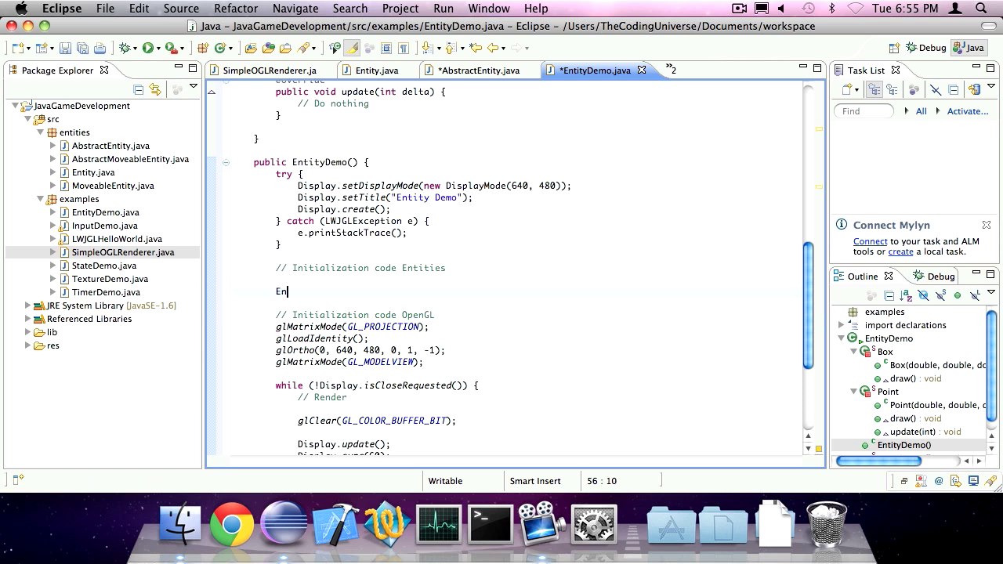
pyautogui.write('tity box')
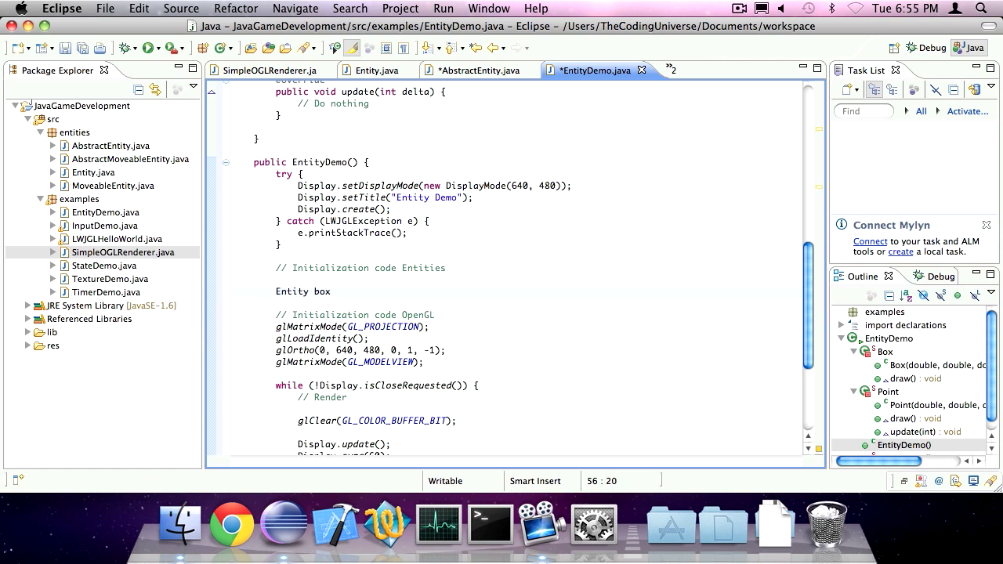
pyautogui.write('= new Box(x, y, width, height')
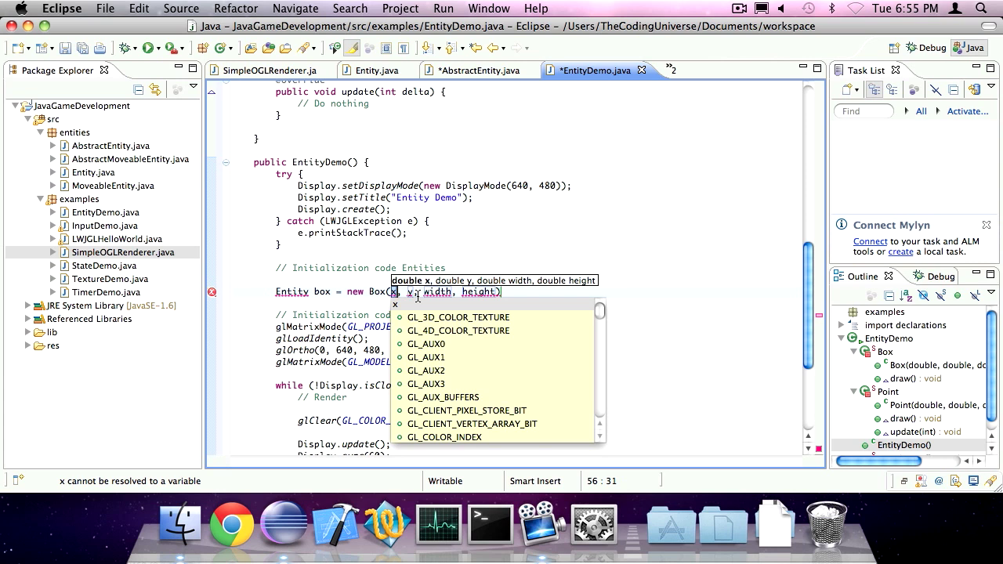
pyautogui.write('100,')
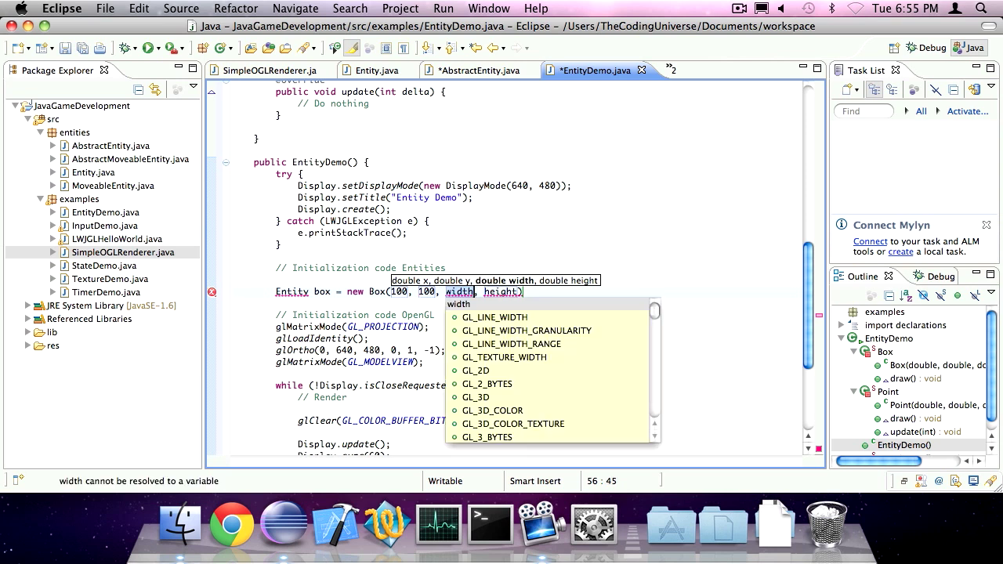
pyautogui.write('50, 50')
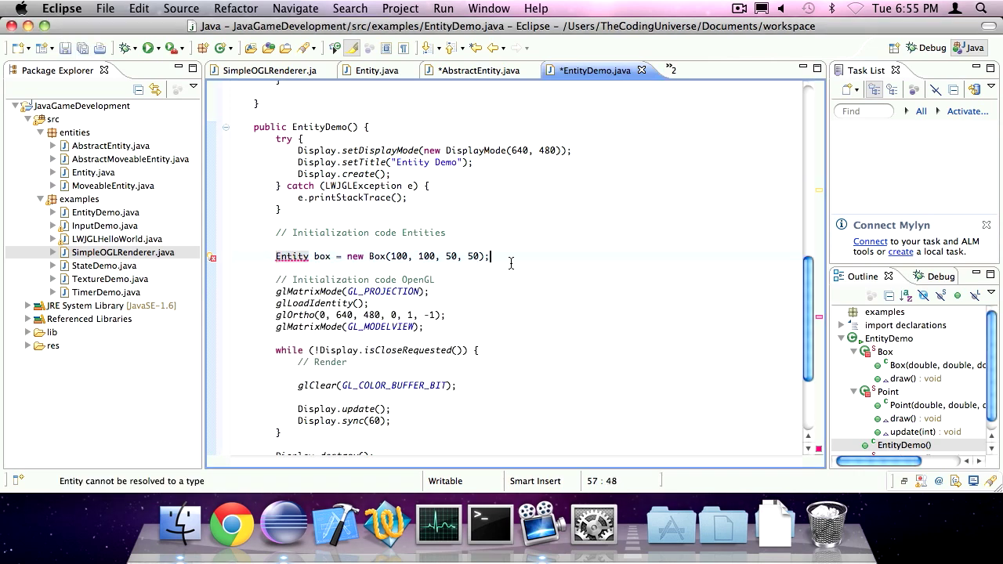
# Create 'Entity point = new Point(10, 10);', with Point taking only x, y and size 1 by 1.
pyautogui.write('Enti')
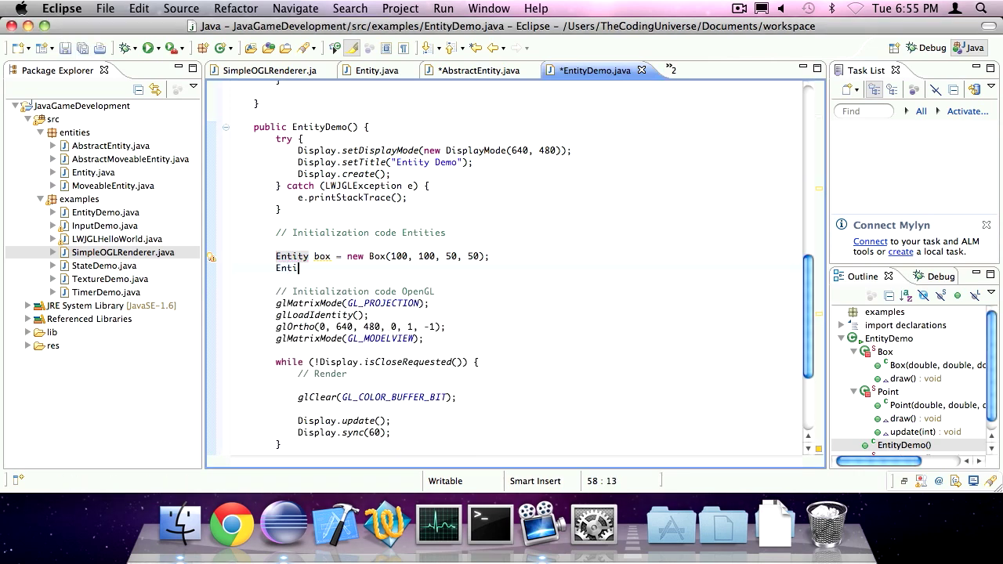
pyautogui.write('ty point =')
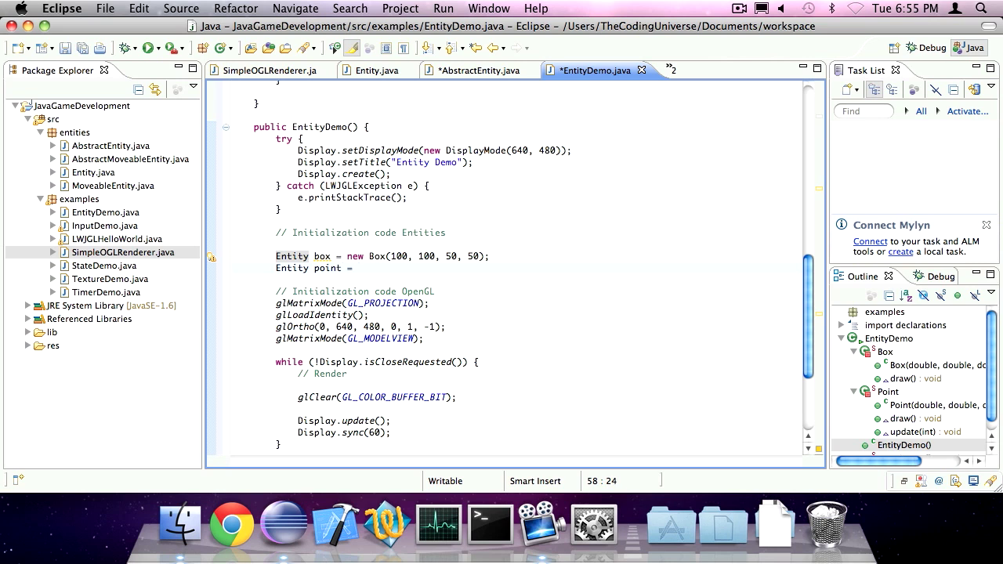
pyautogui.write('new Point')
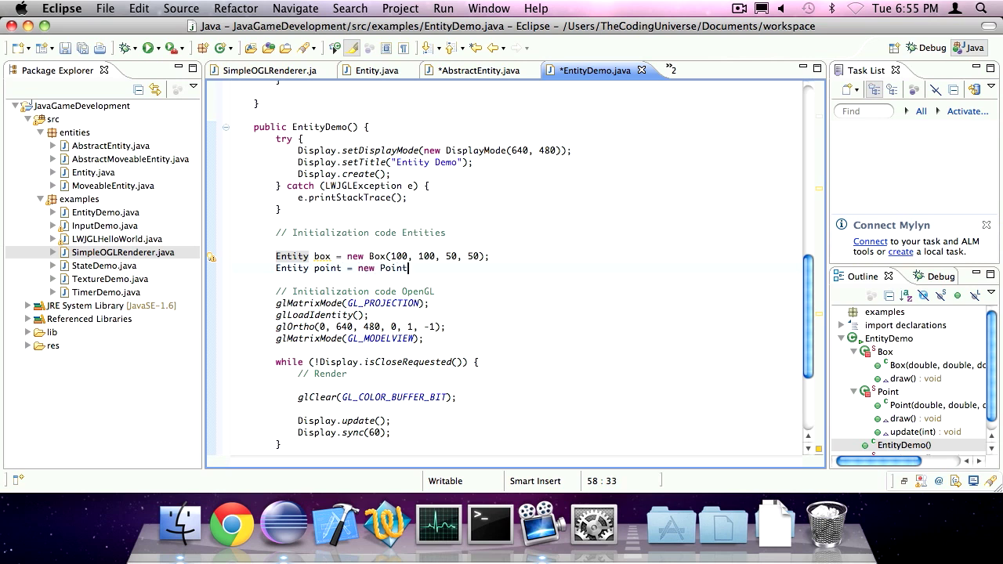
pyautogui.write('()')
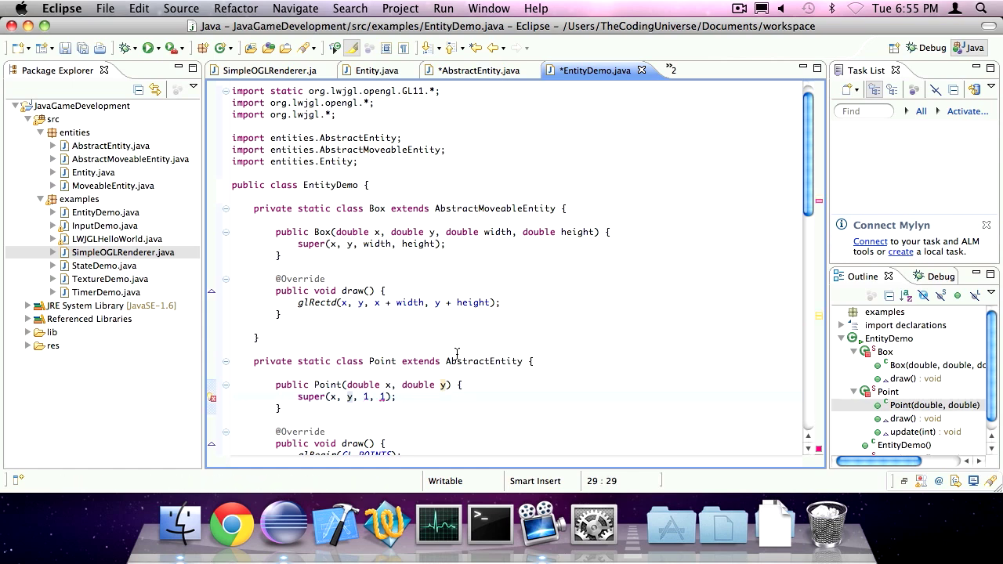
pyautogui.scroll(-3)
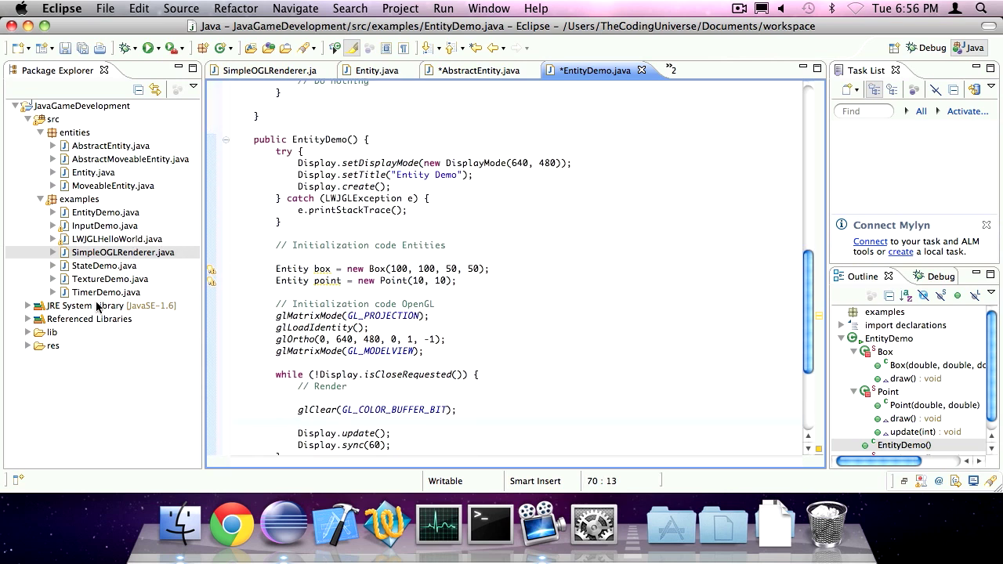
# Copy lastFrame, getTime() and getDelta() from TimerDemo, and add 'lastFrame = getTime();' before the loop.
pyautogui.doubleClick(106, 292)
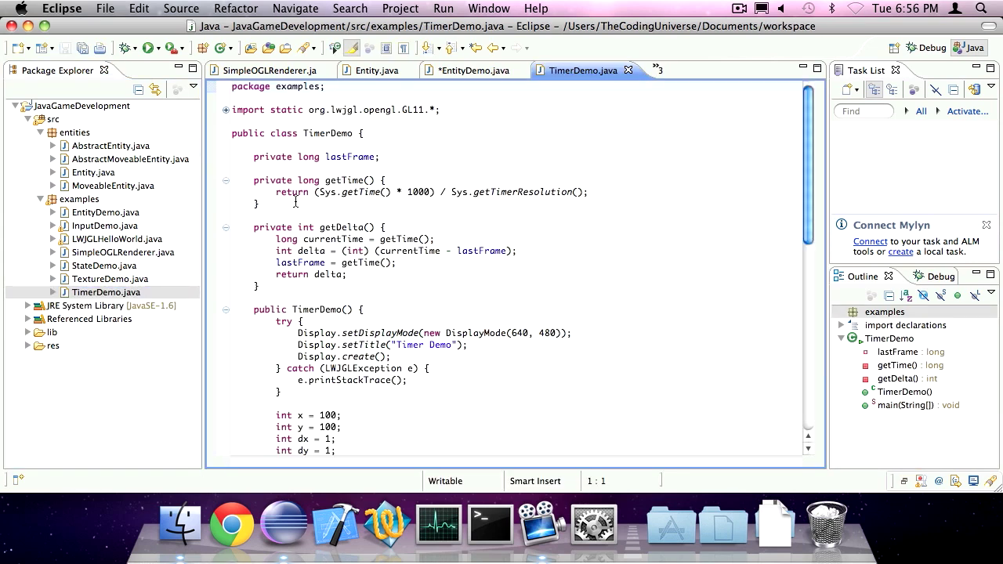
pyautogui.moveTo(253, 157); pyautogui.dragTo(258, 286)
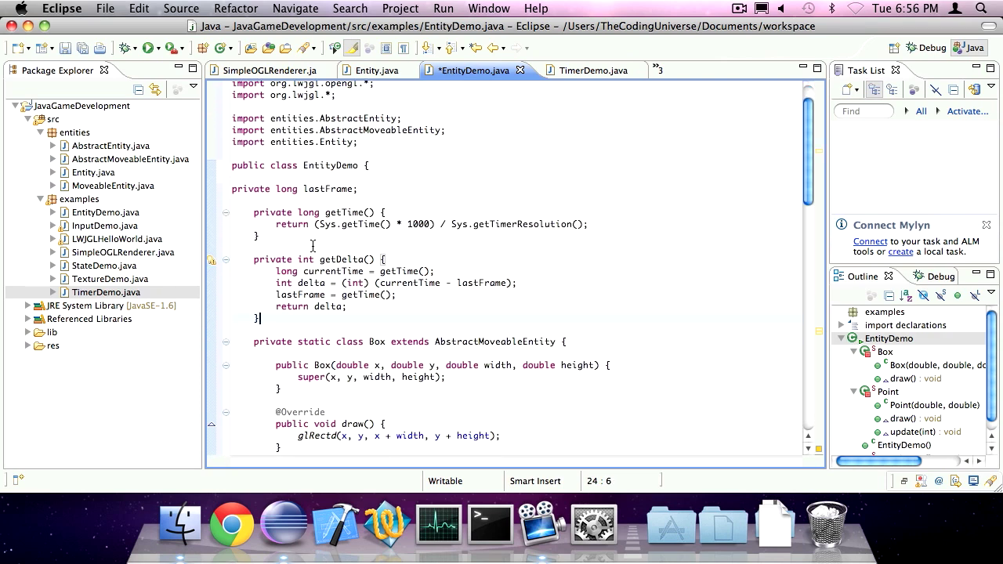
pyautogui.scroll(-3)
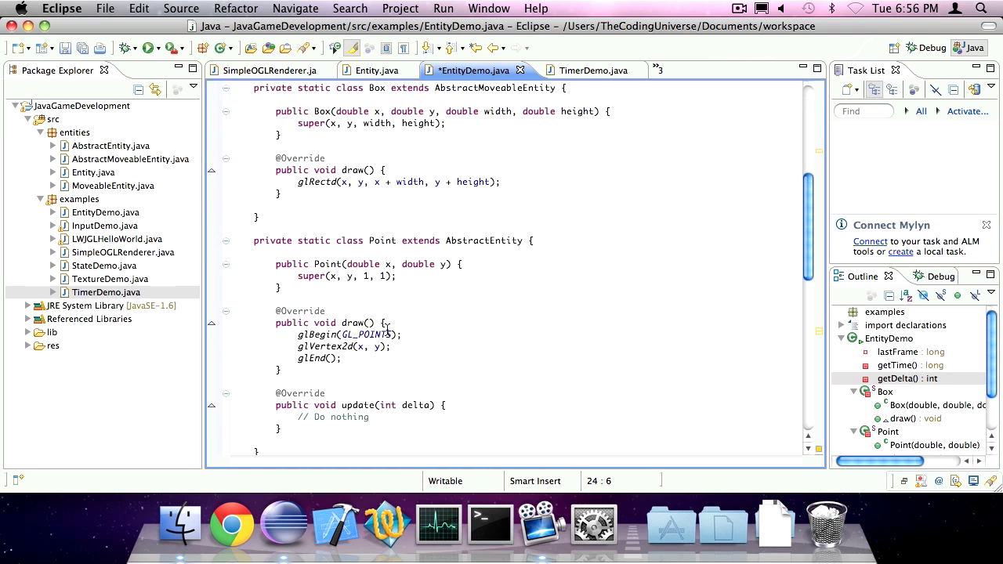
pyautogui.scroll(-3)
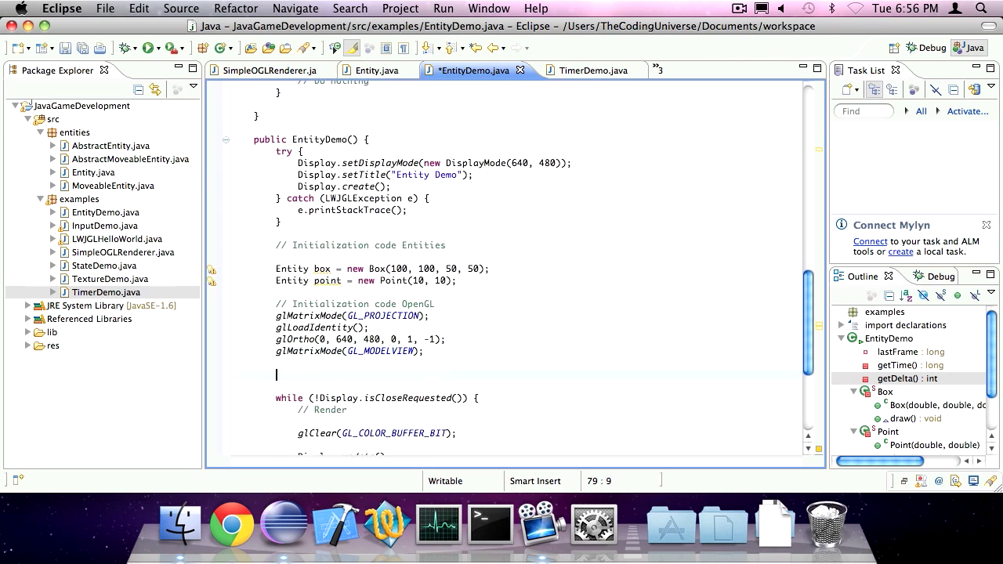
pyautogui.write('lastFrame = getTime();')
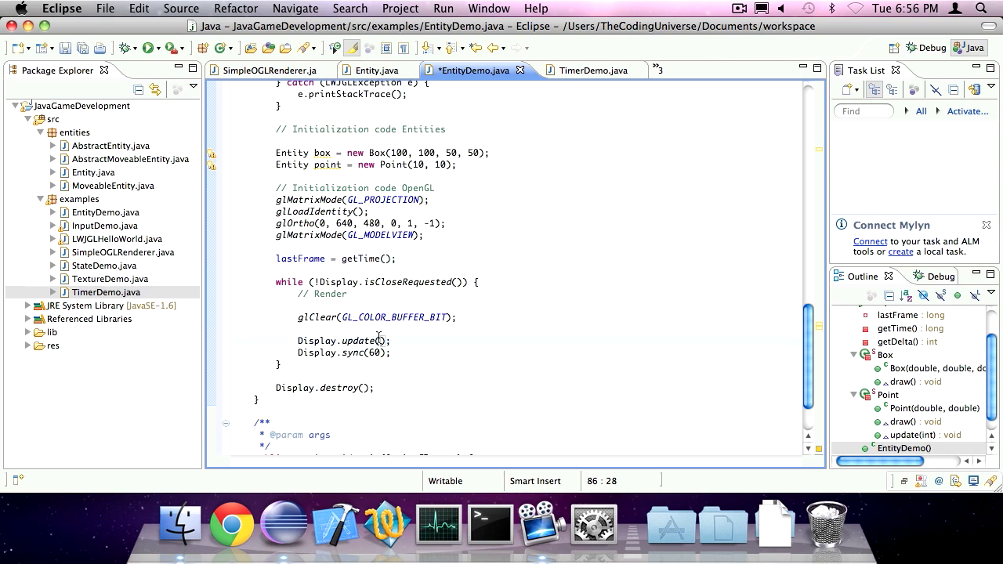
# In the loop, get int delta = getDelta(), update box and point with delta, then draw both.
pyautogui.write('box')
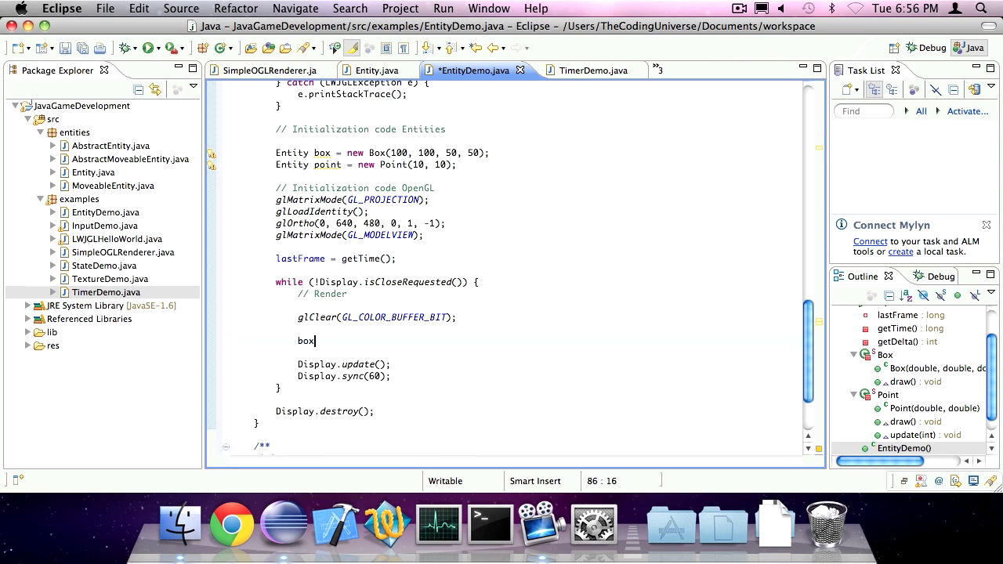
pyautogui.write('.update(delta')
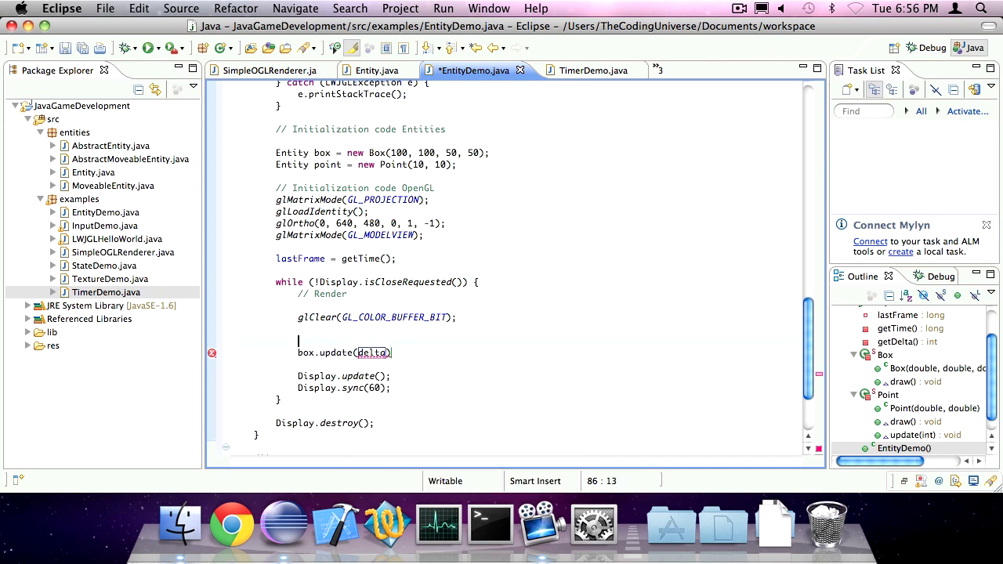
pyautogui.write('int delta=')
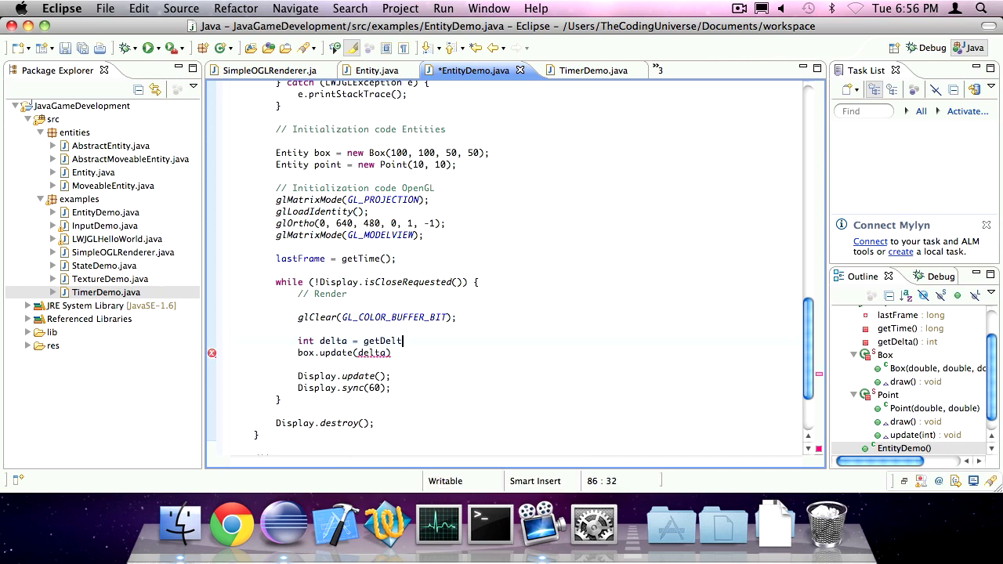
pyautogui.write('a();')
pyautogui.write('poin')
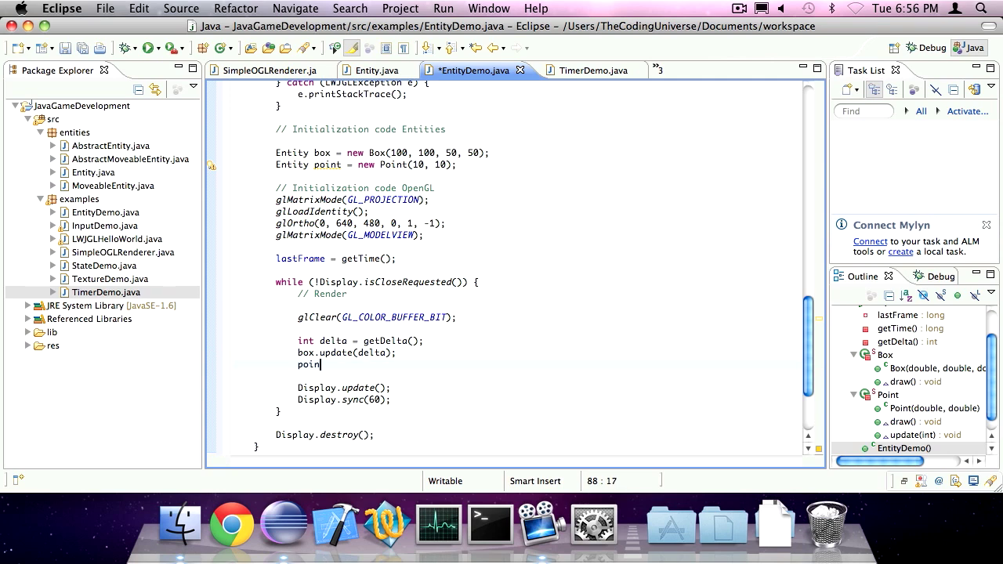
pyautogui.write('.update(delta);')
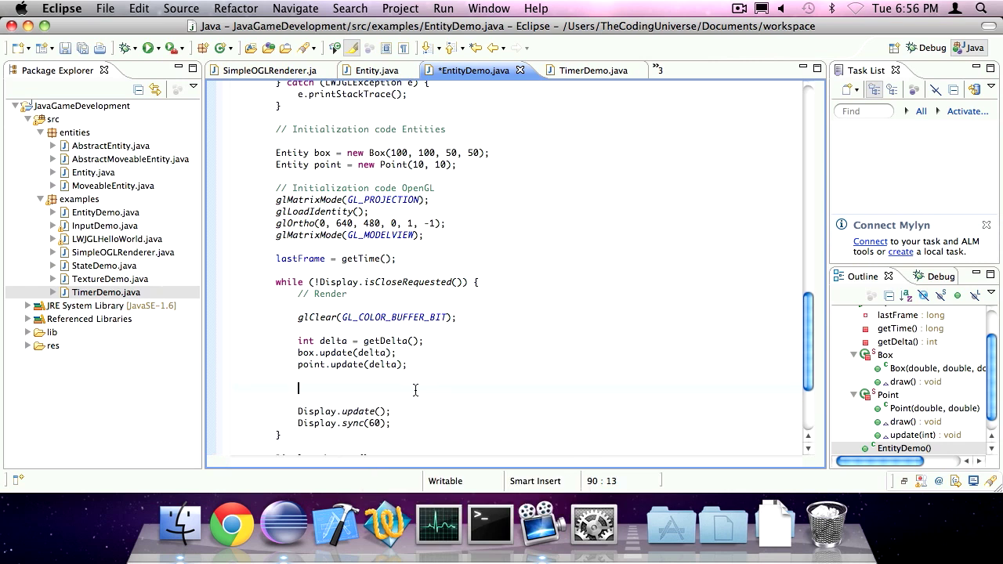
pyautogui.write('box.')
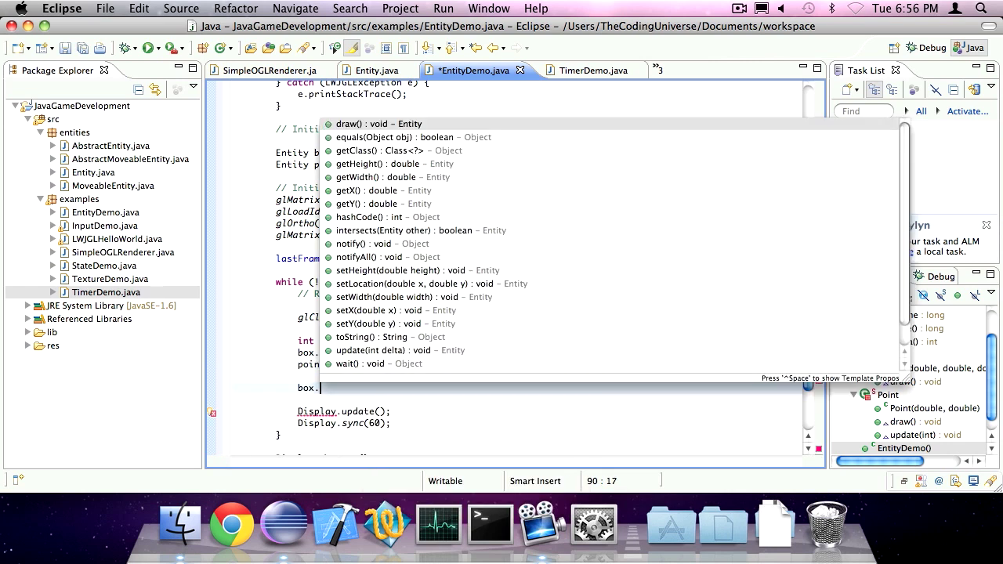
pyautogui.write('po')
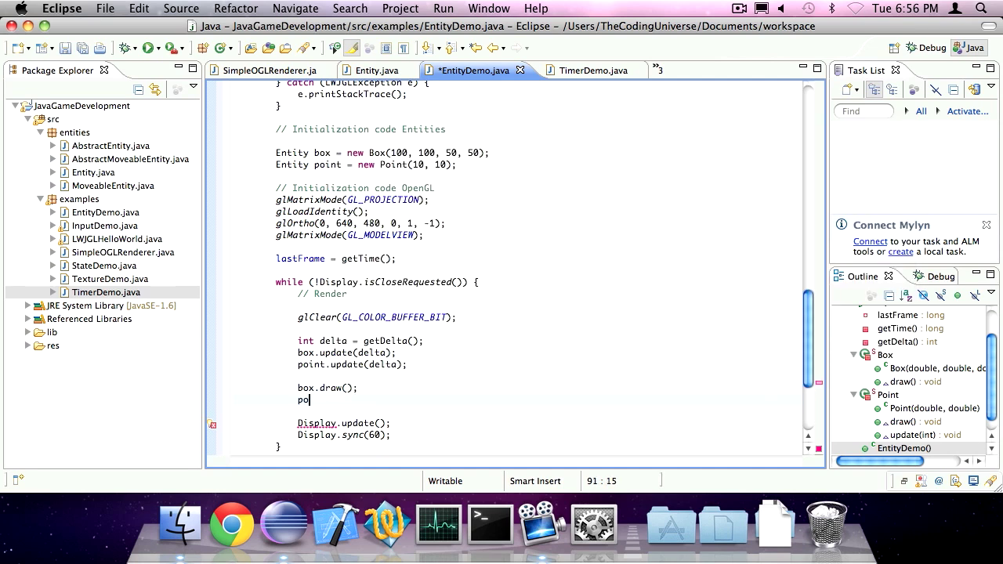
pyautogui.write('int.draw();')
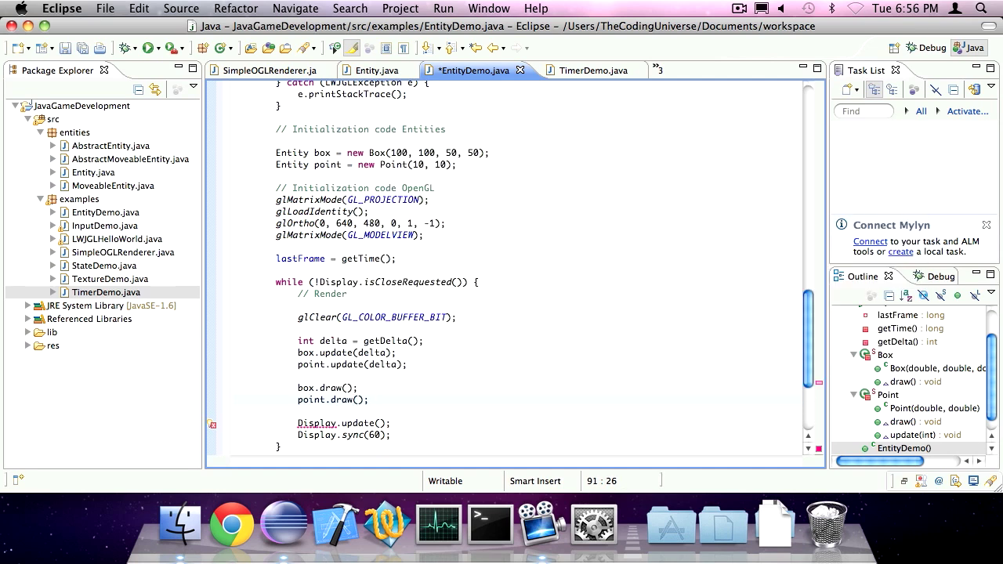
pyautogui.scroll(-3)
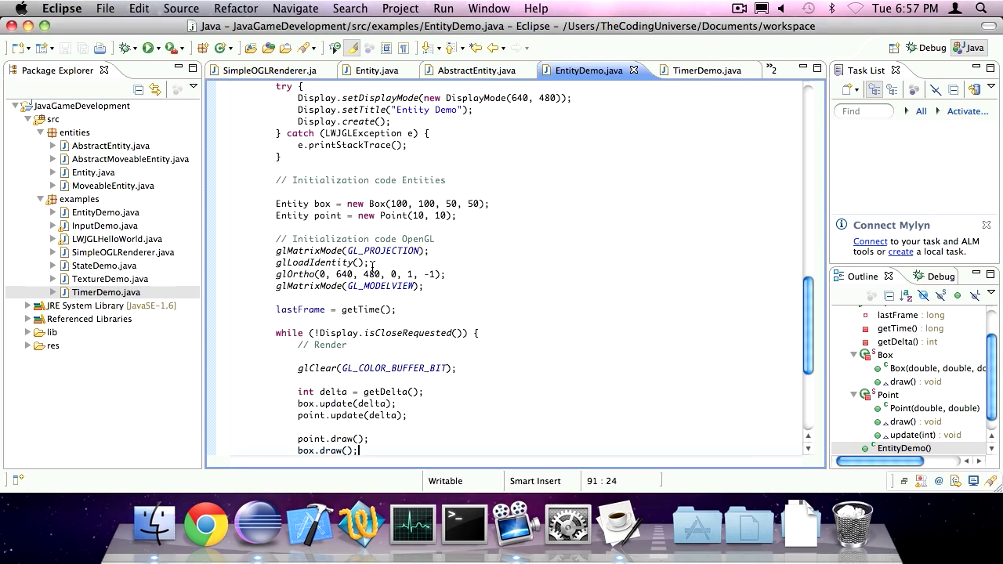
# Start the loop with point.setLocation(Mouse.getX(), 480 - Mouse.getY() - 1).
pyautogui.scroll(-3)
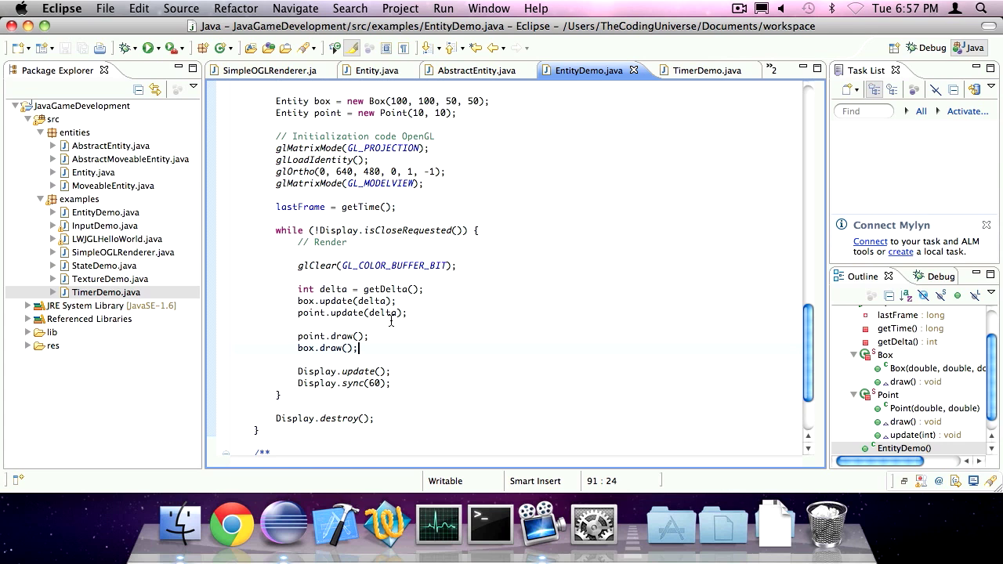
pyautogui.scroll(-3)
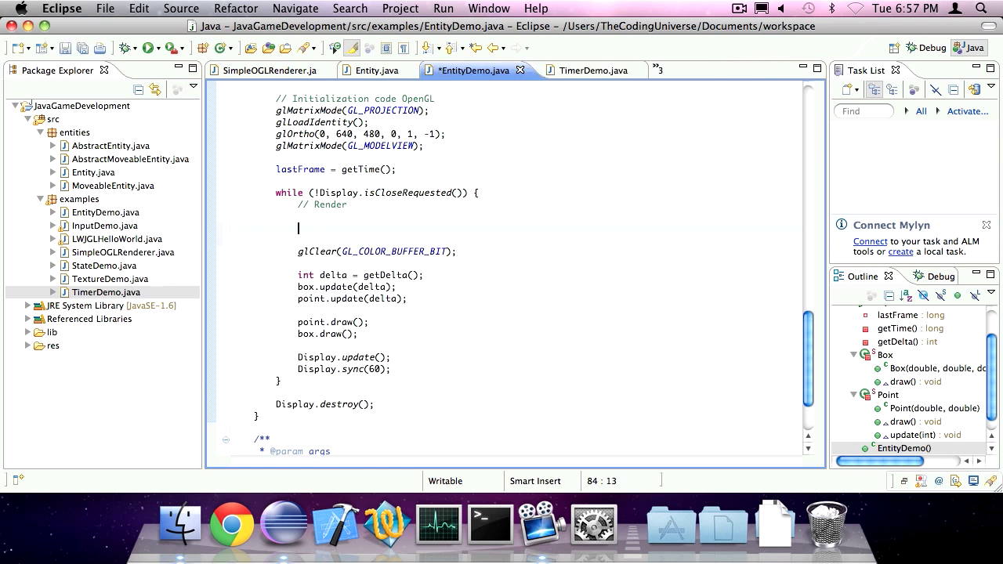
pyautogui.write('point.setLocatio')
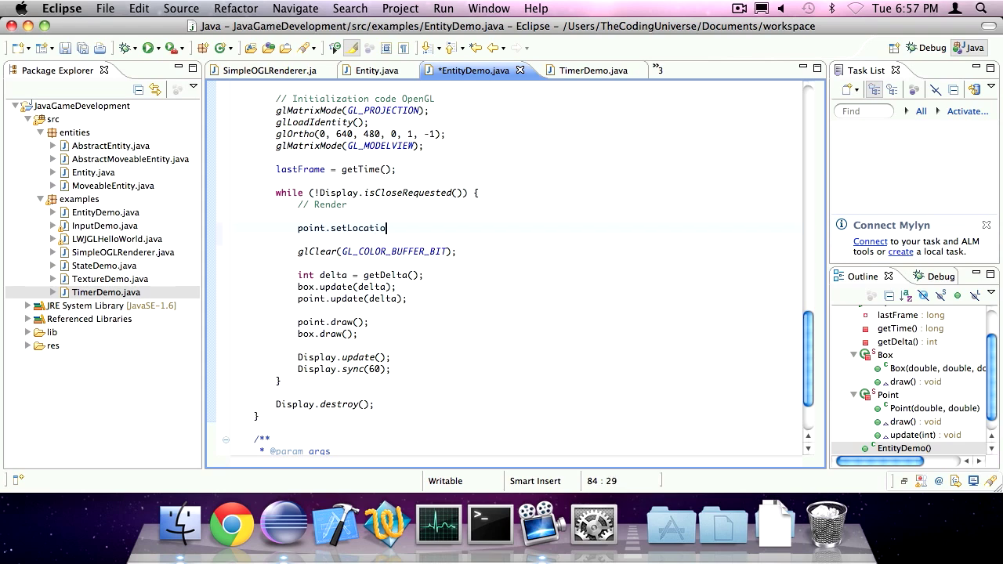
pyautogui.write('n(Mouse.getX(),')
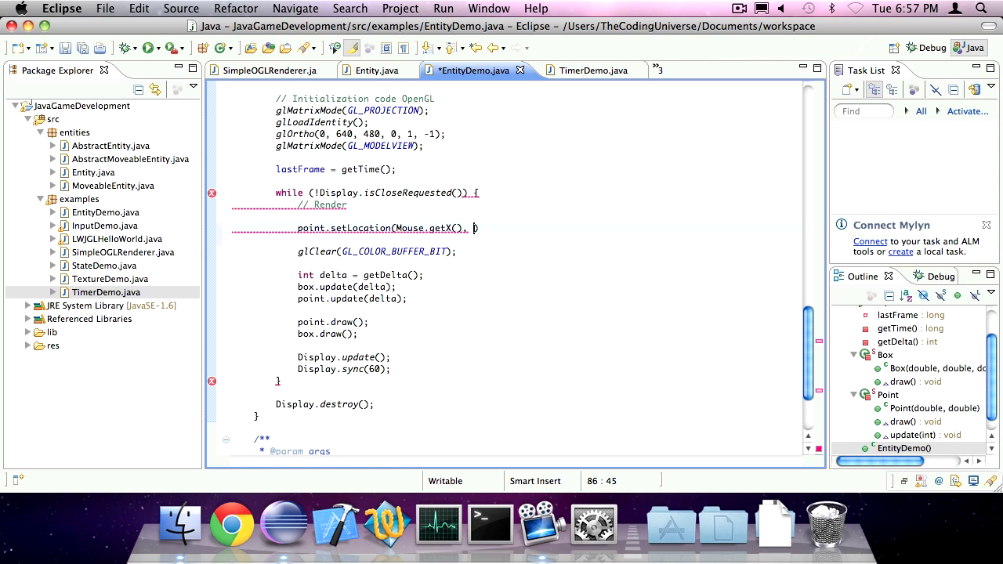
pyautogui.write('480 -')
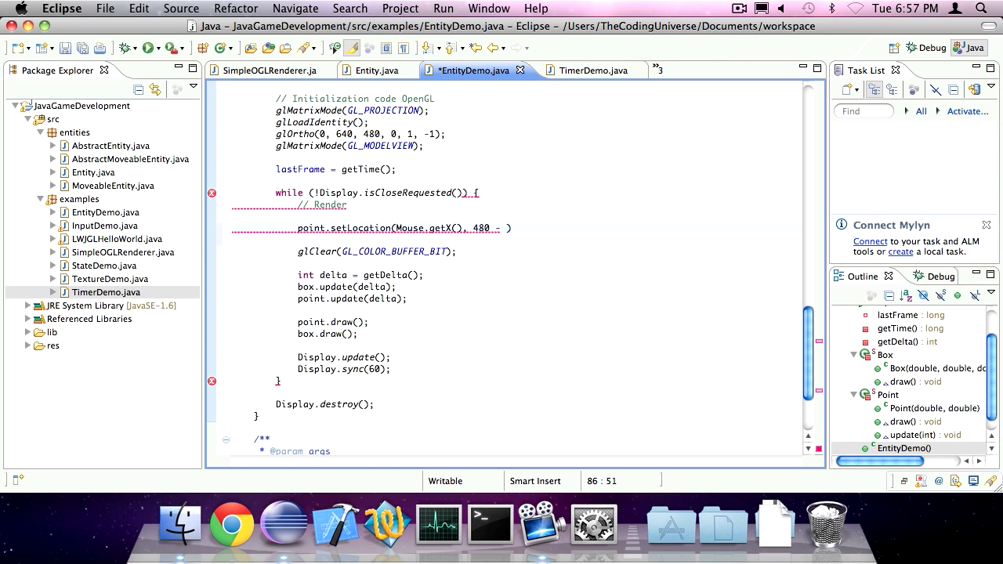
pyautogui.write('Mouse.getY(')
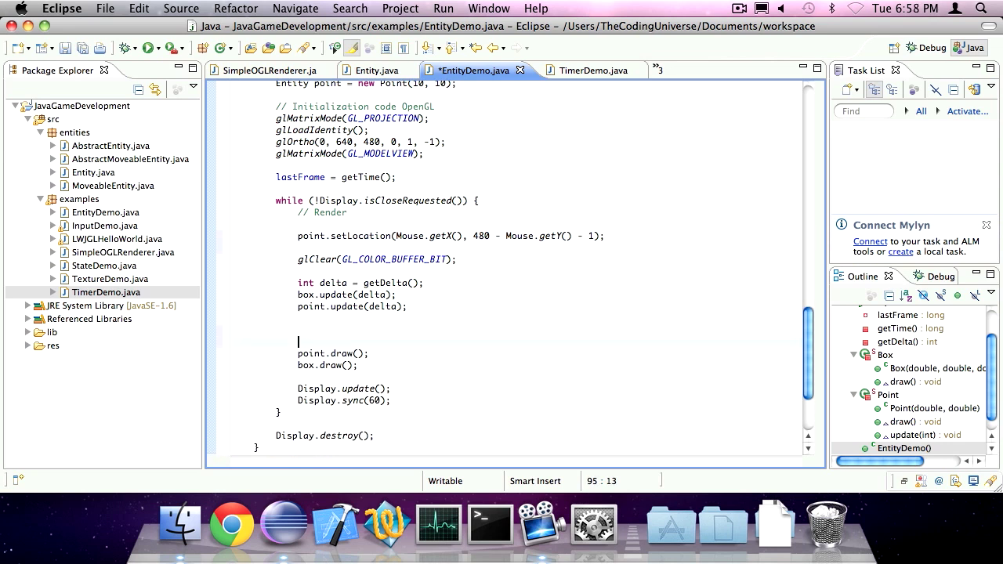
# Add if (box.intersects(point)) { box.setDX(0.2); } after the update calls and save.
pyautogui.write('if ()')
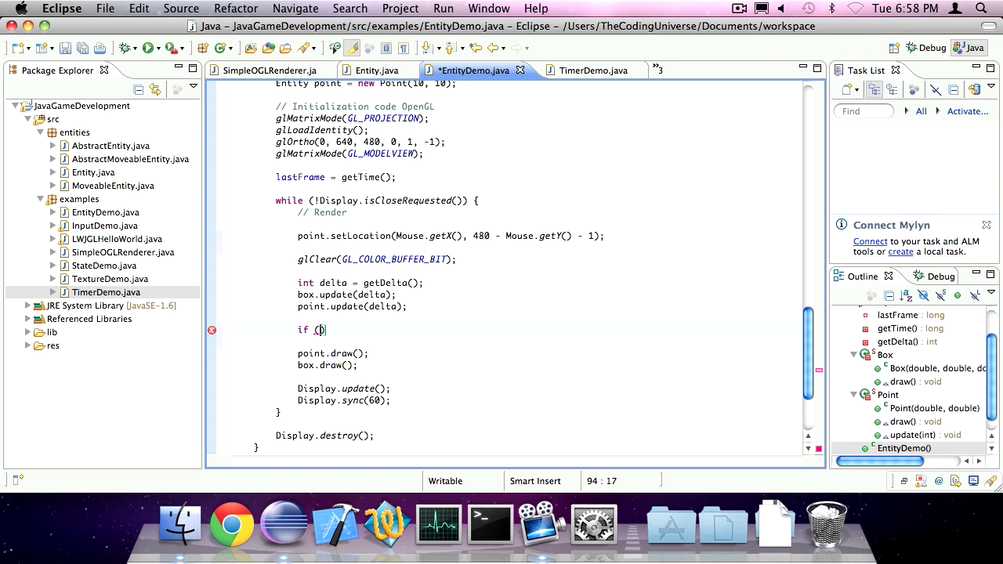
pyautogui.write('box.intersects(other')
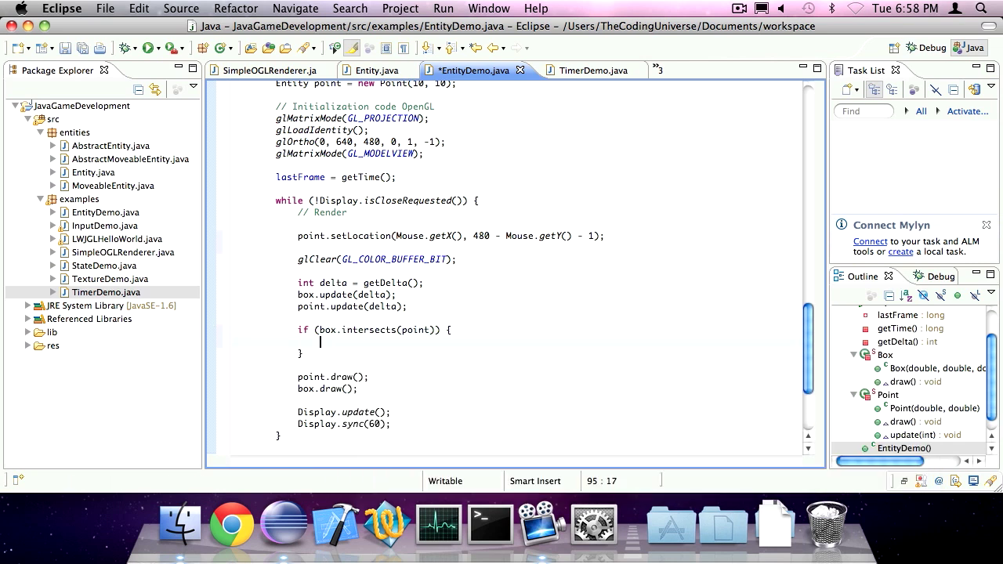
pyautogui.write('box.setD')
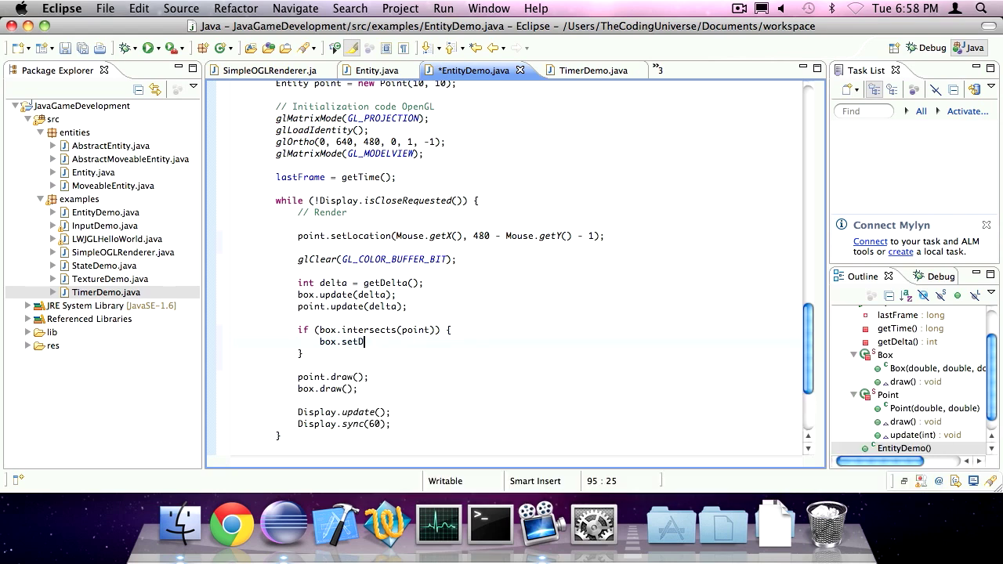
pyautogui.write('X(')
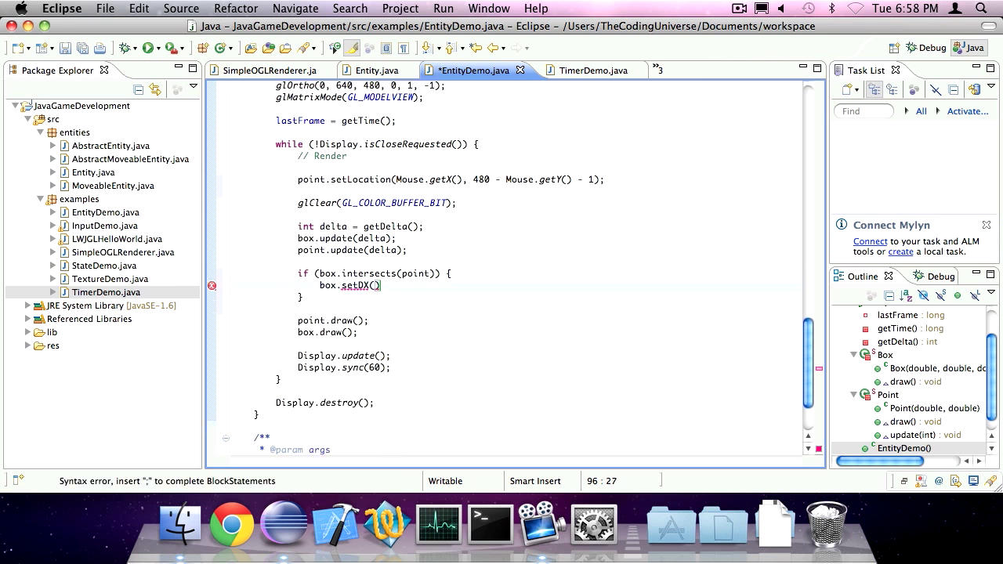
pyautogui.write('0.2')
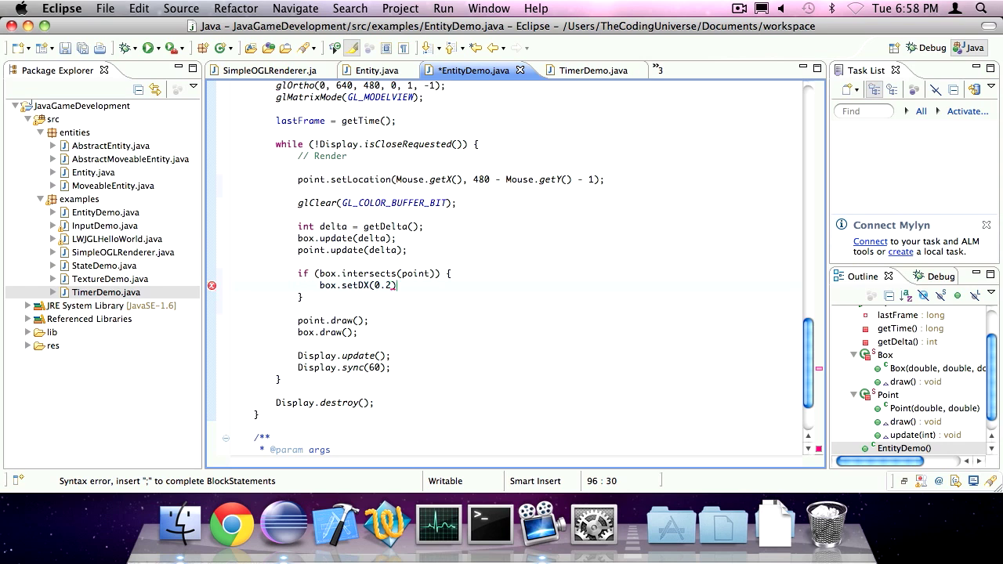
pyautogui.write(');')
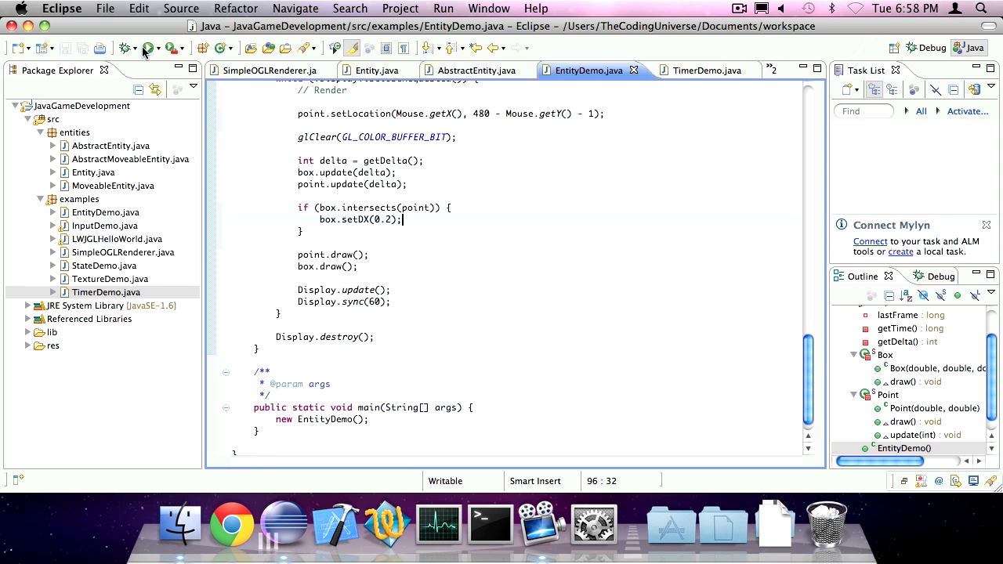
# Run EntityDemo, push the white box with the mouse point, then close the Entity Demo window.
pyautogui.click(144, 49)
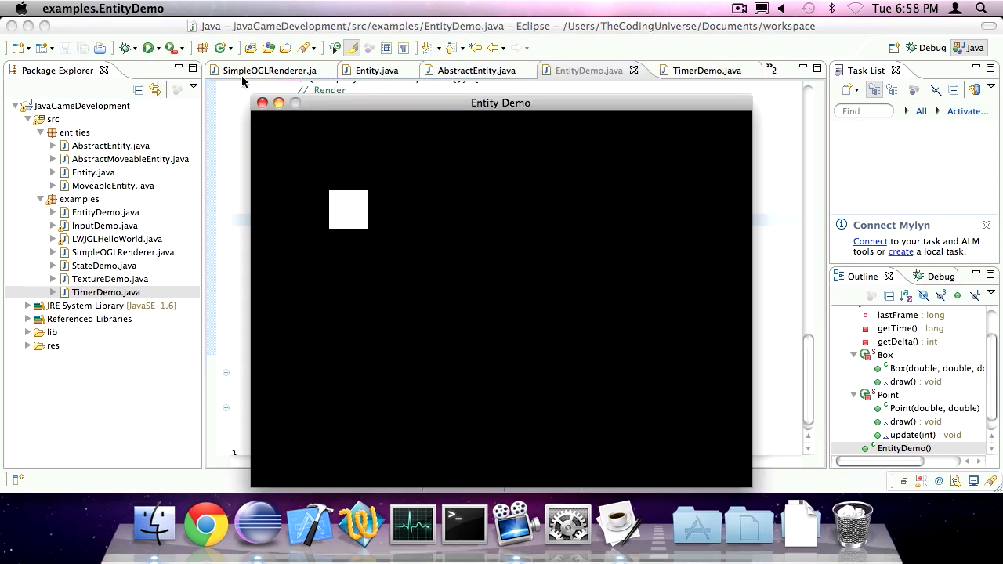
pyautogui.moveTo(307, 276)
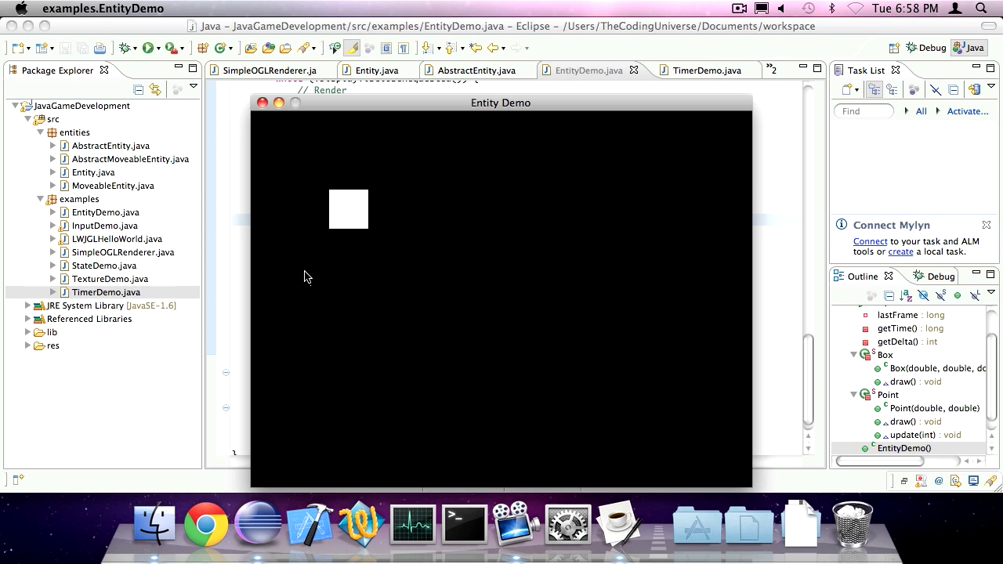
pyautogui.moveTo(547, 292)
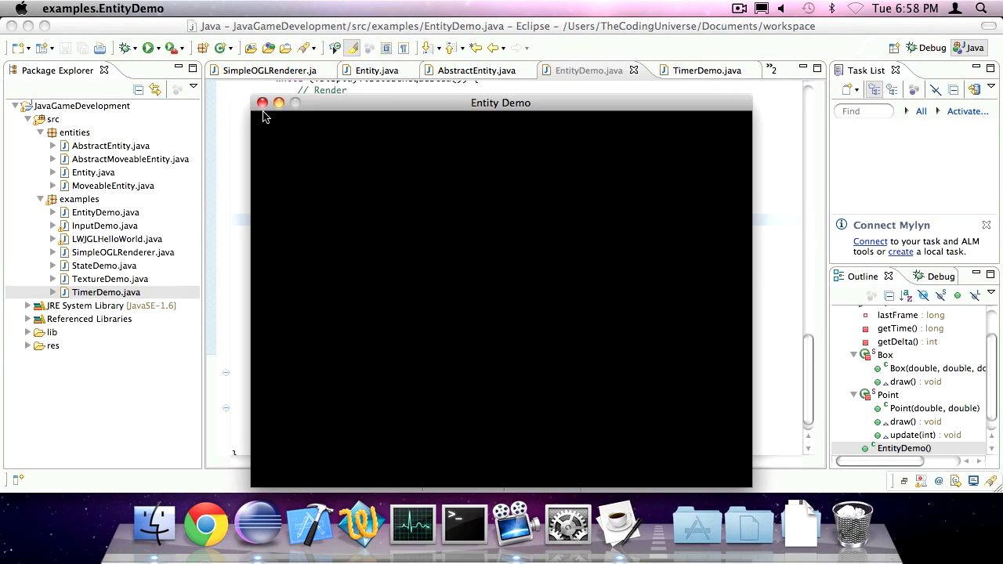
pyautogui.click(260, 103)
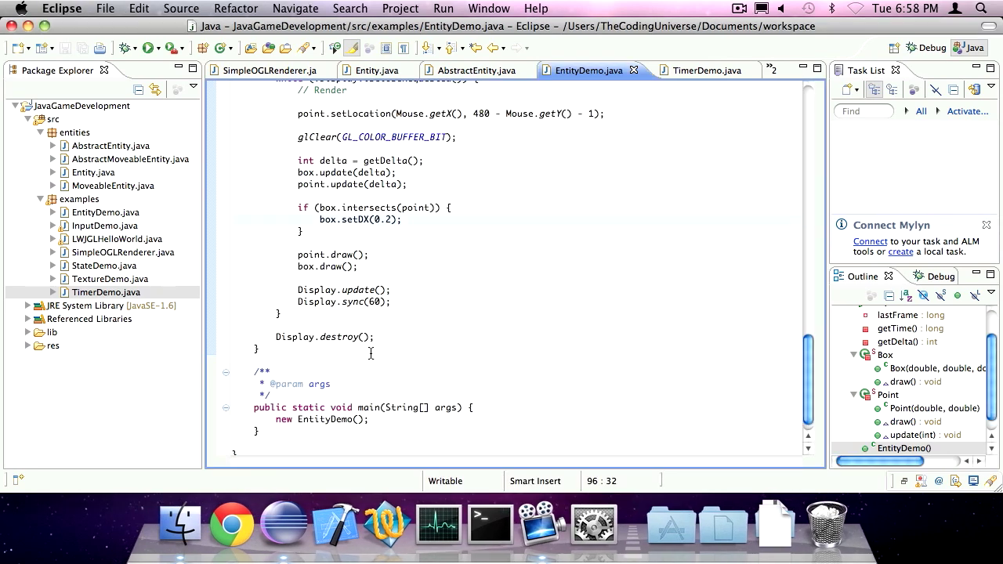
pyautogui.scroll(-3)
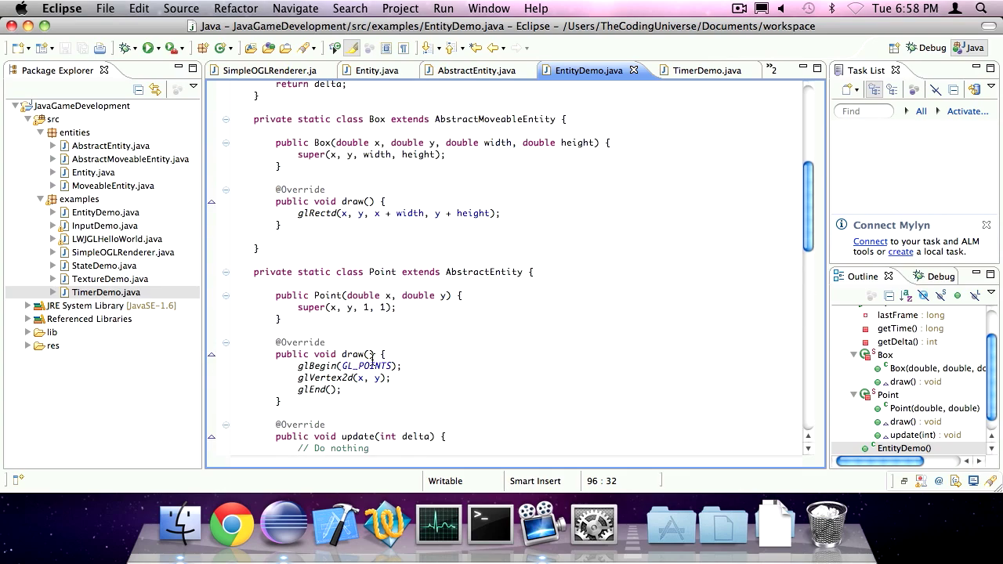
pyautogui.click(752, 9)
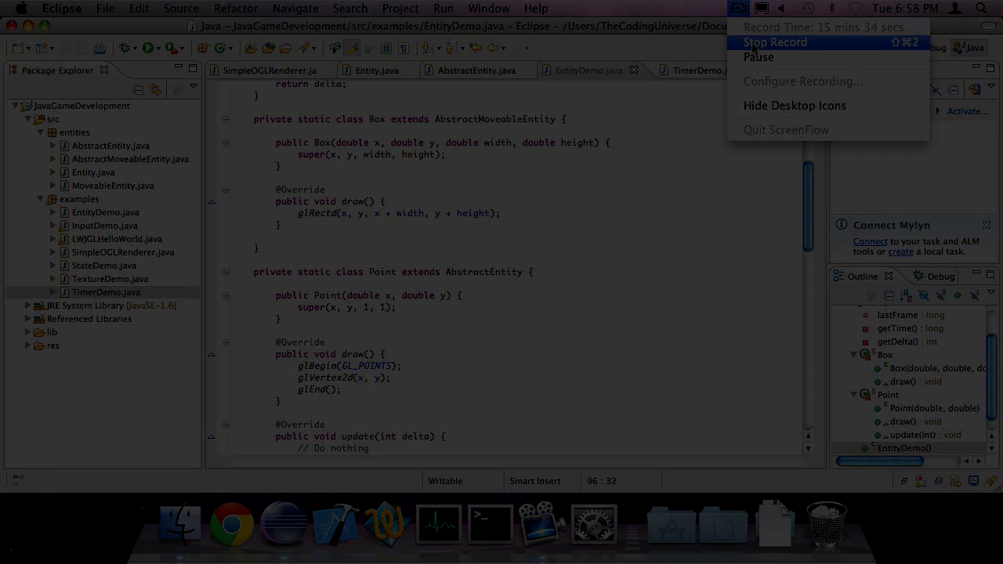